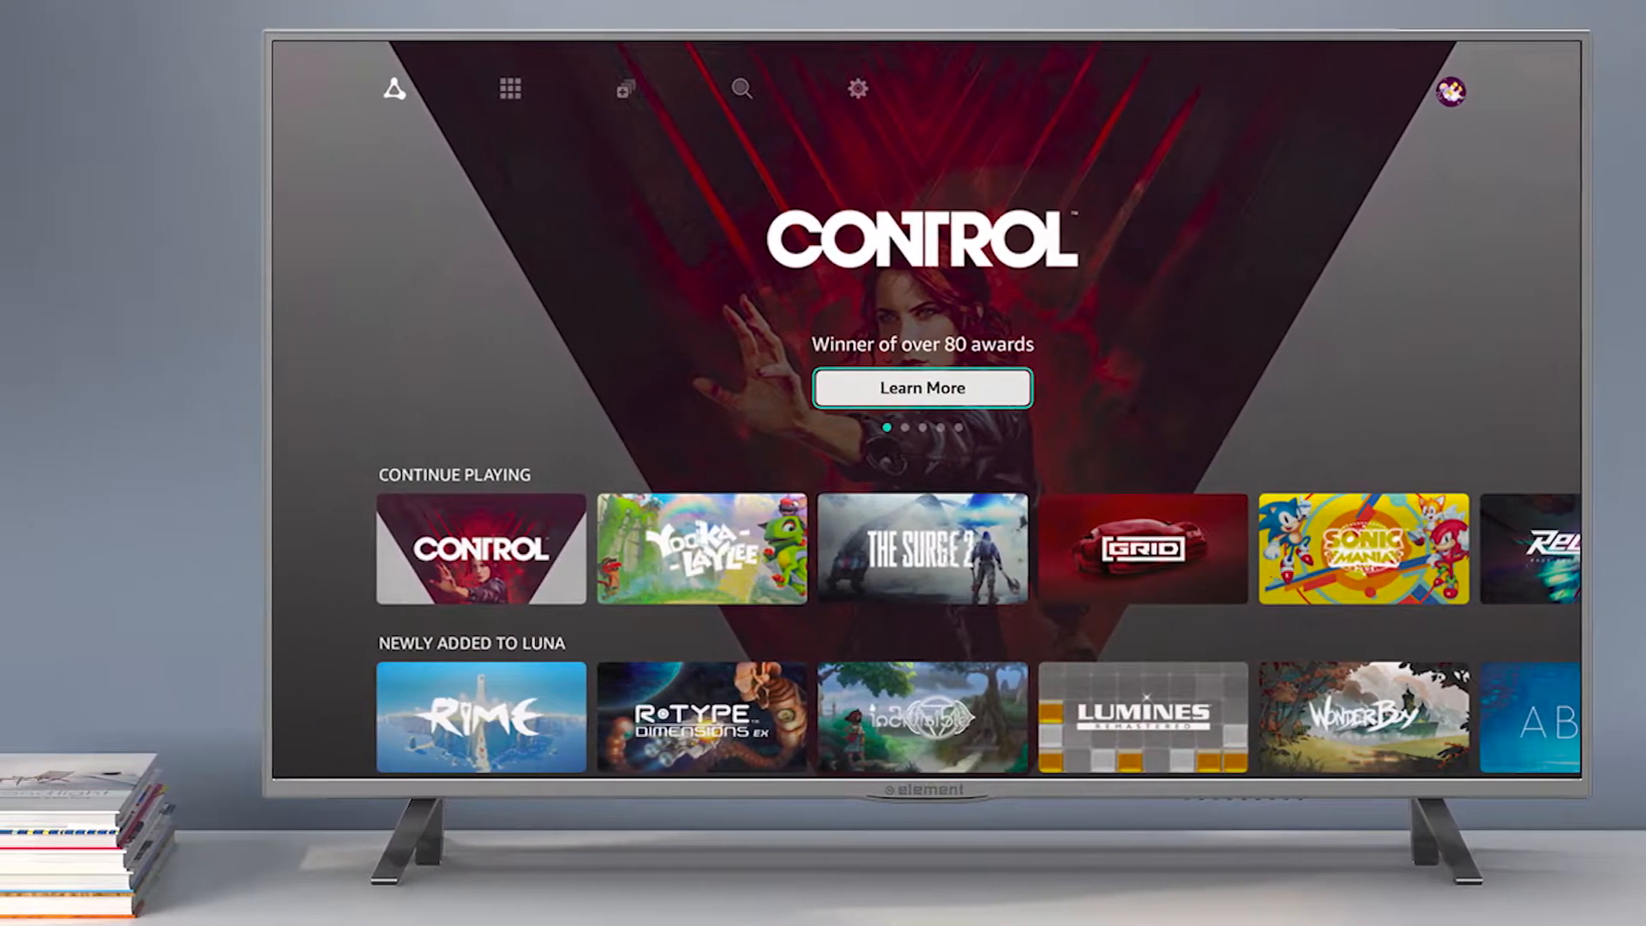
Scroll the landing page down to the Luna+ $5.99/month and Ubisoft+ $14.99/month plan cards
scroll(down, 3)
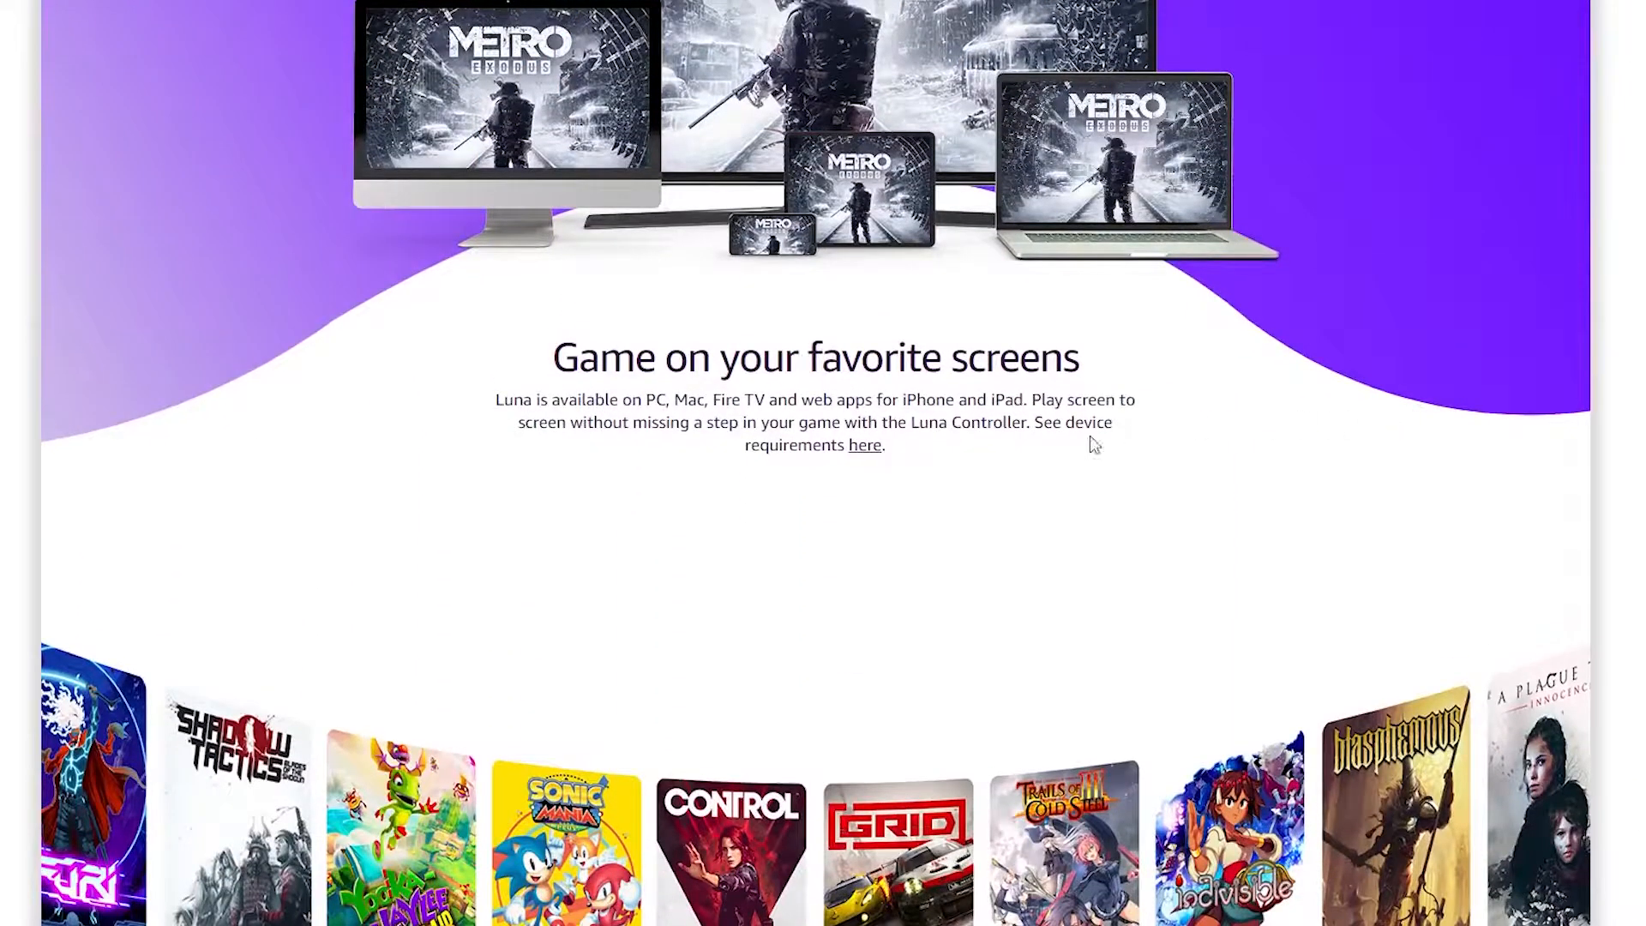
scroll(down, 3)
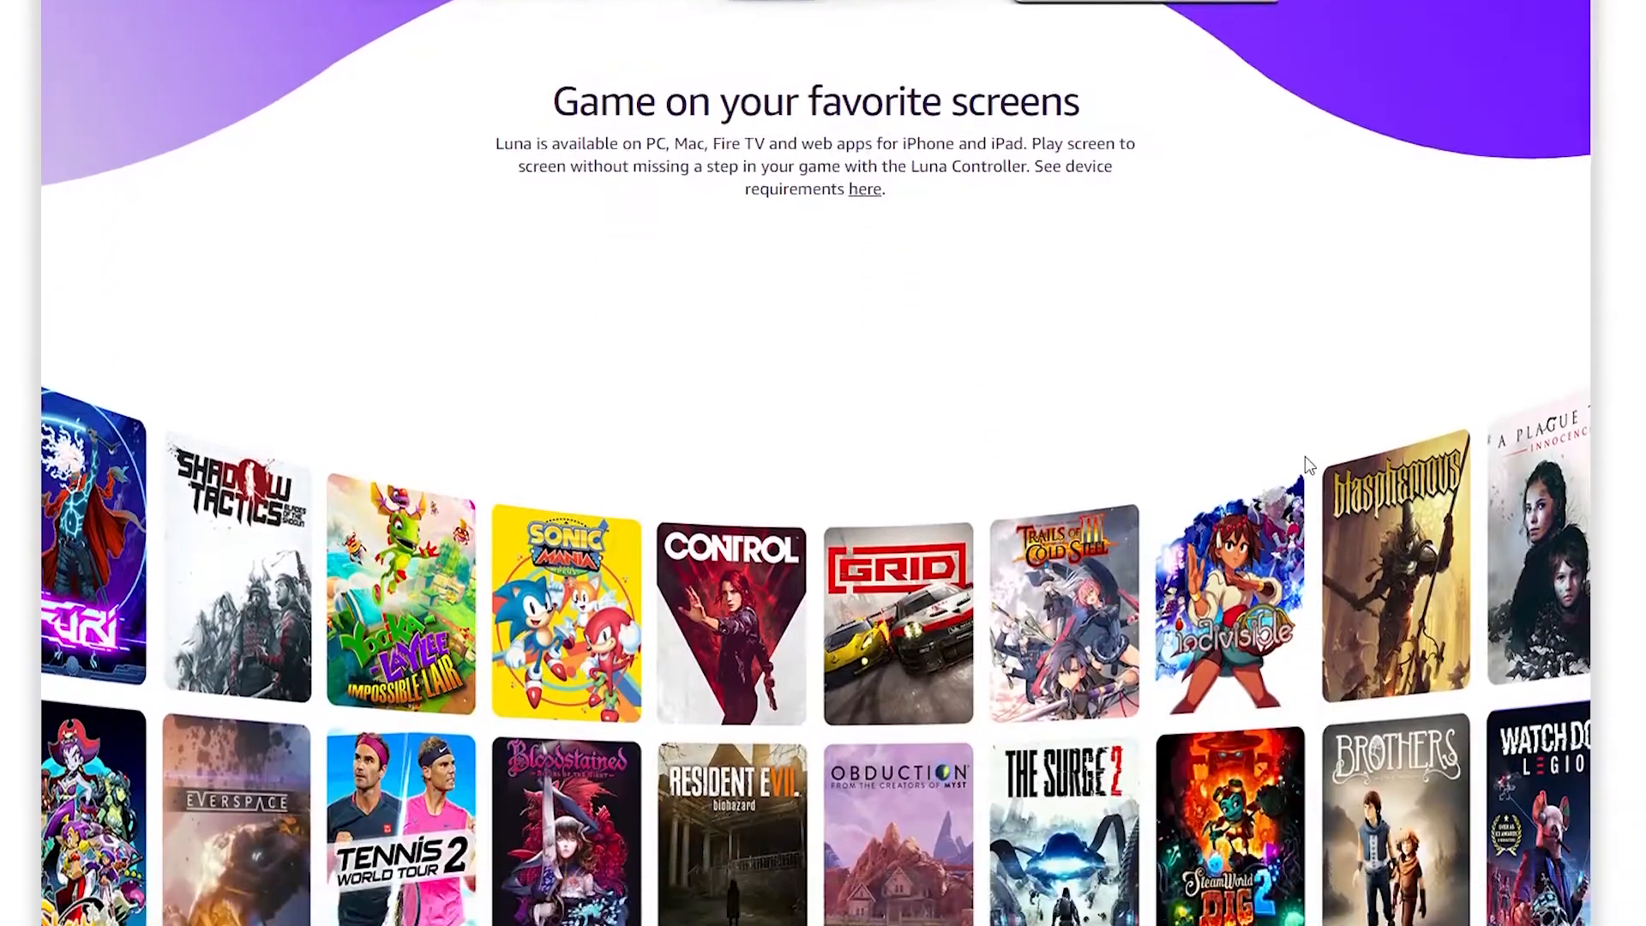
scroll(down, 3)
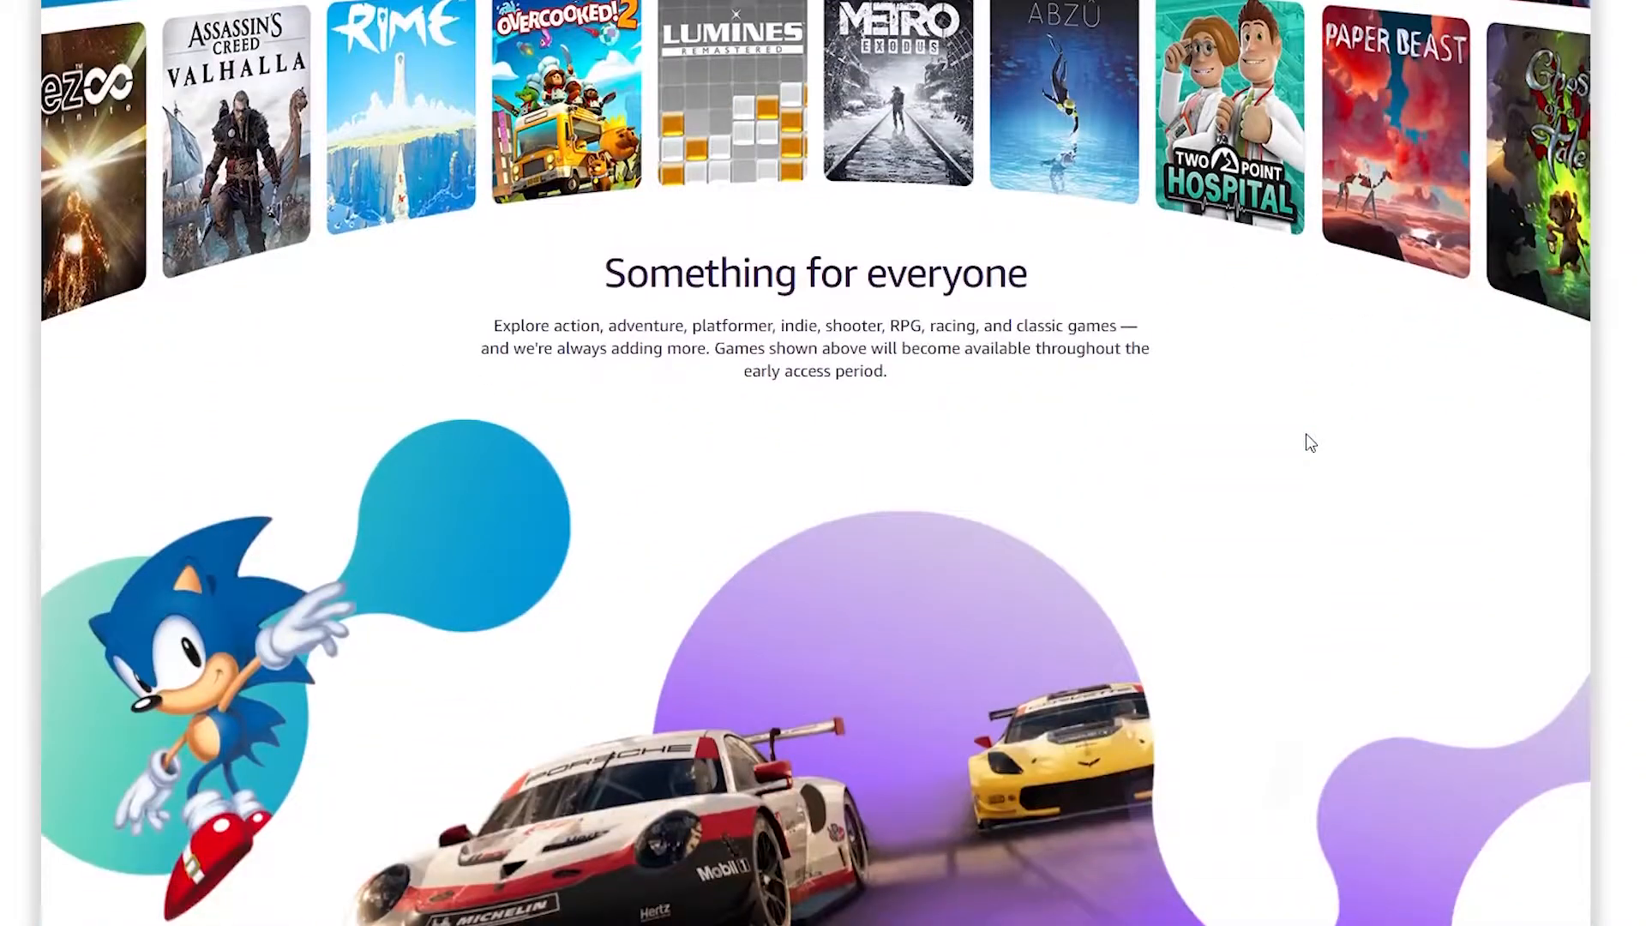
scroll(down, 3)
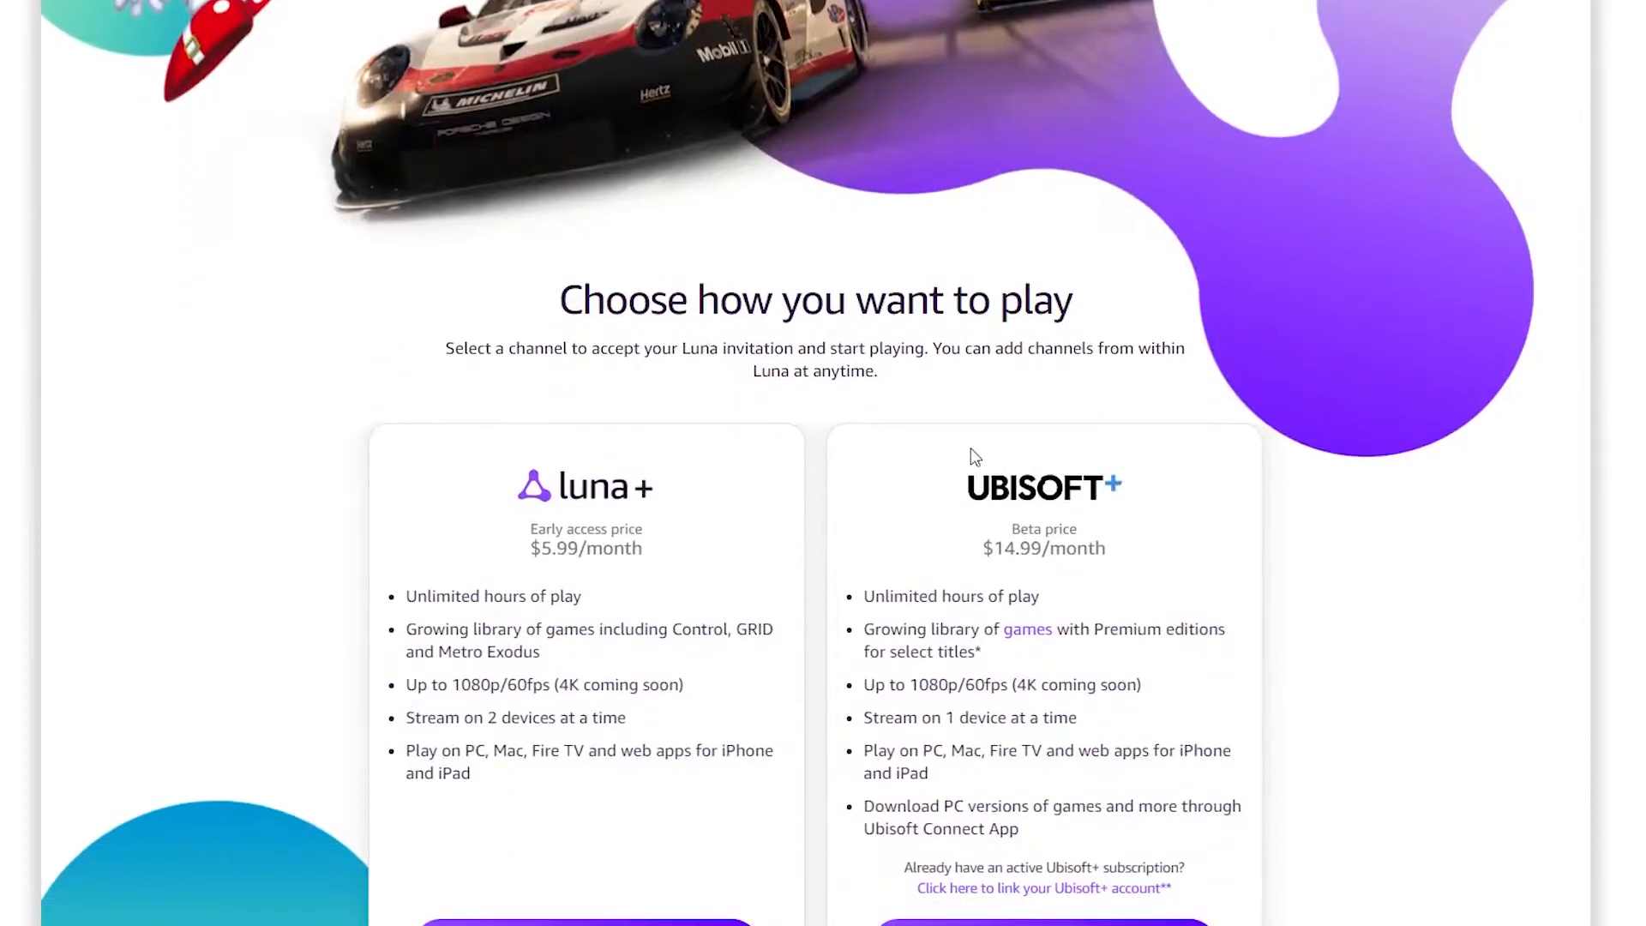
scroll(down, 3)
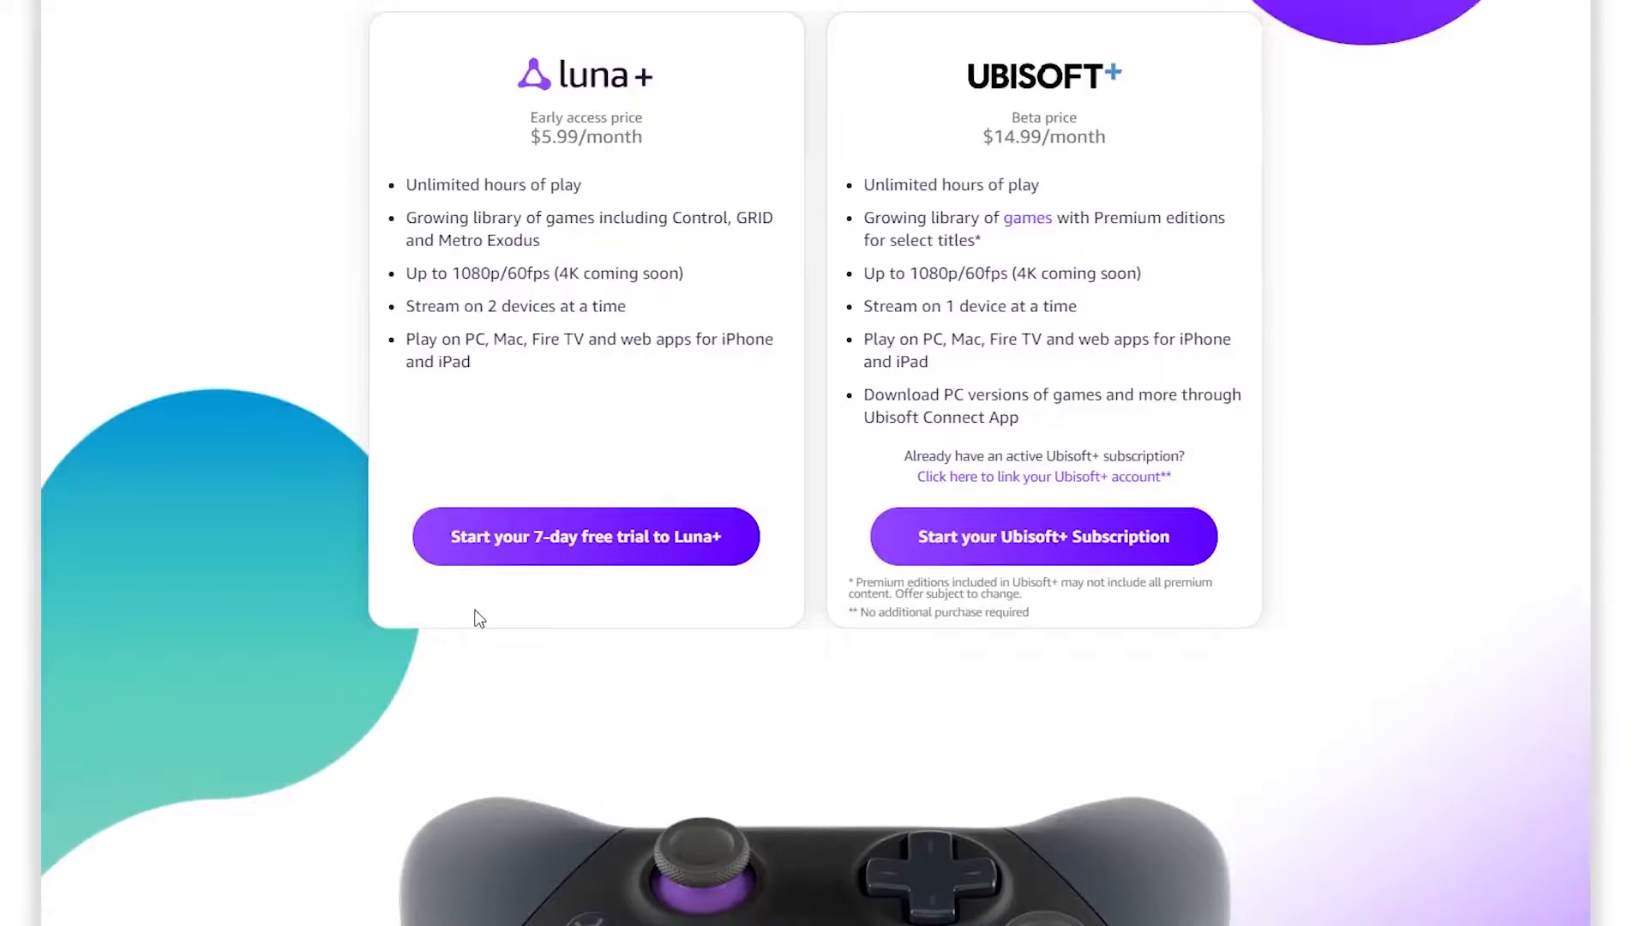
mouse_move(585, 537)
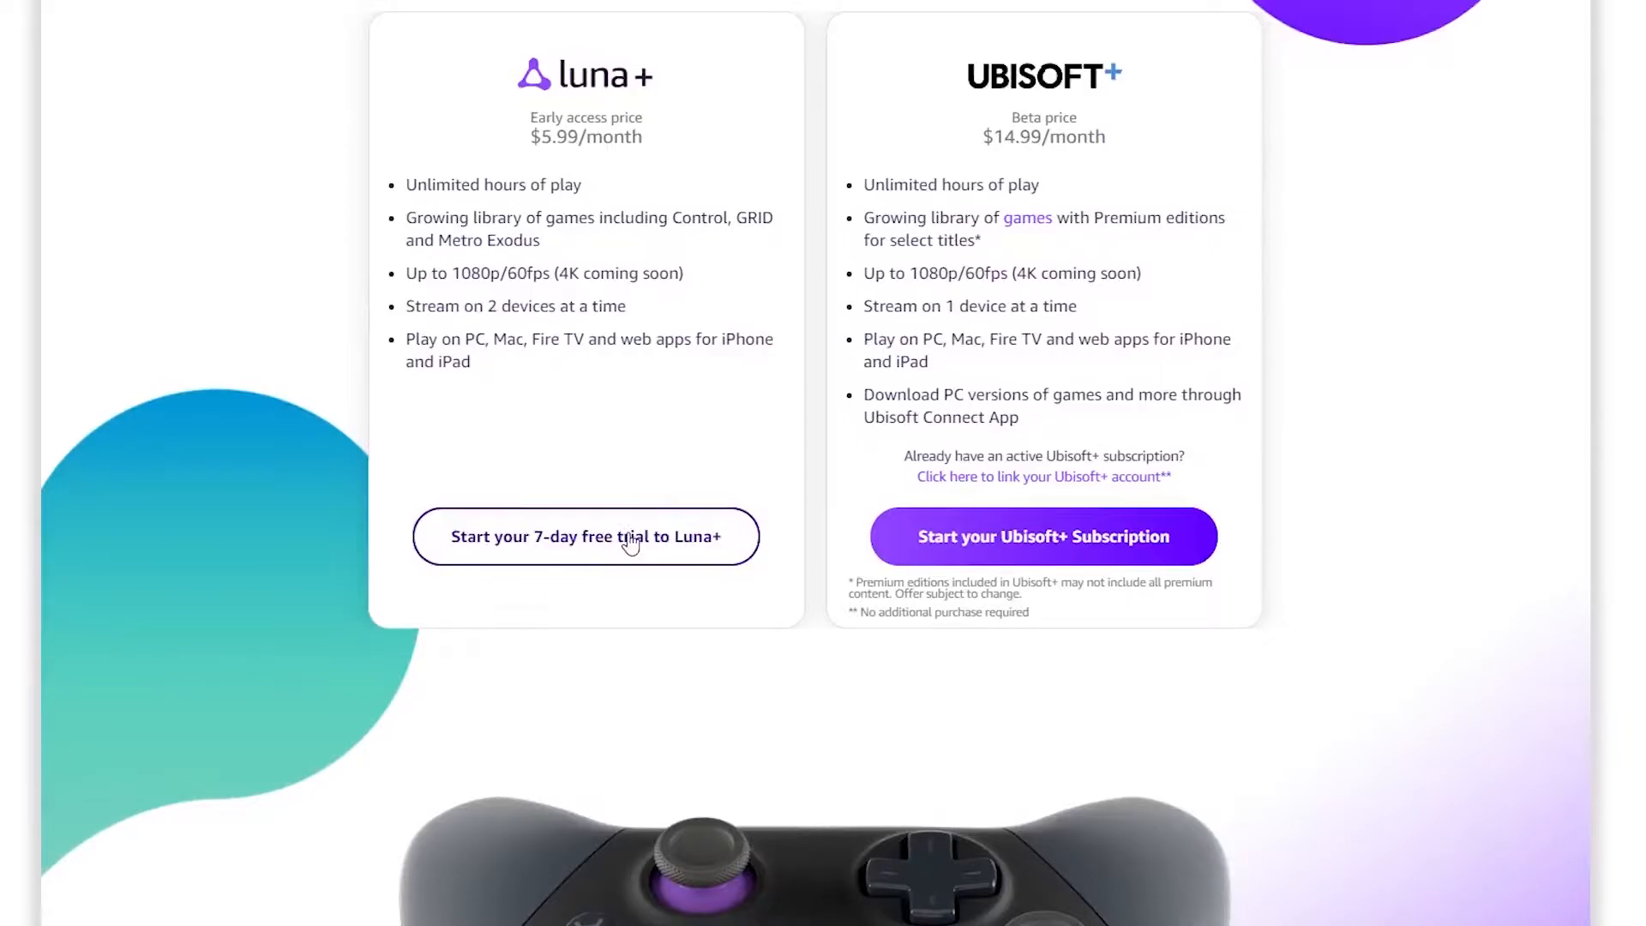
Start the 7-day Luna+ free trial and confirm the subscription
click(584, 537)
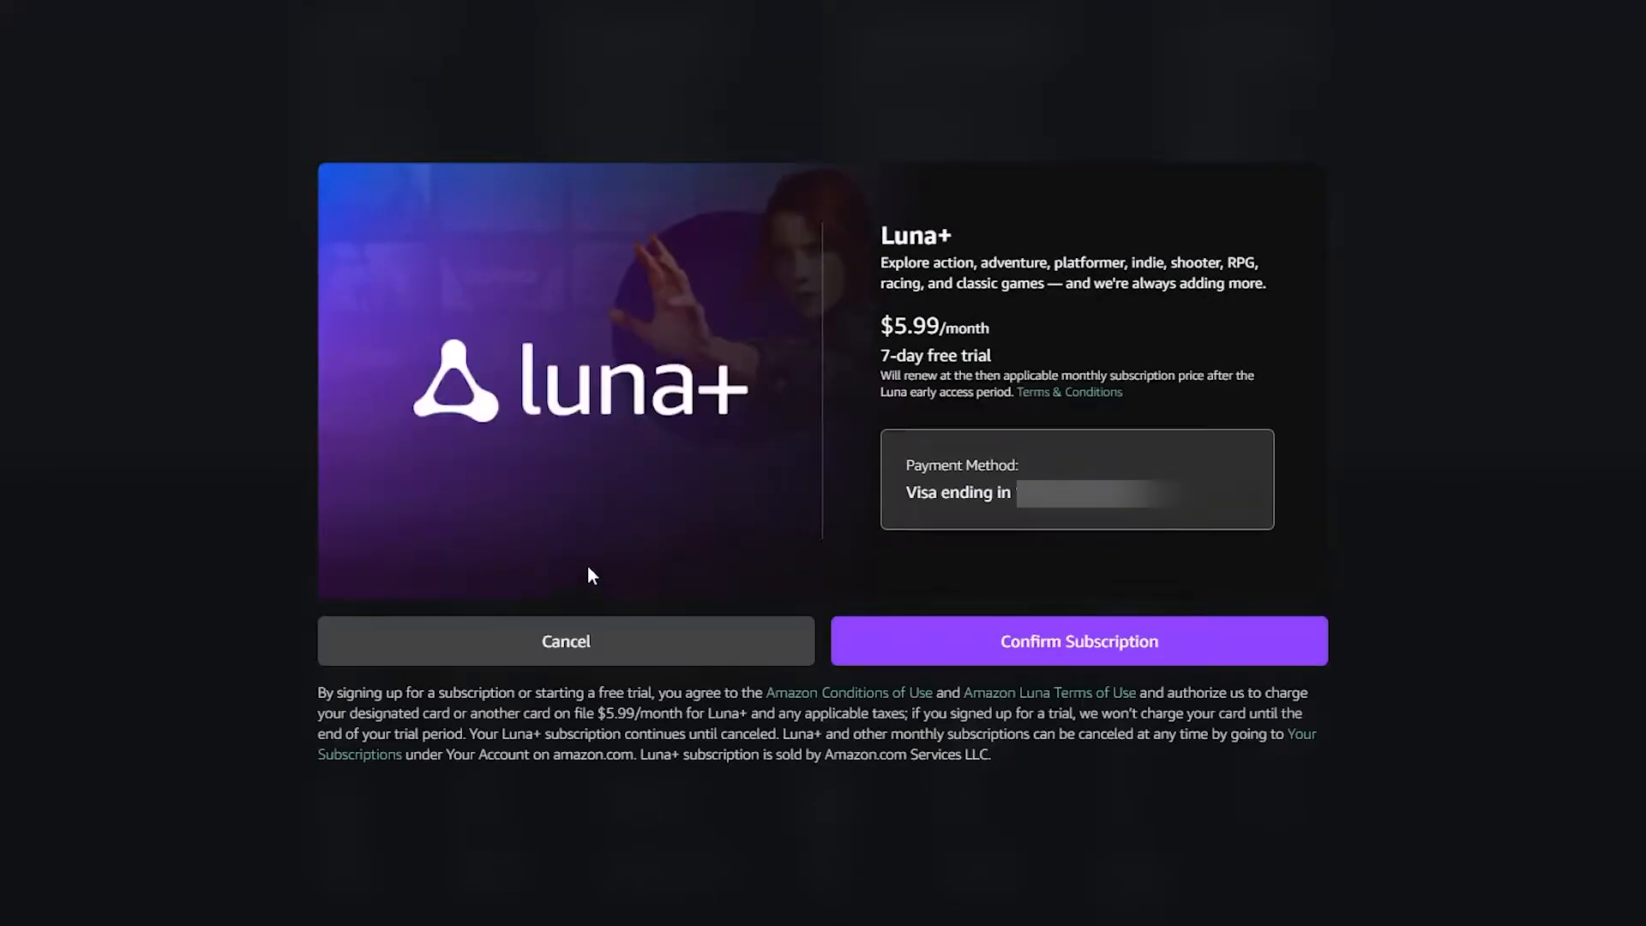
mouse_move(1060, 427)
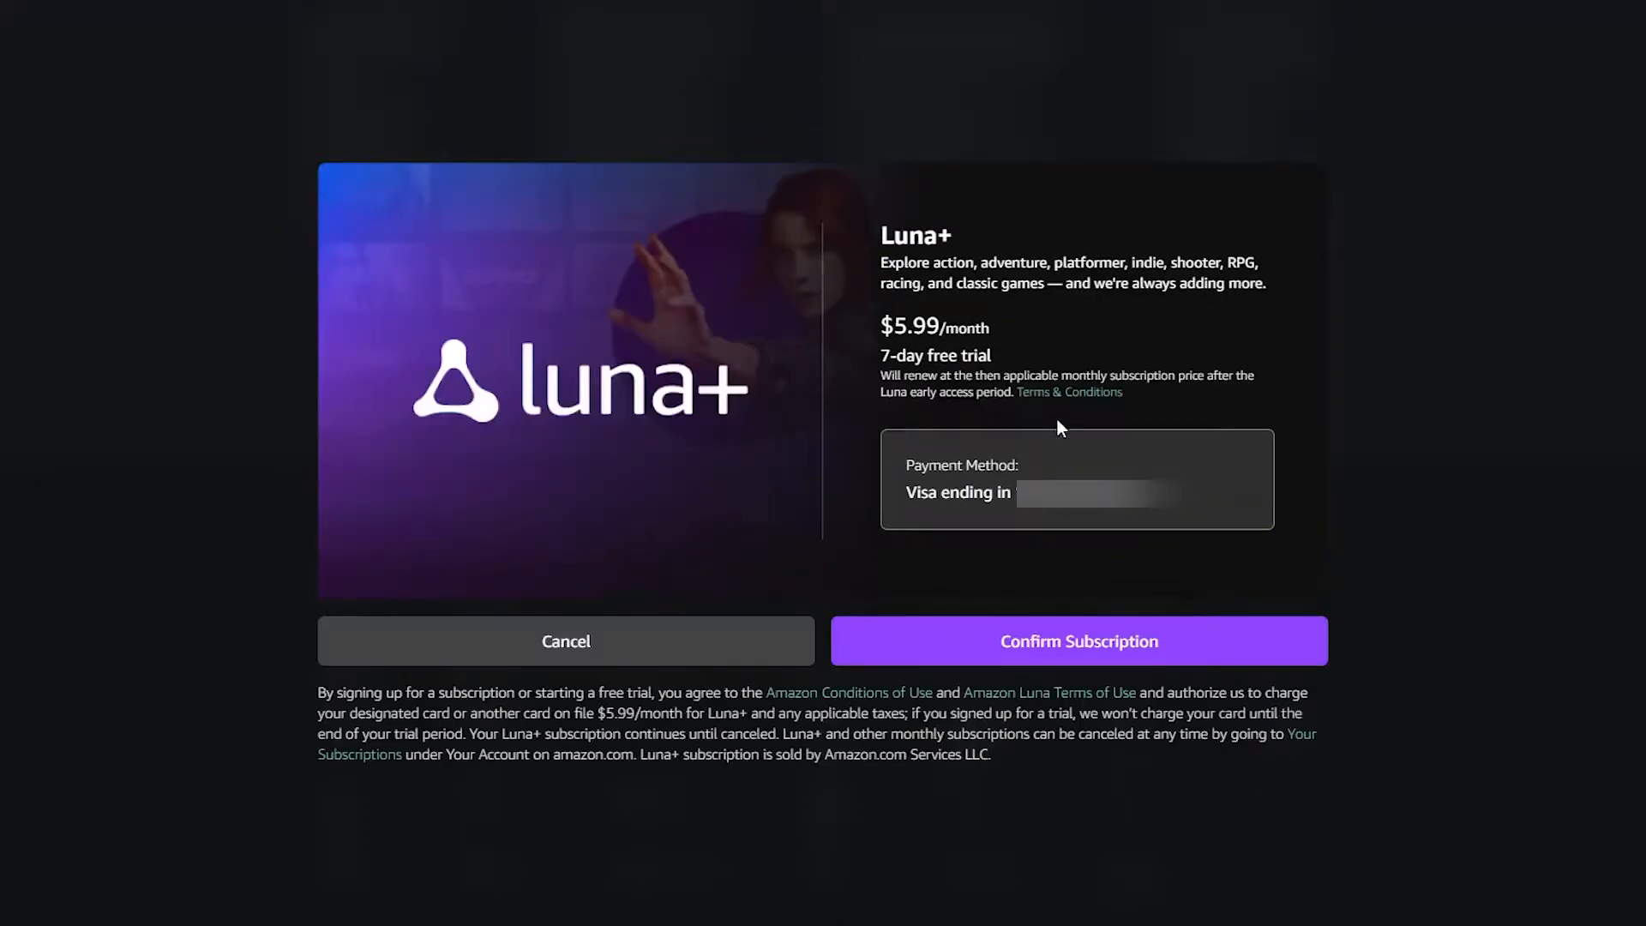
mouse_move(1192, 576)
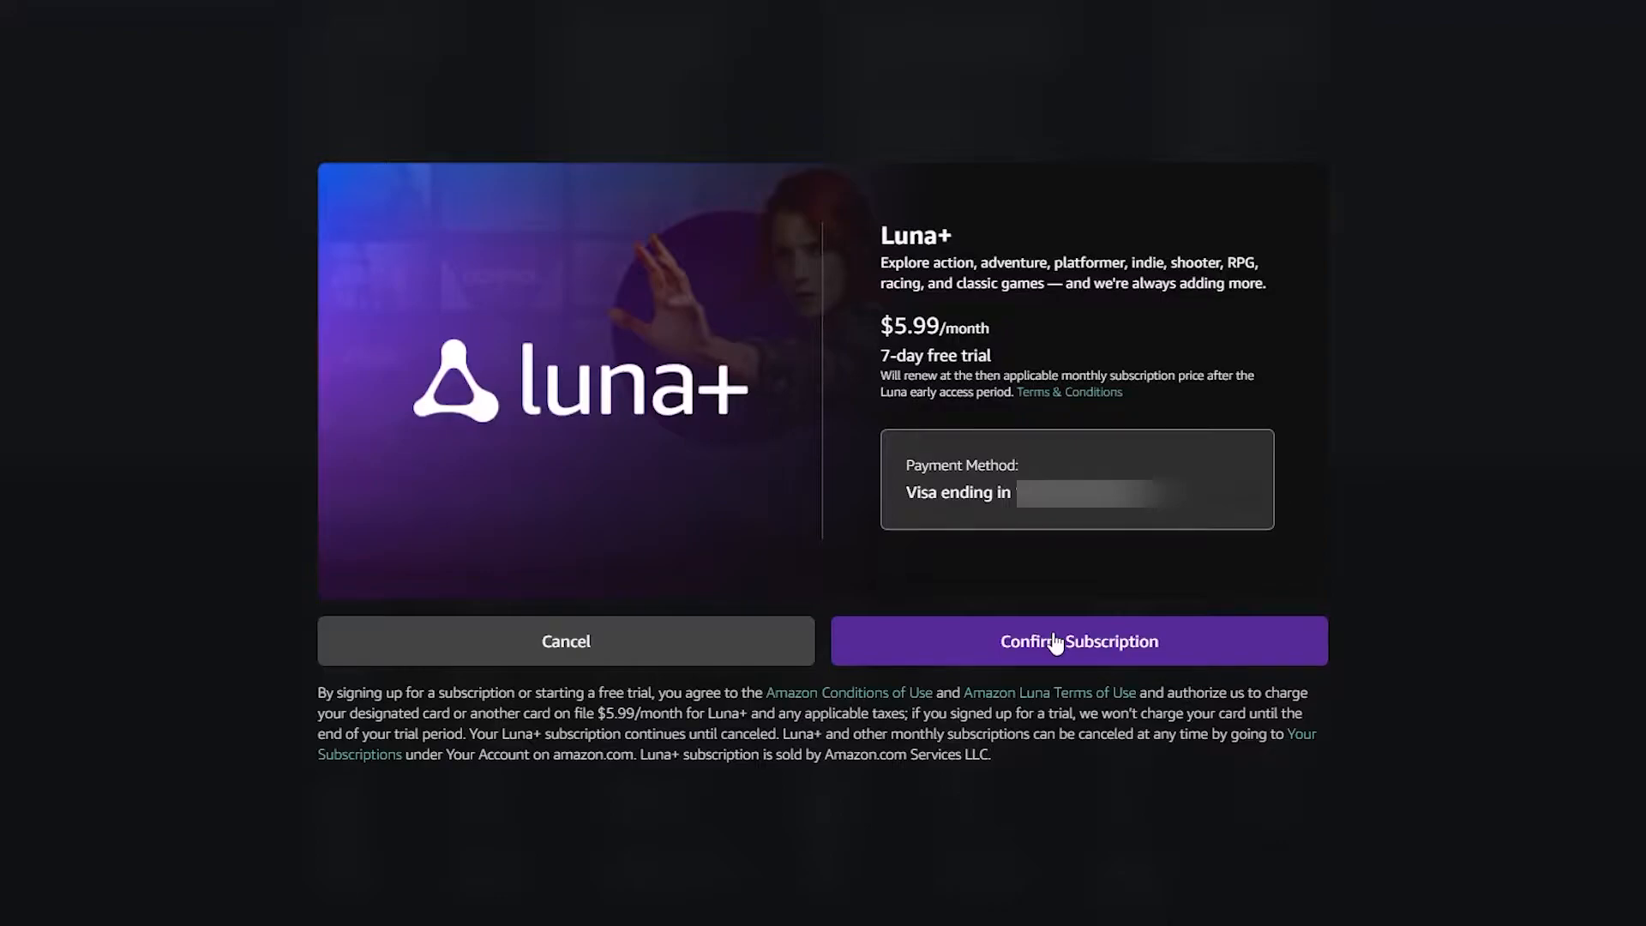
mouse_move(1054, 648)
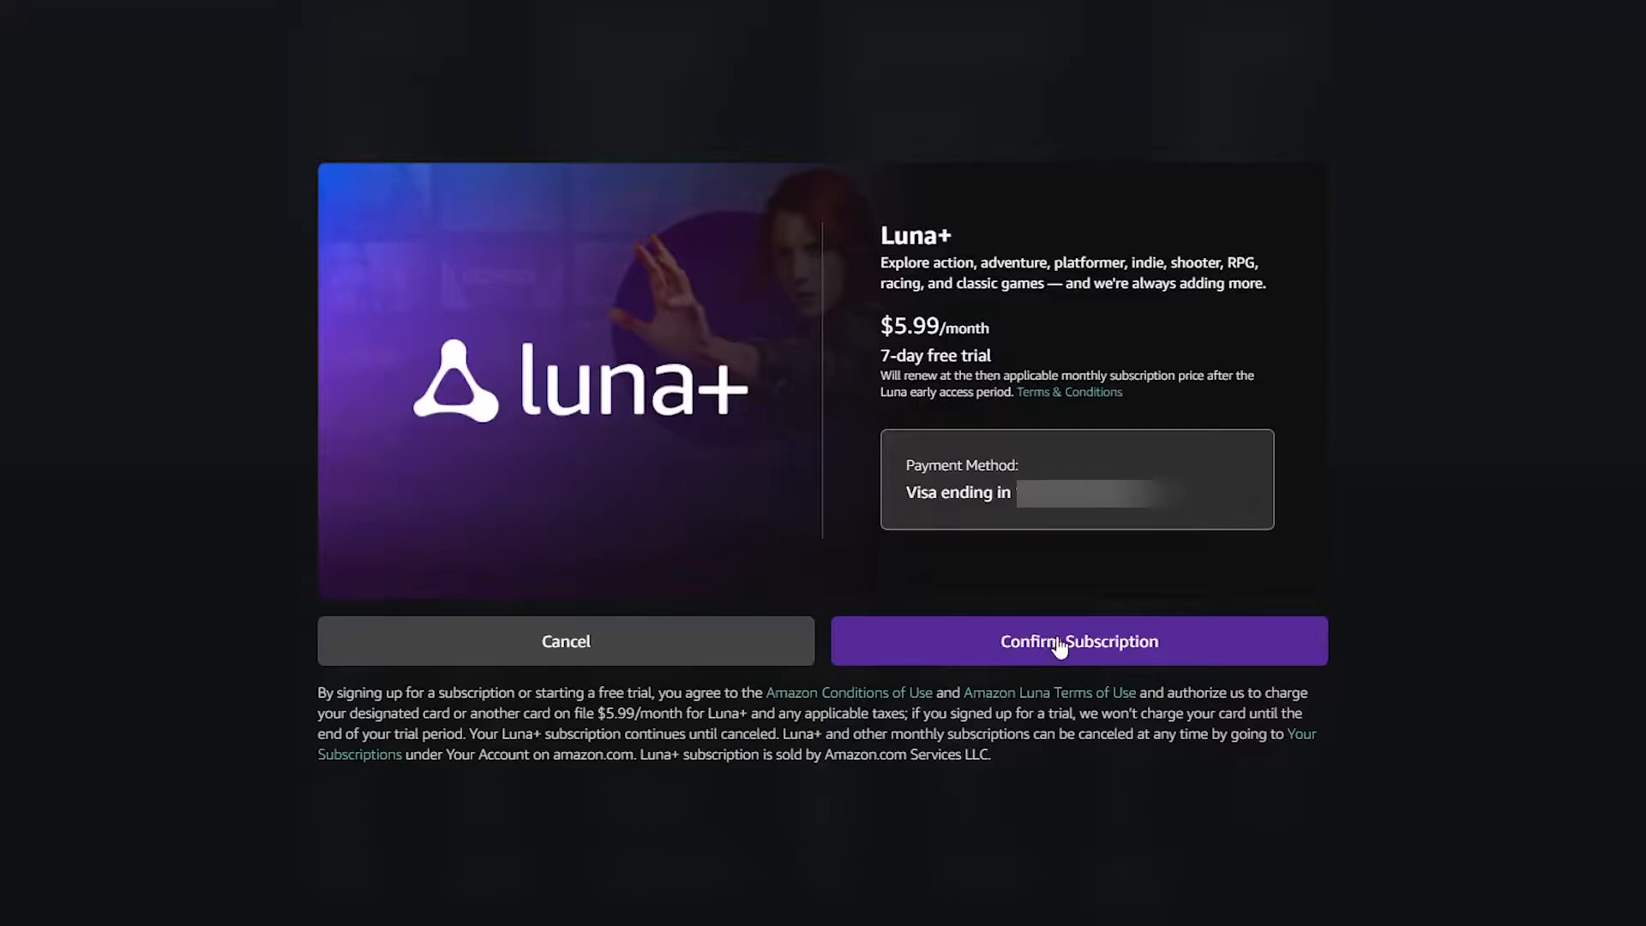
click(1077, 639)
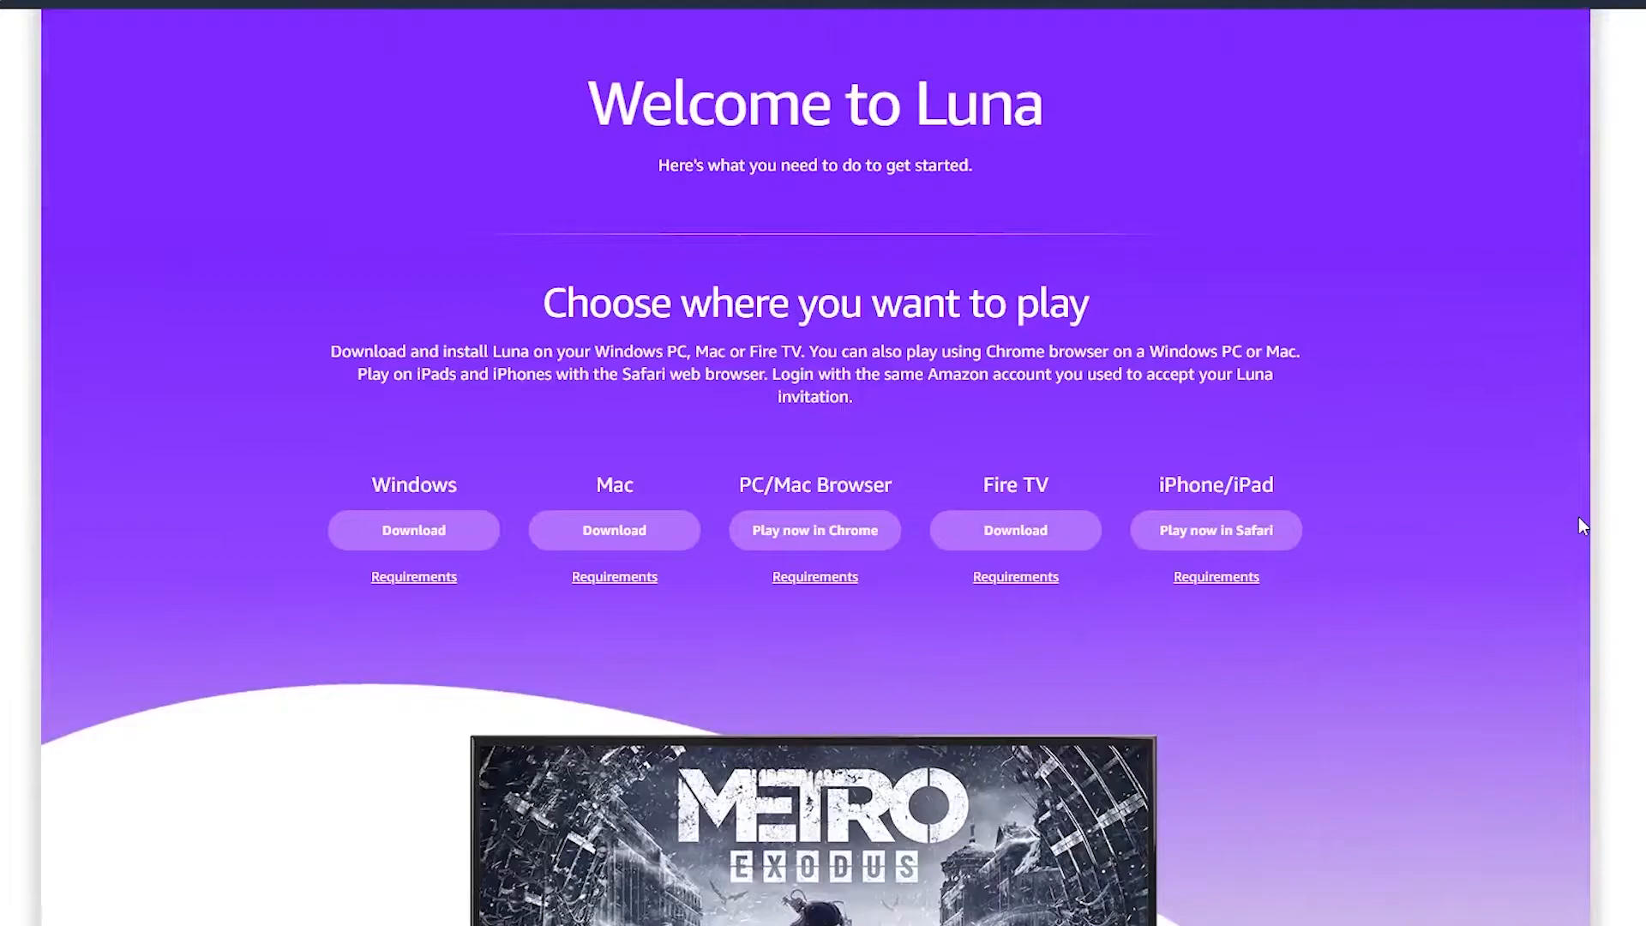
click(413, 577)
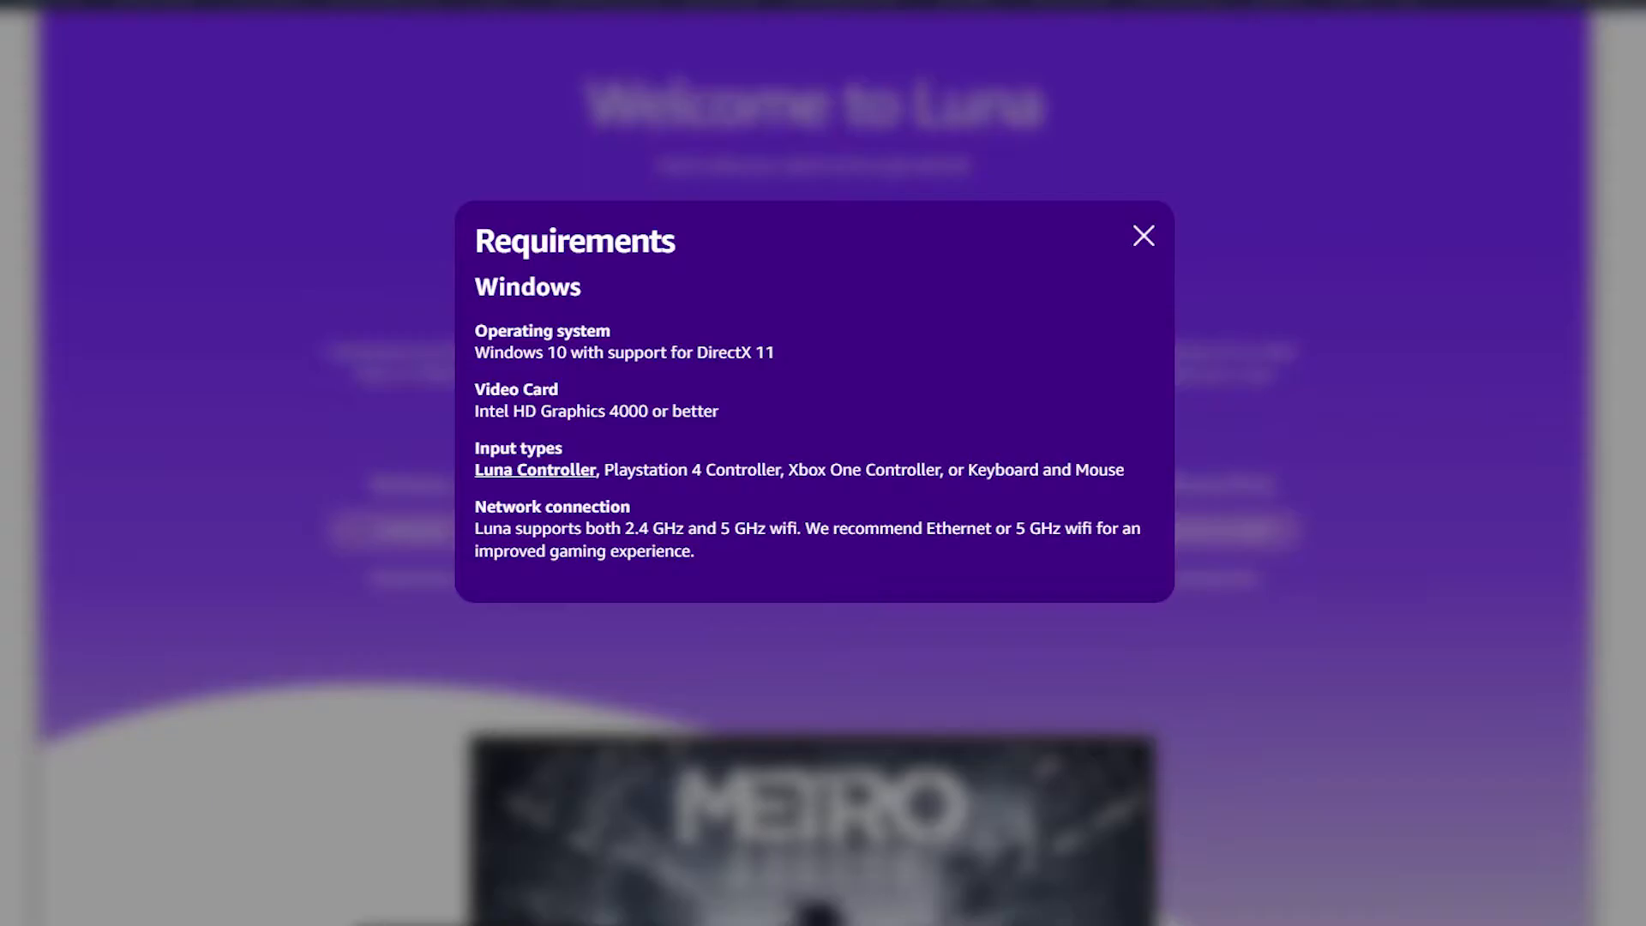
click(1142, 235)
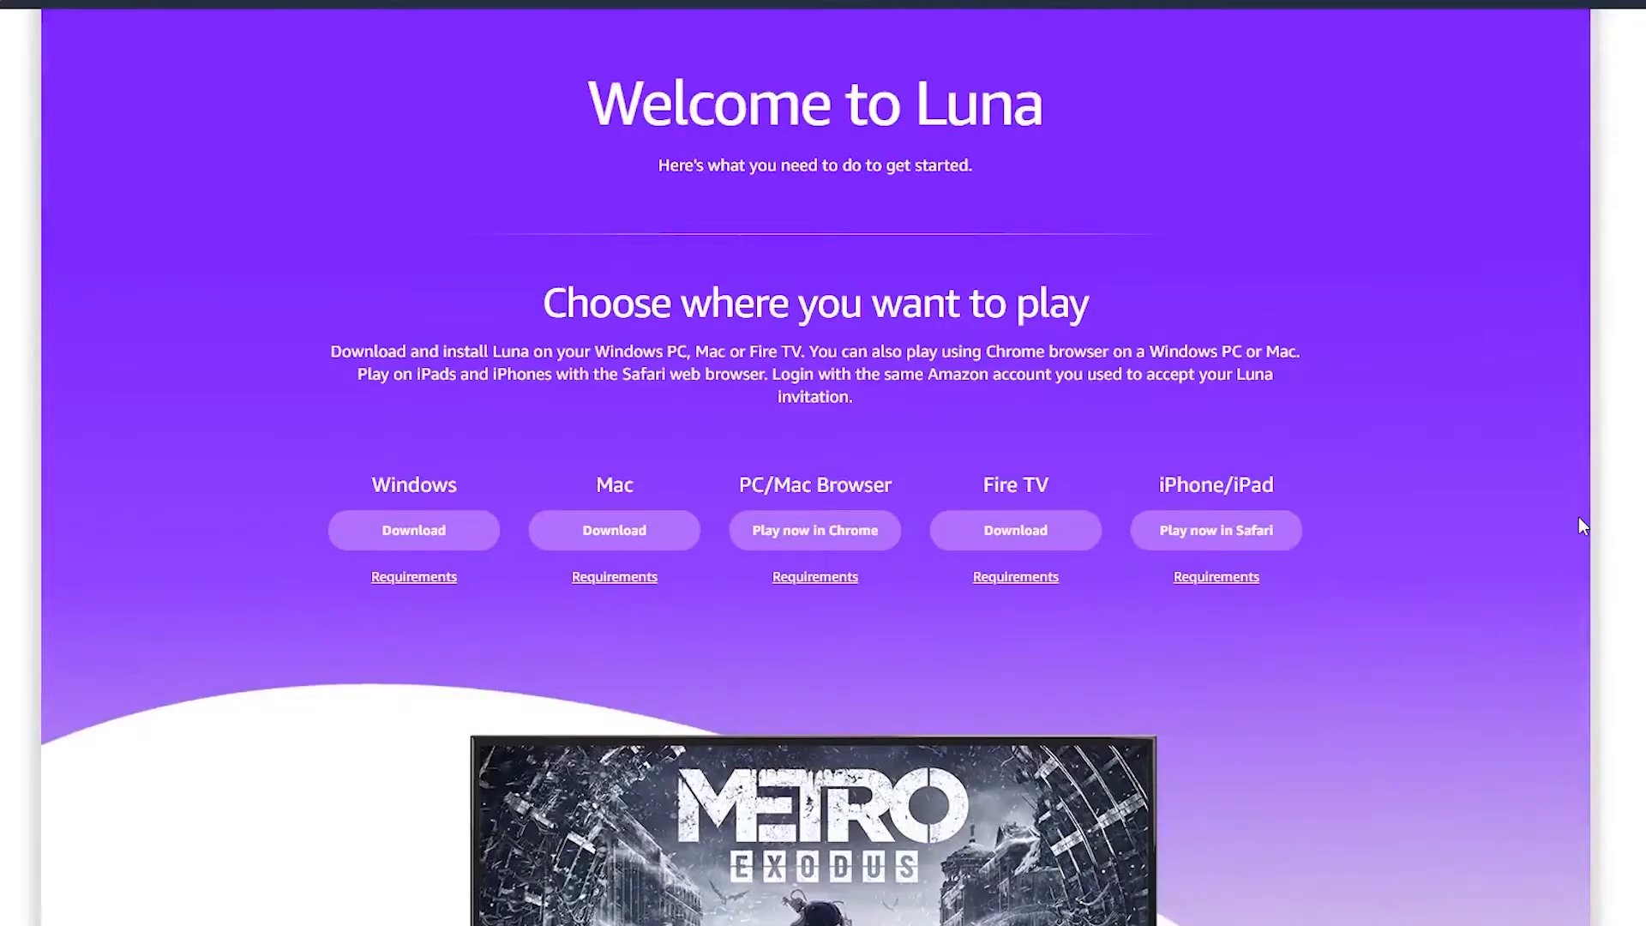
mouse_move(413, 530)
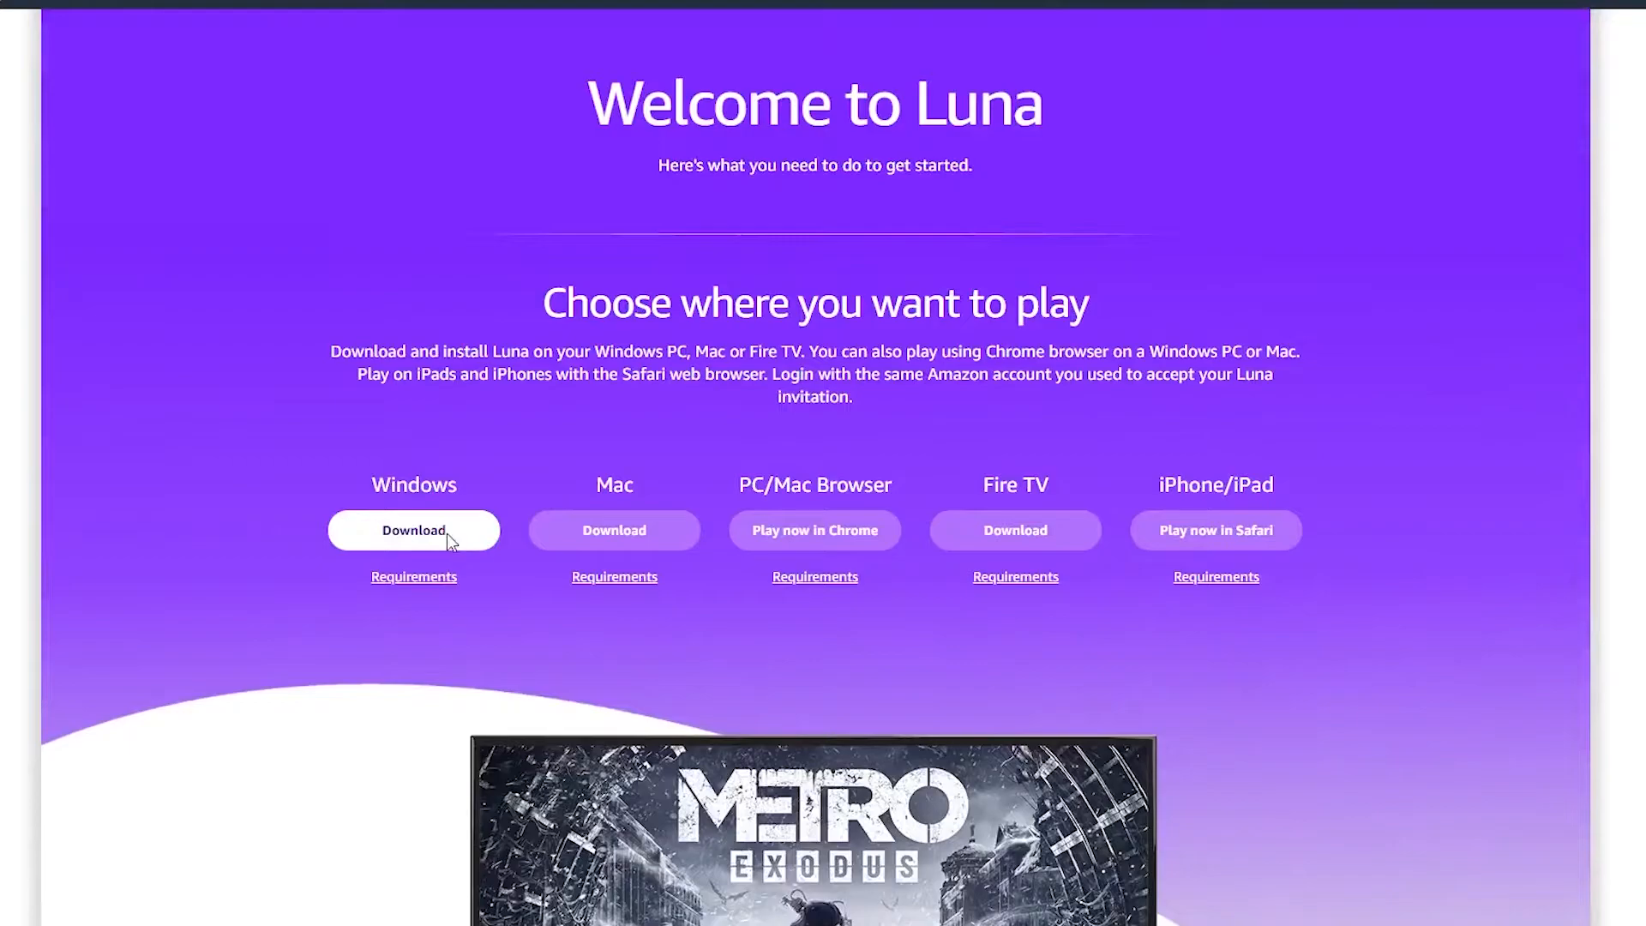
Download the Luna app for Windows so its installer begins installing
click(414, 530)
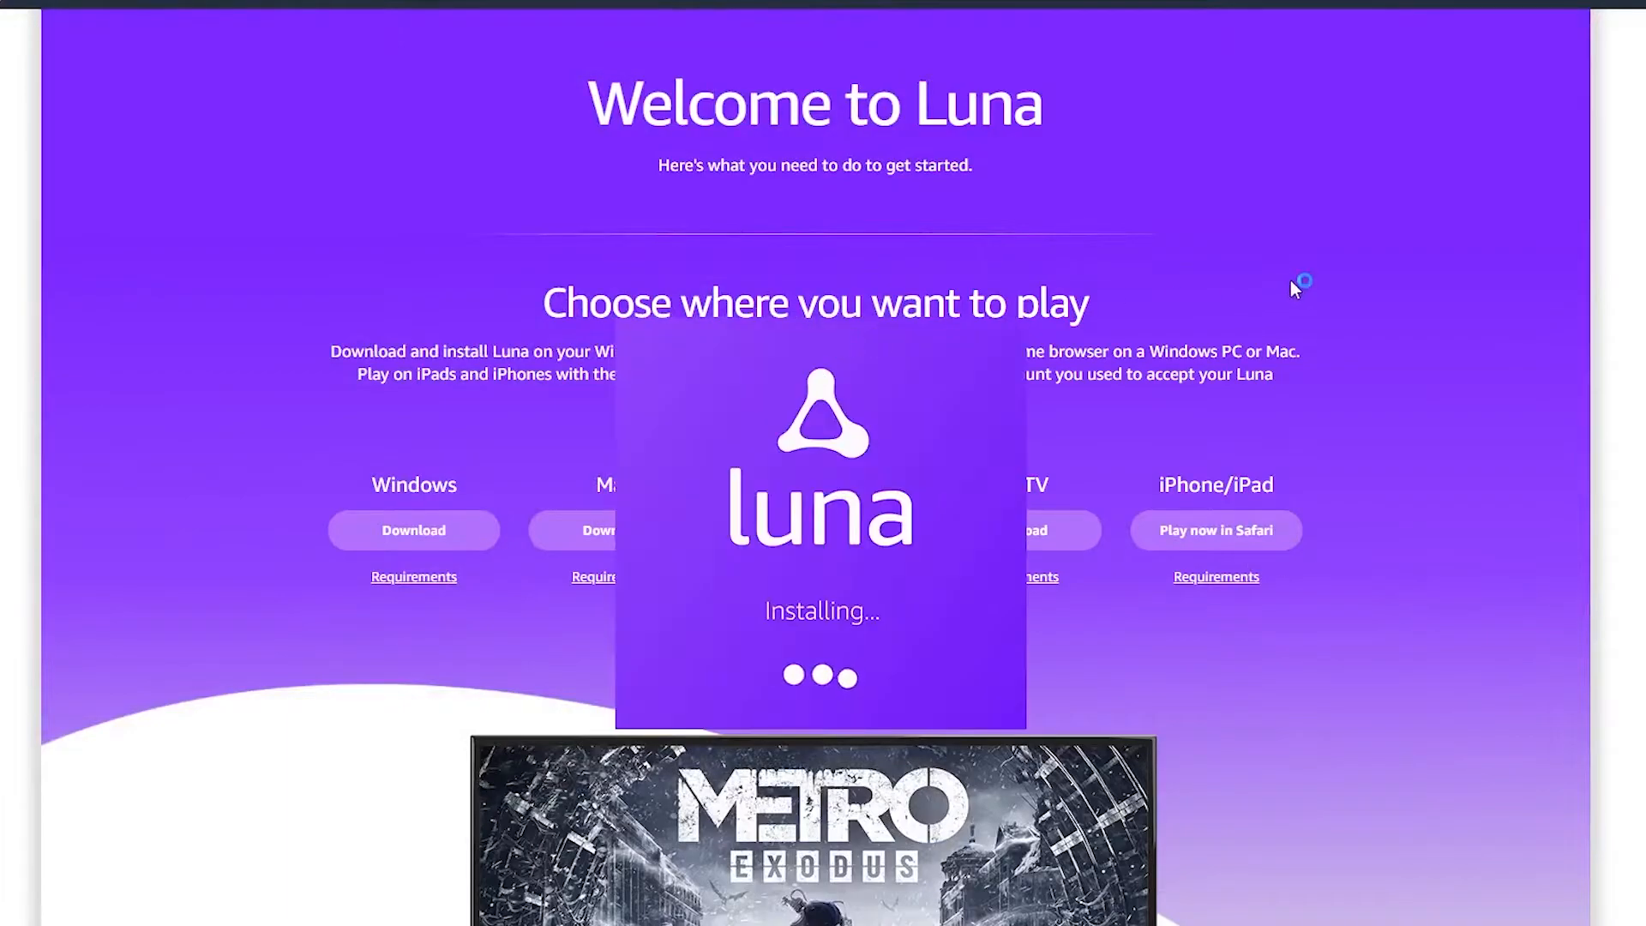
mouse_move(1293, 291)
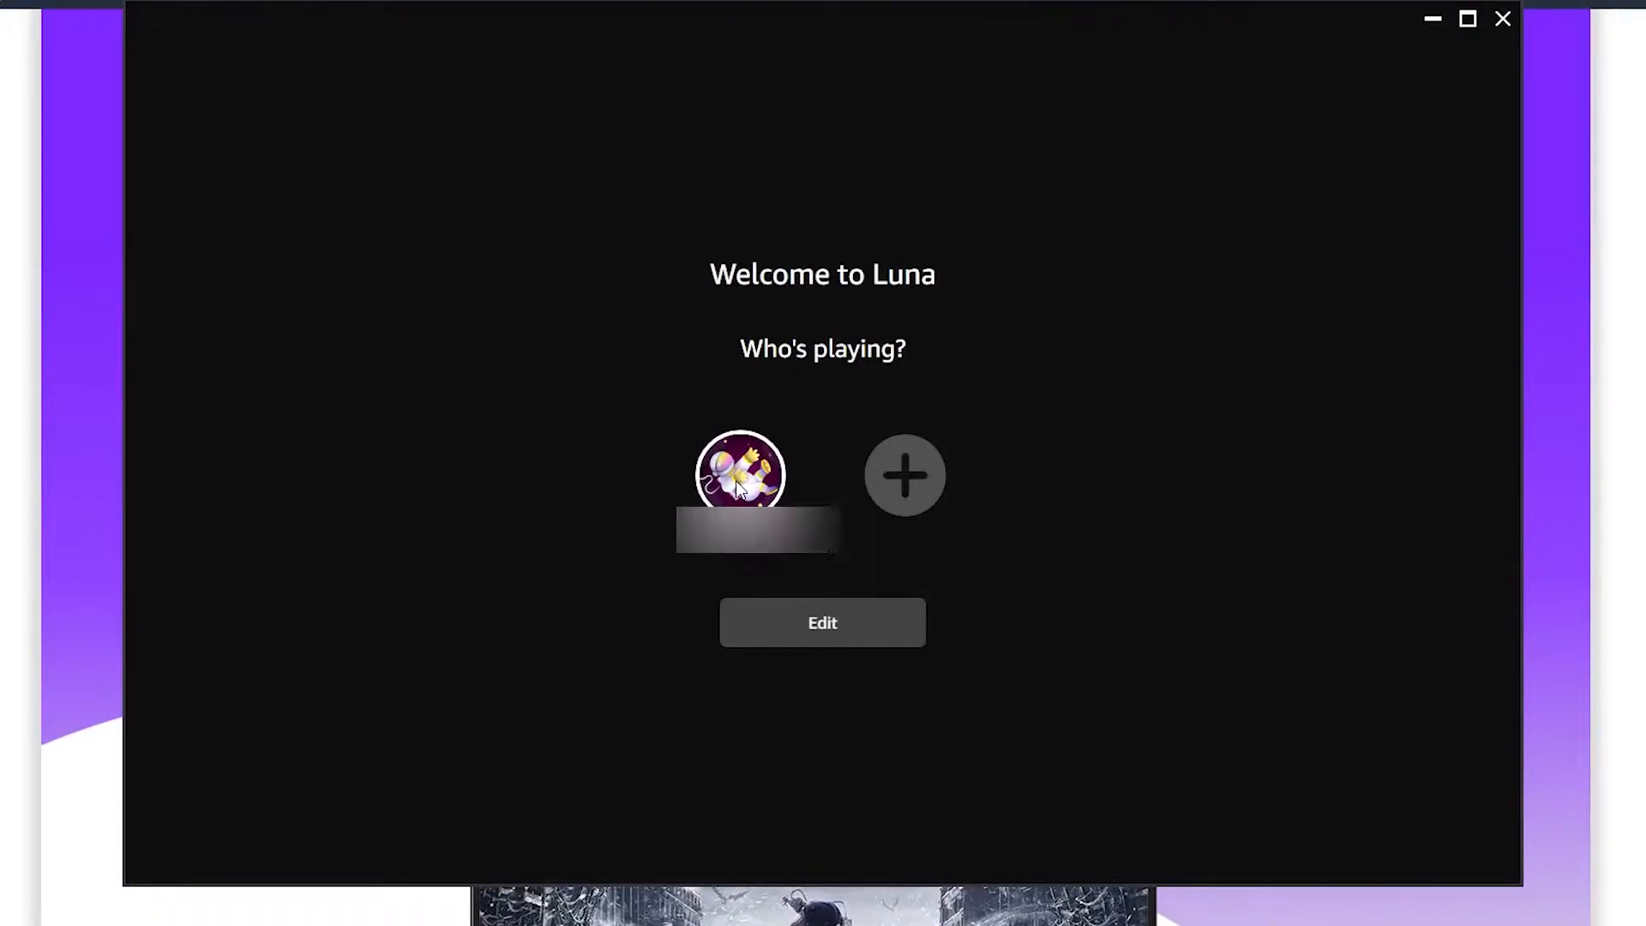
Continue as the existing player profile and accept the welcome tips to reach the home screen
click(741, 475)
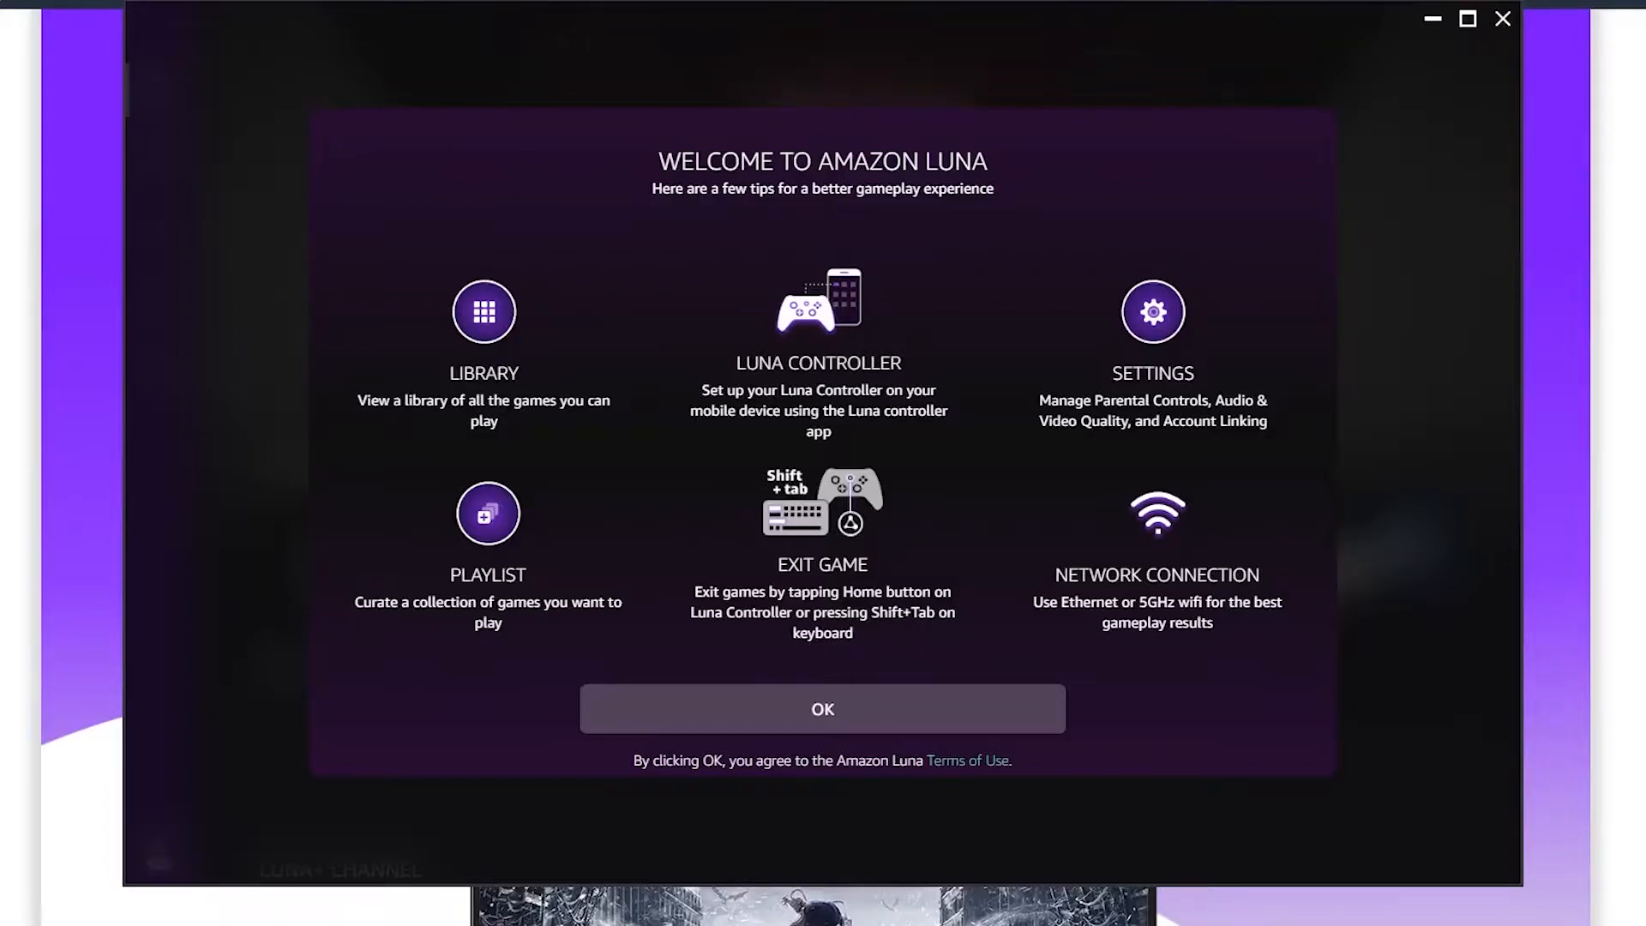
click(822, 708)
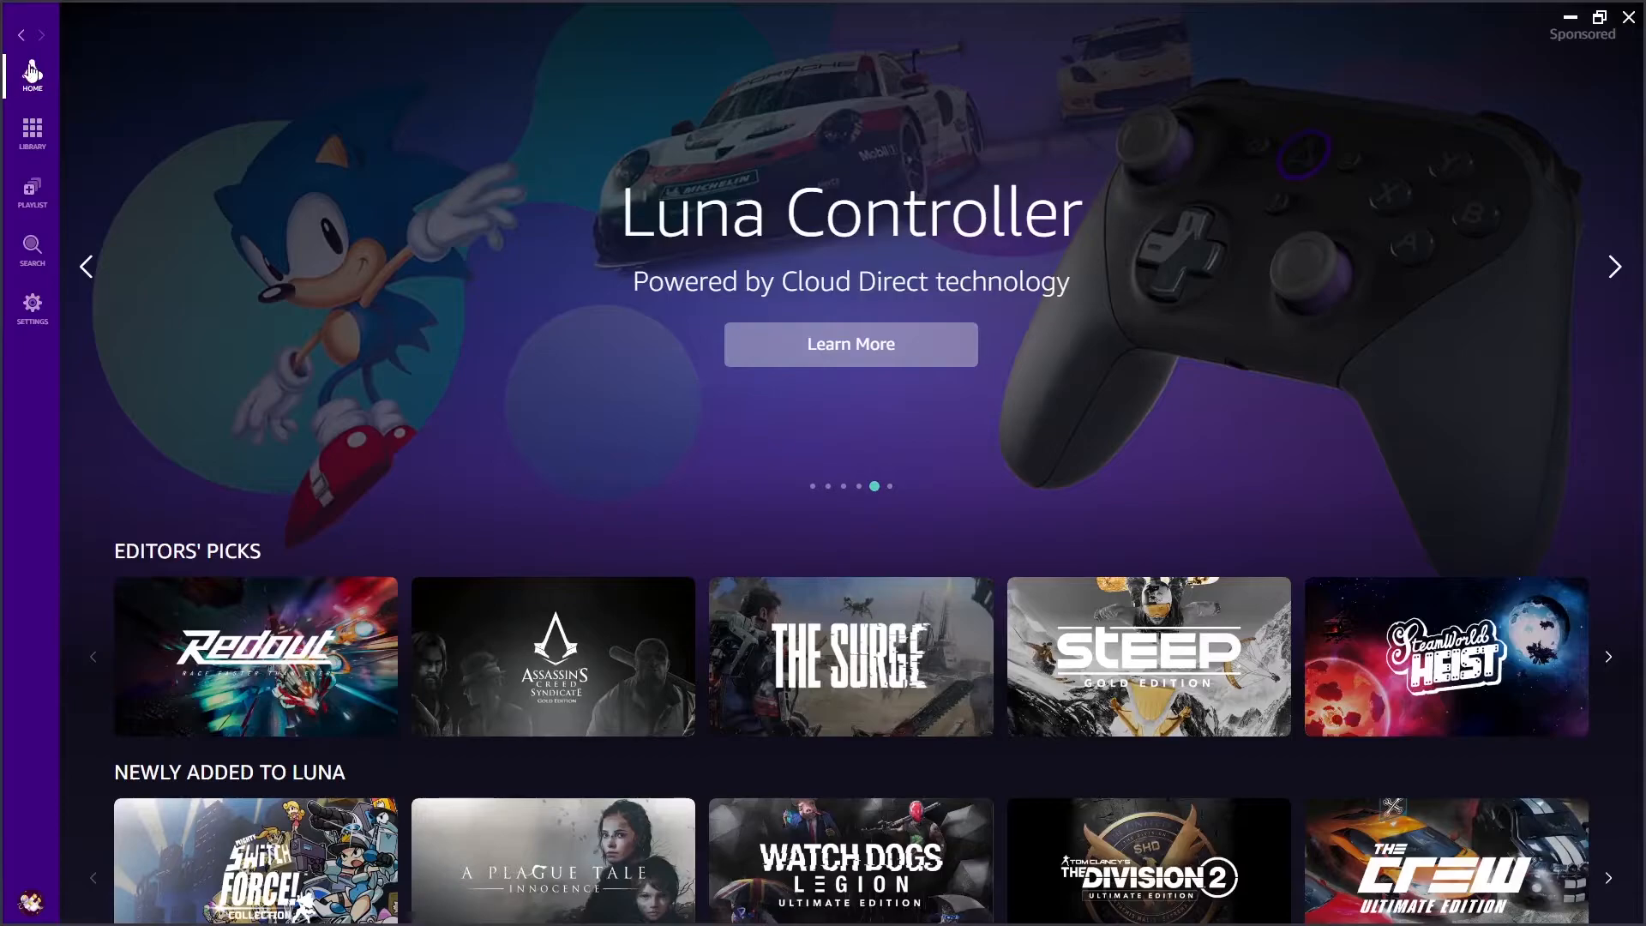
mouse_move(31, 134)
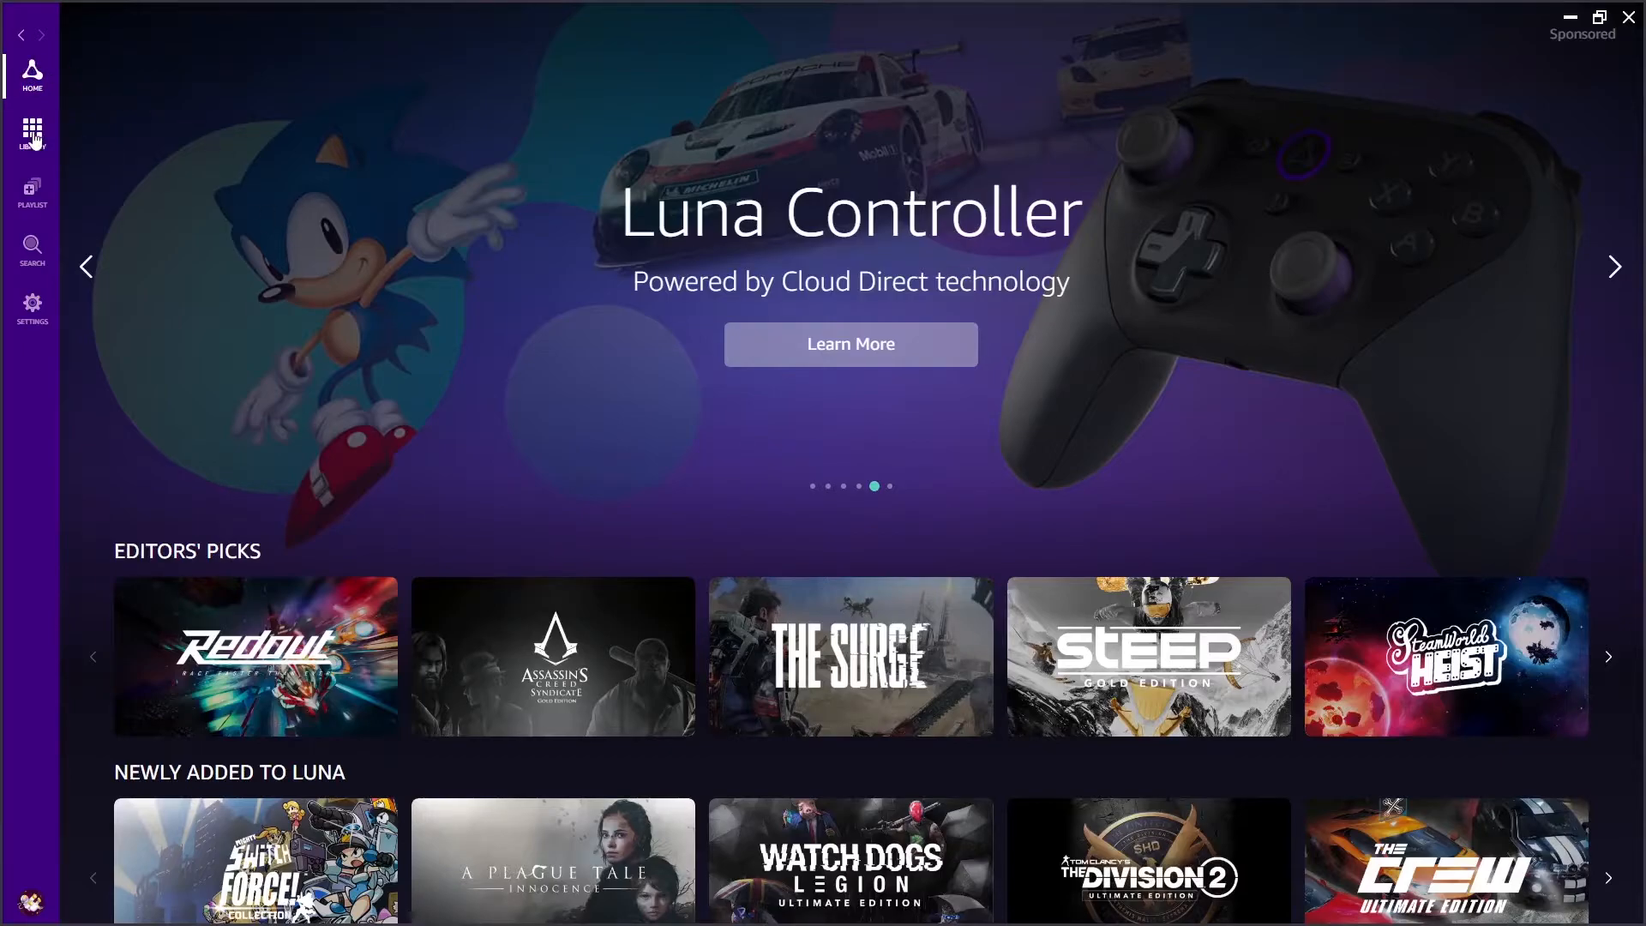
Browse the game library and open the Sonic Mania Plus details page
click(31, 134)
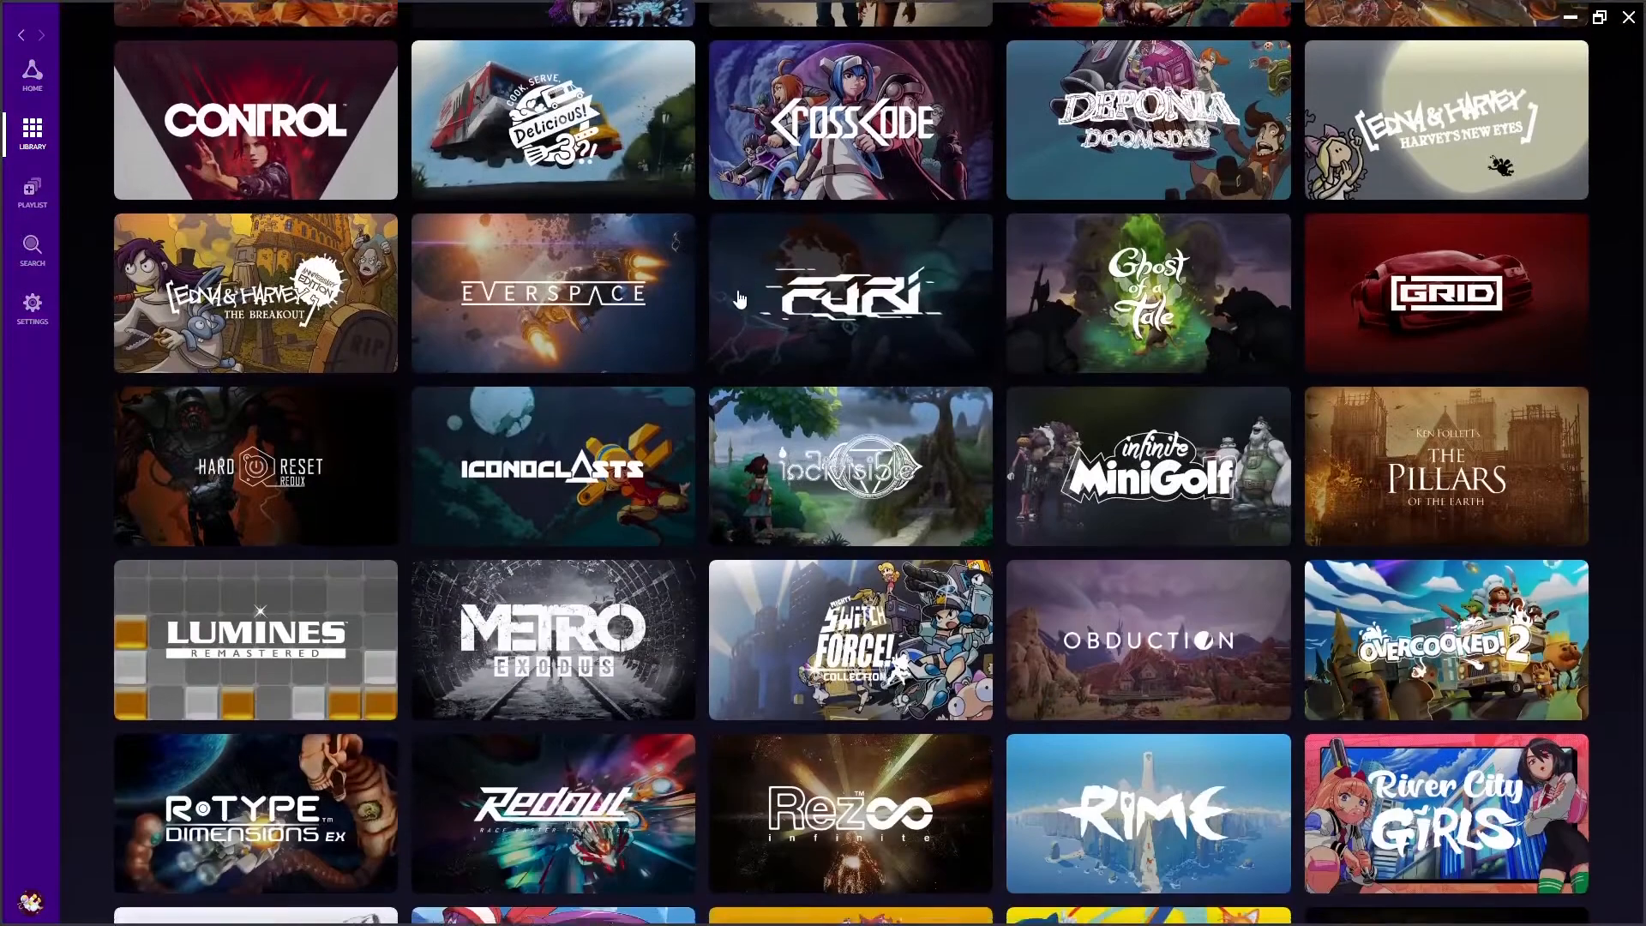
scroll(down, 3)
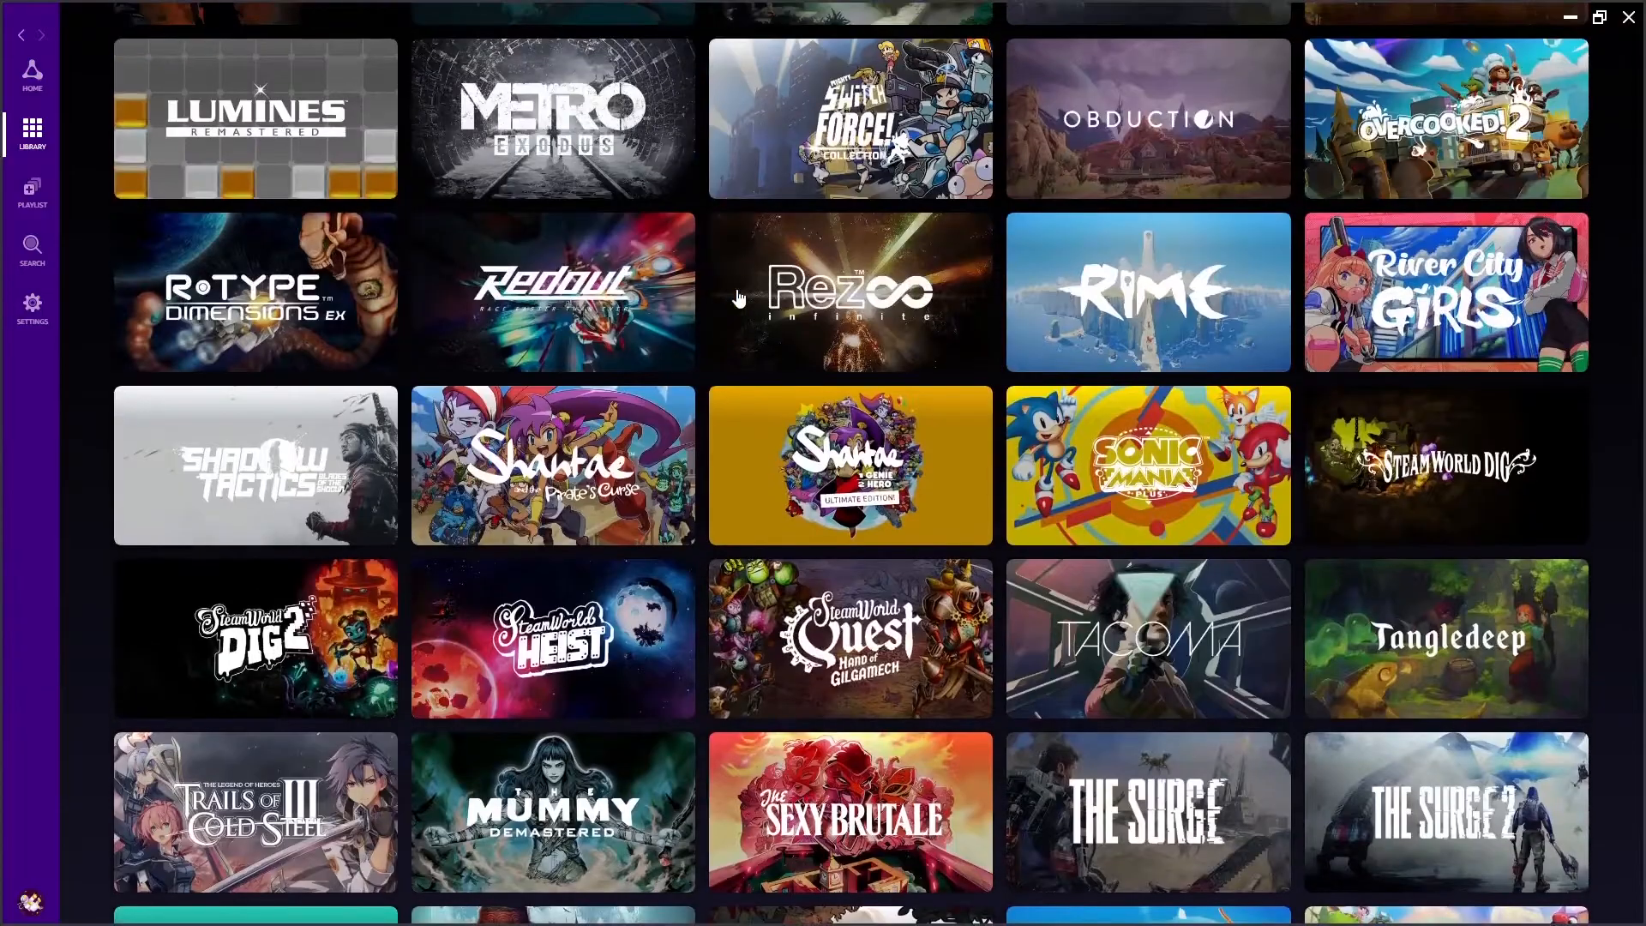
click(1147, 464)
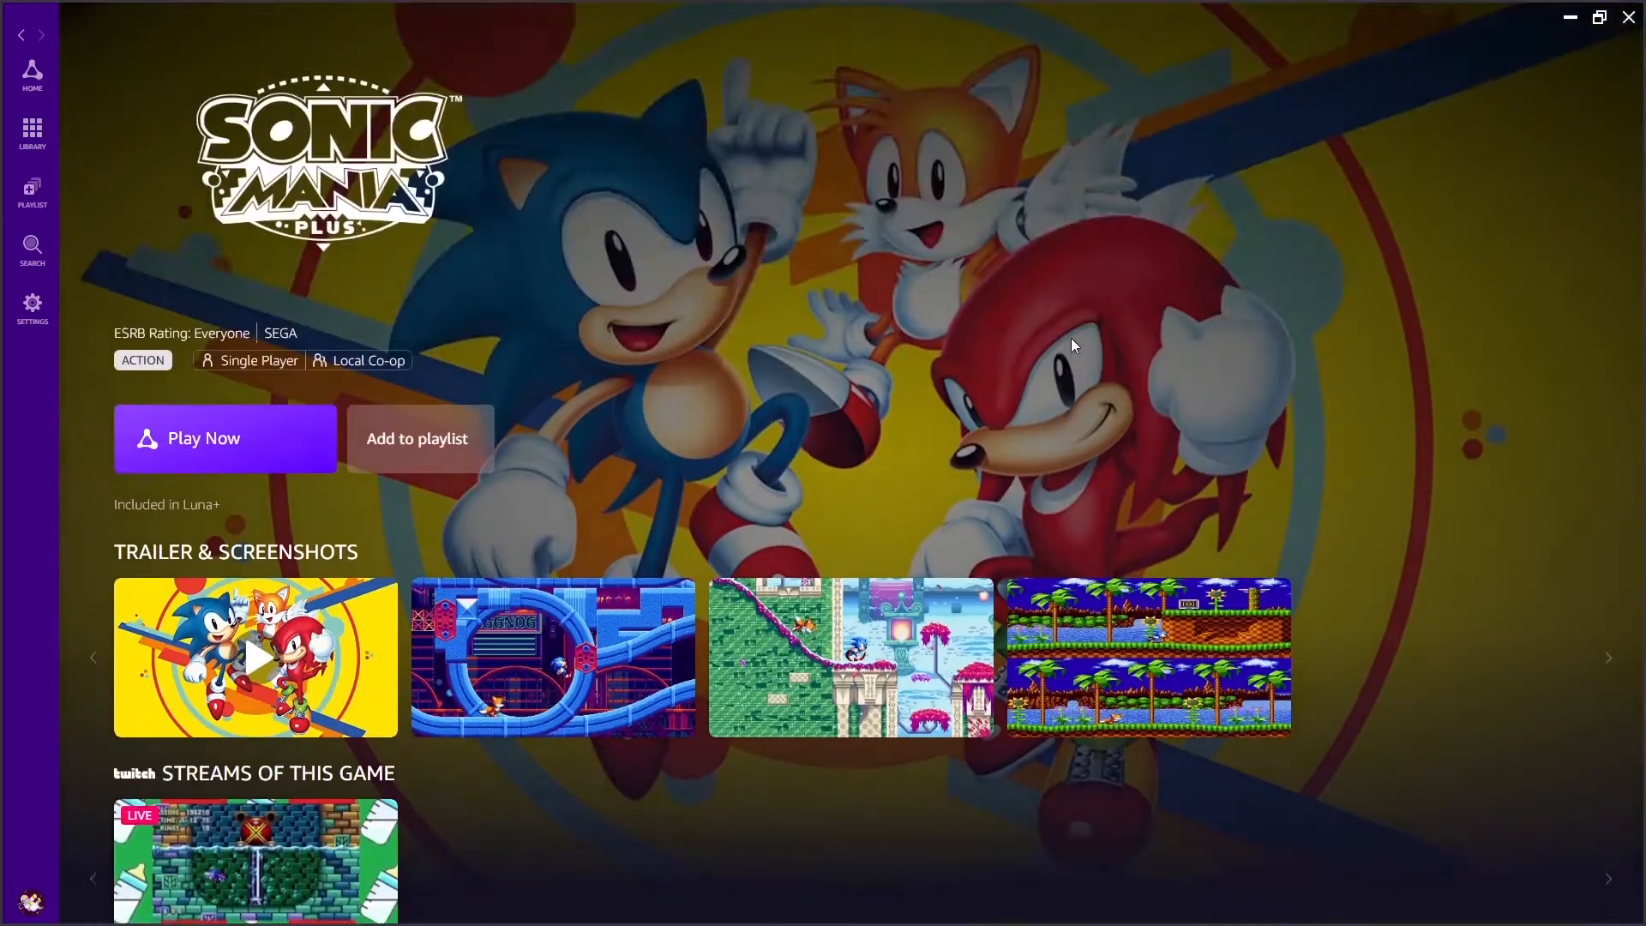
mouse_move(737, 251)
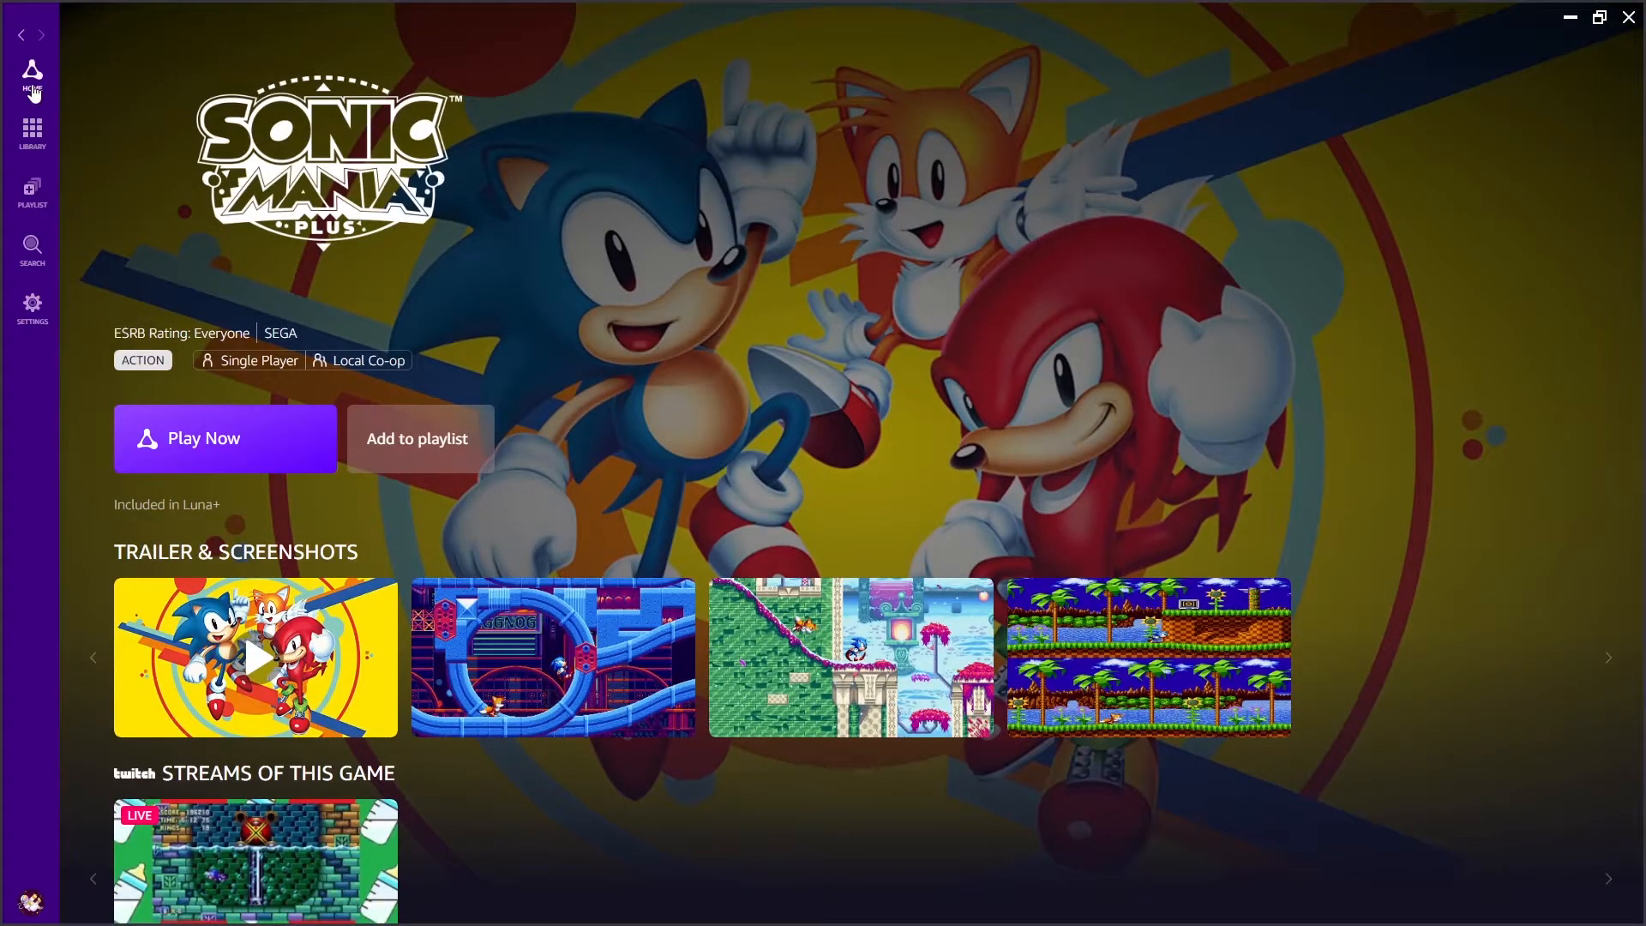
From Home view The Division 2 details and description, then switch to the empty Playlist
click(31, 79)
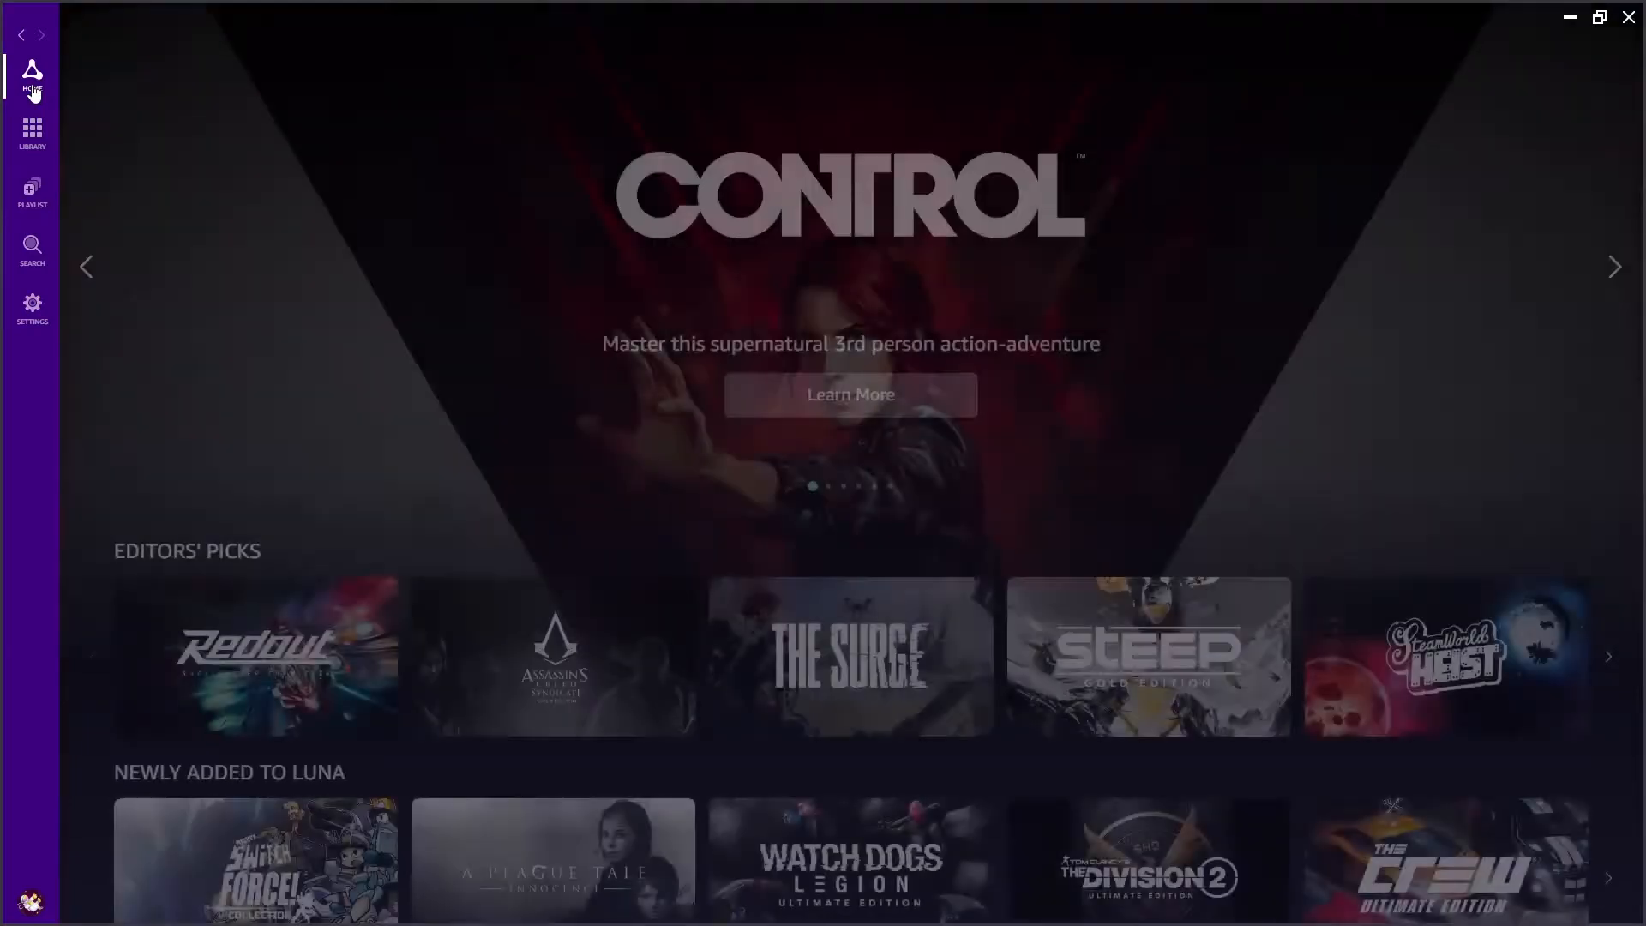
scroll(down, 3)
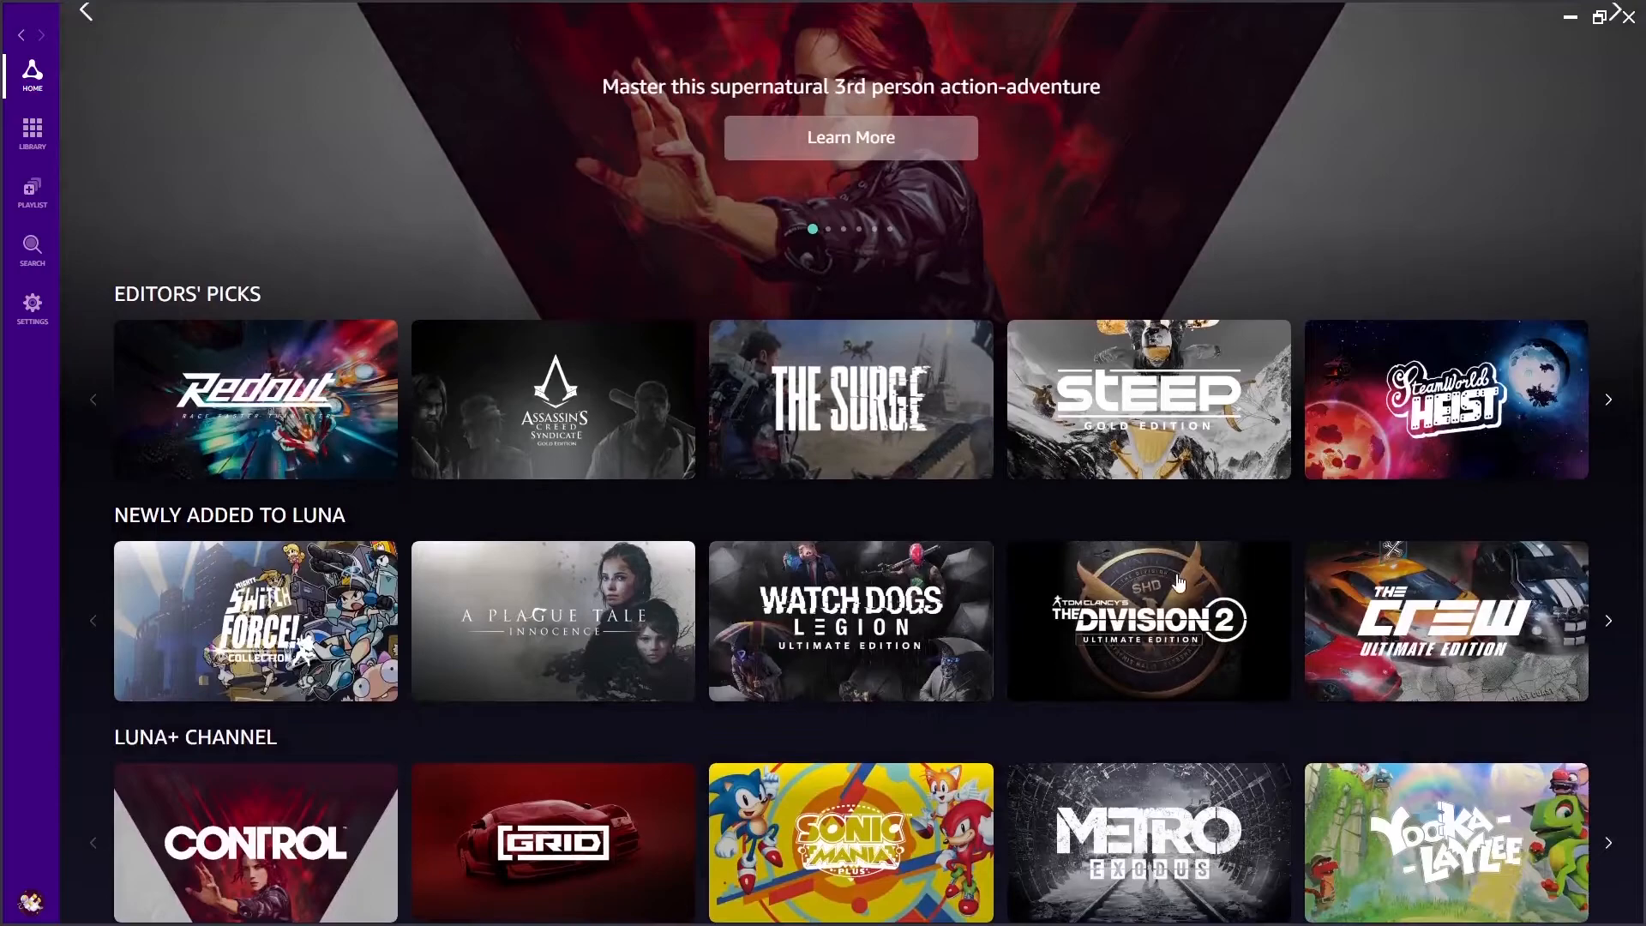
click(1147, 621)
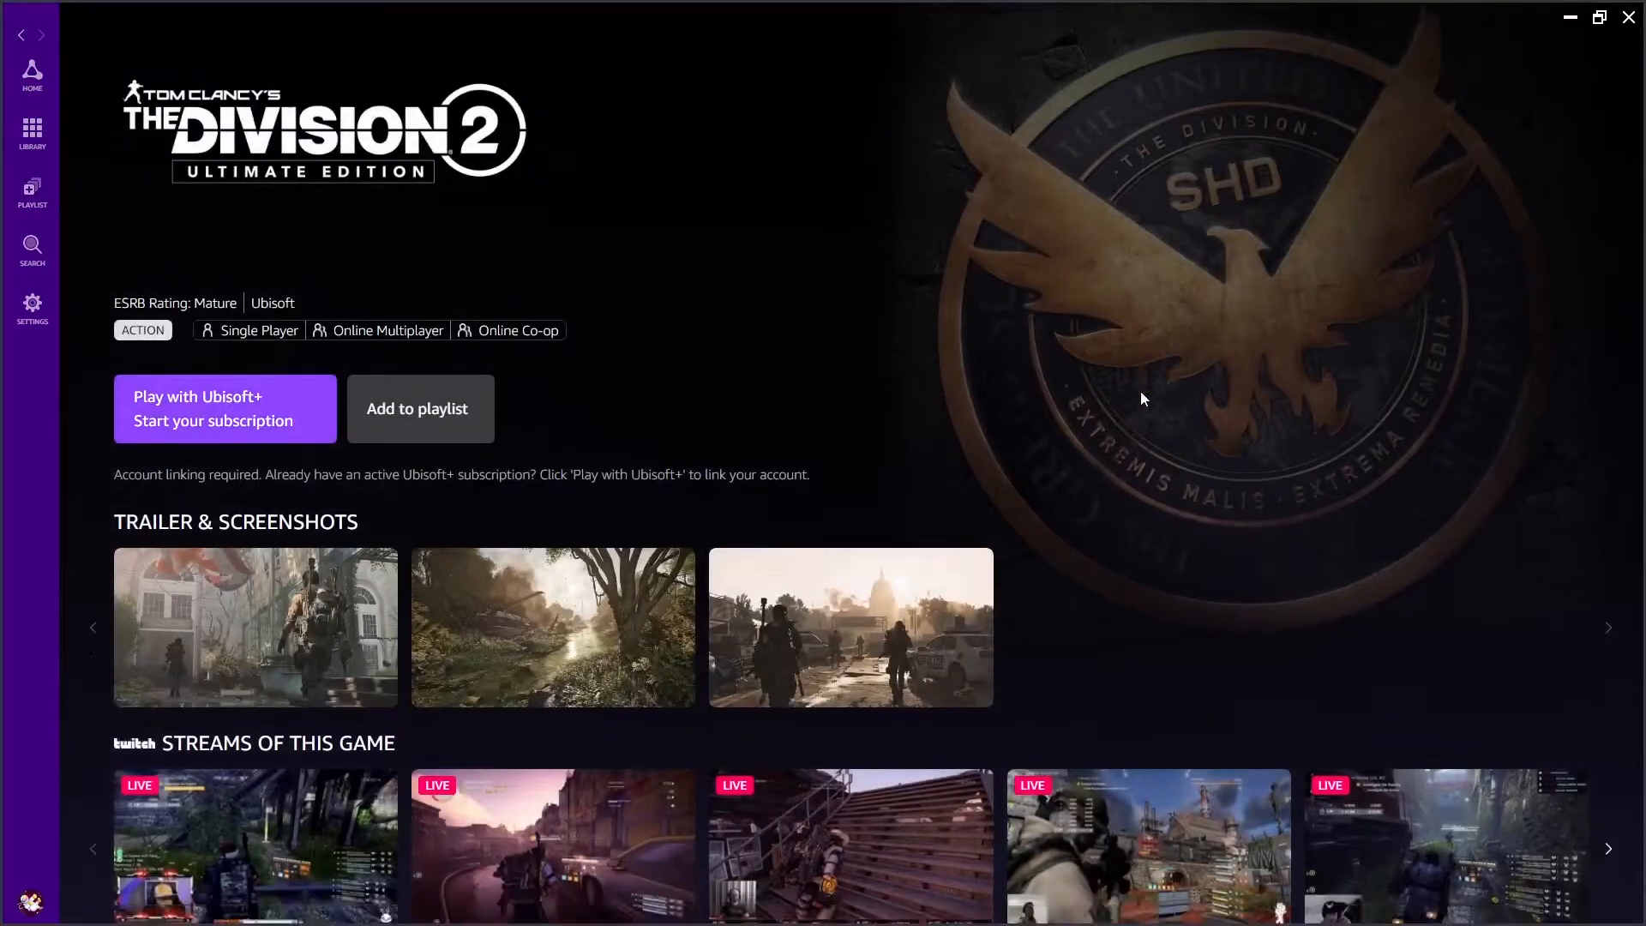
scroll(down, 3)
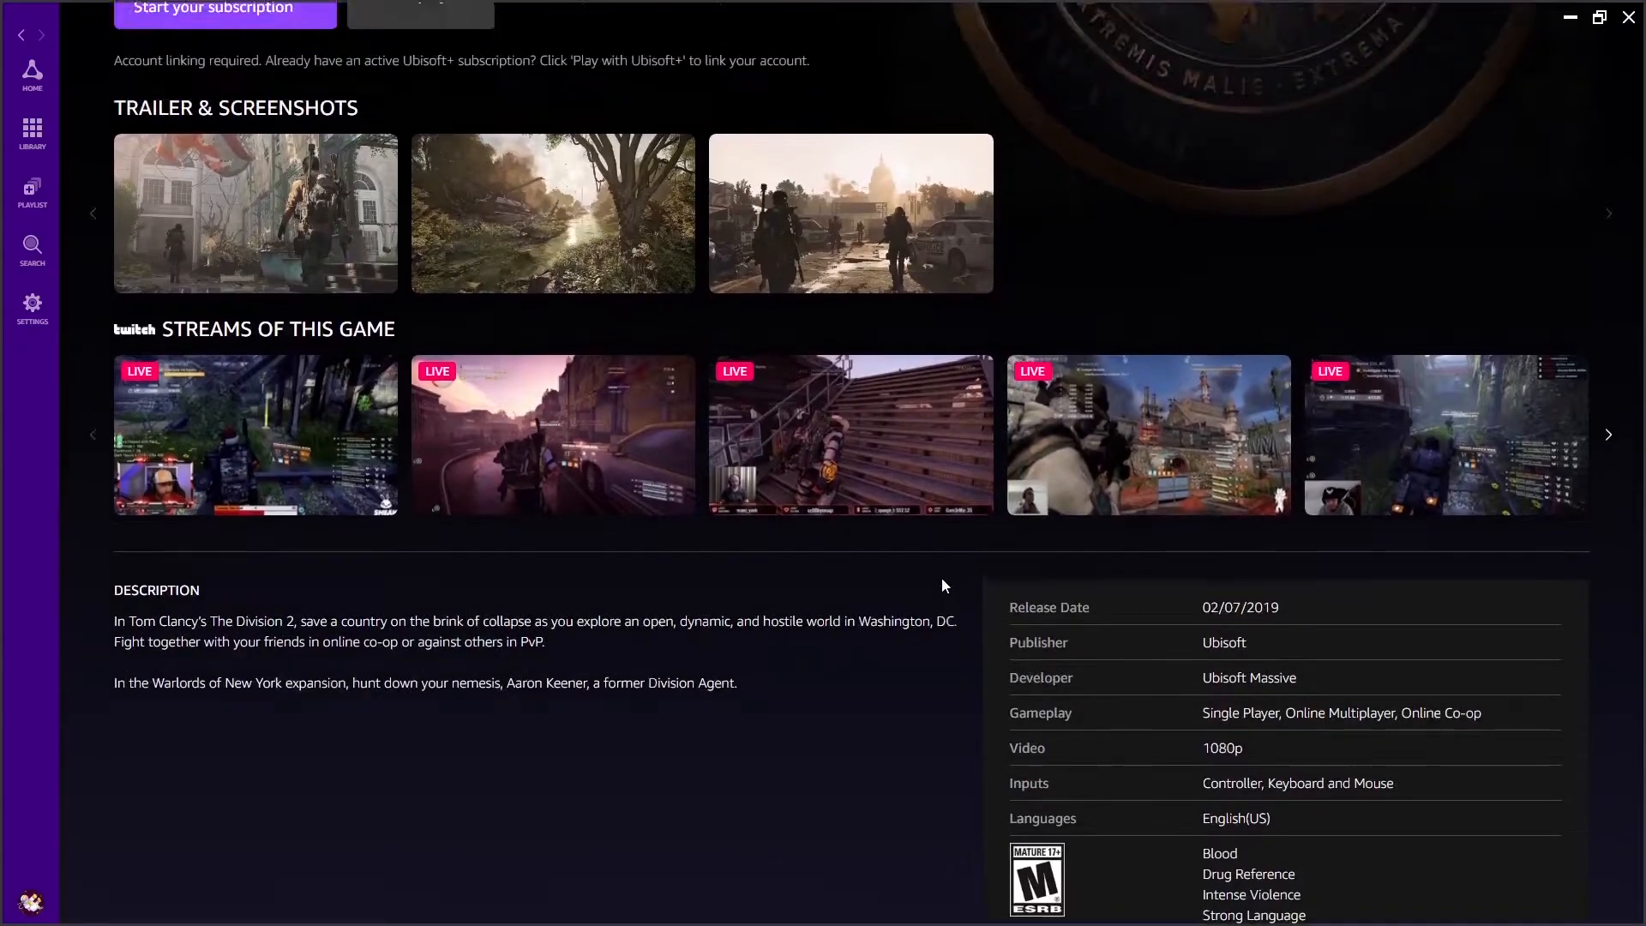
click(31, 194)
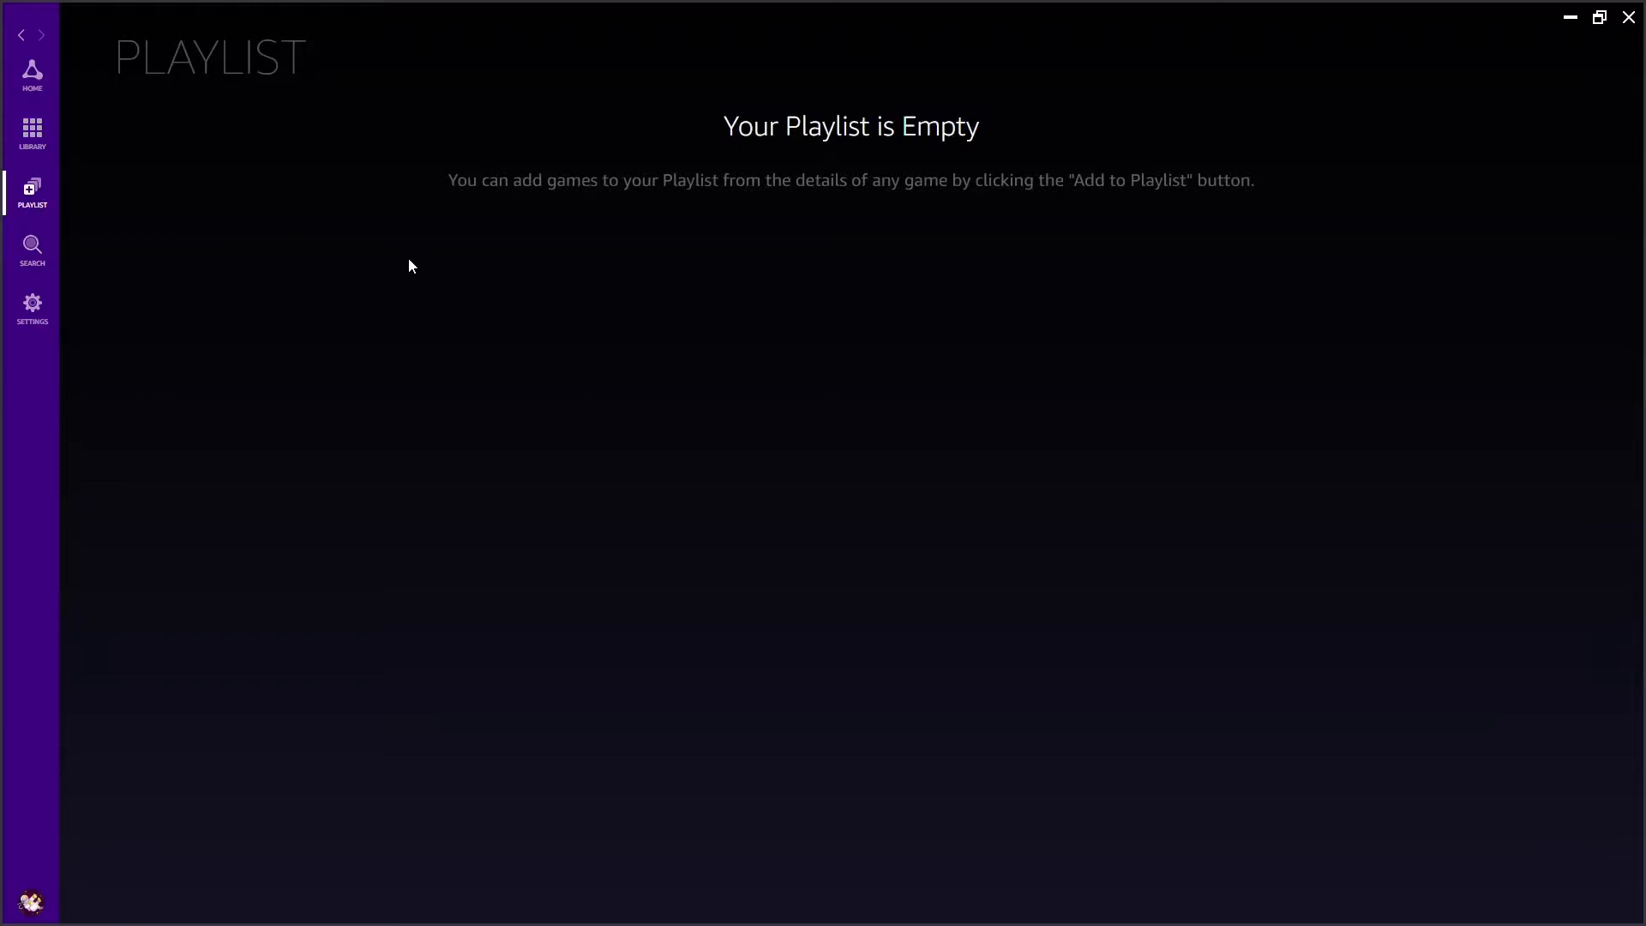
mouse_move(31, 252)
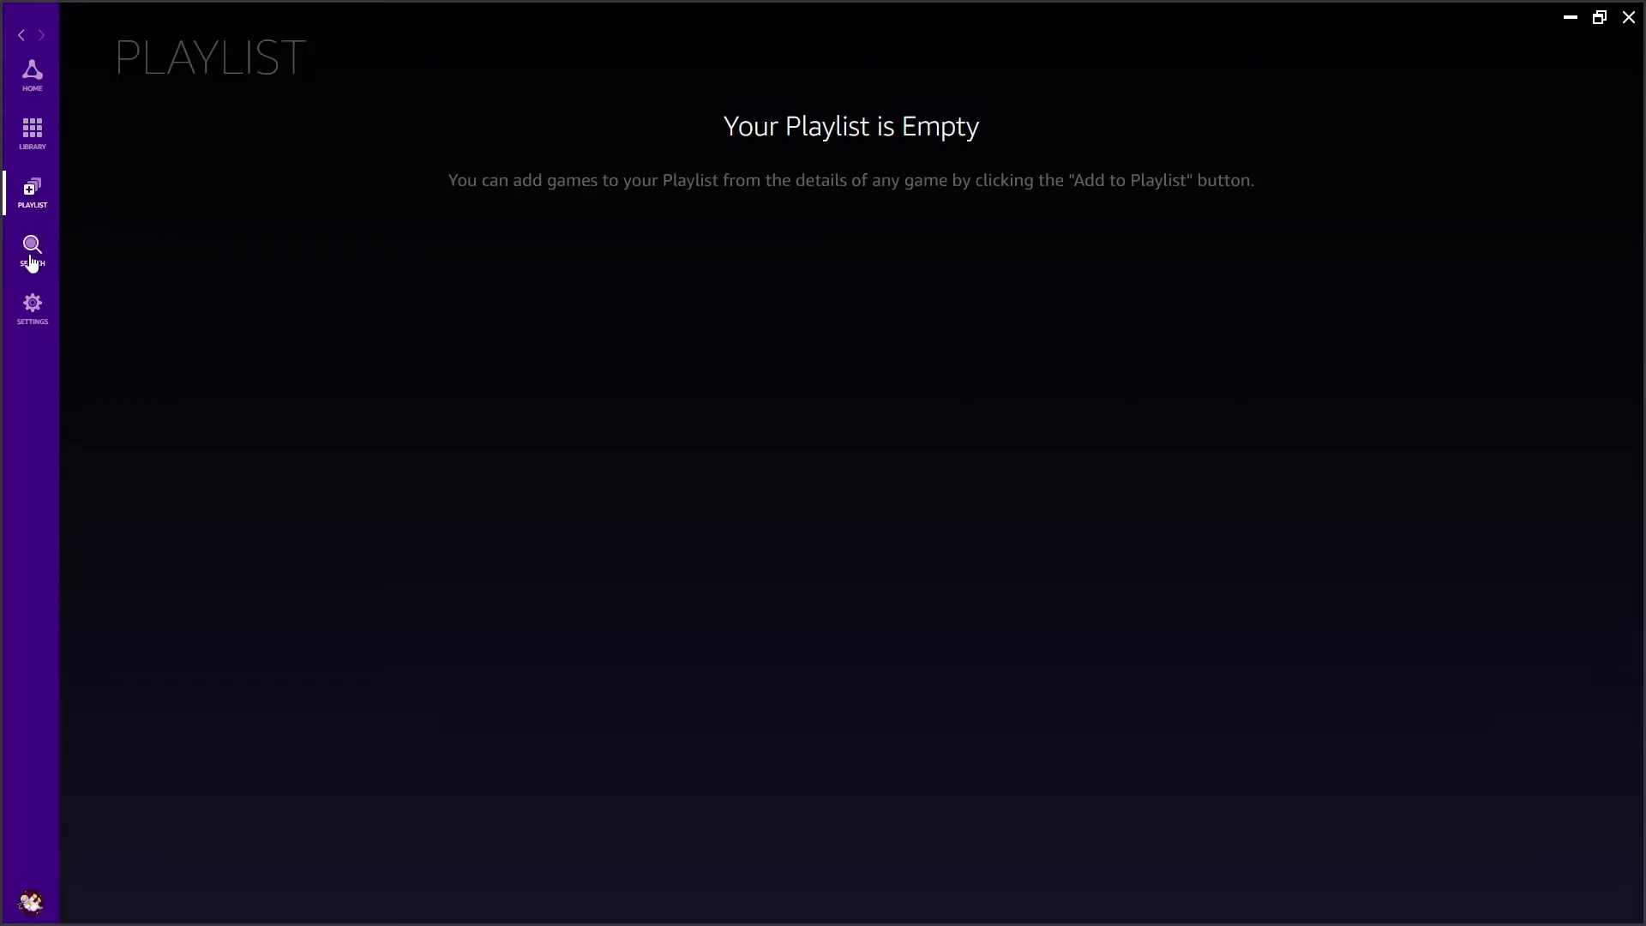
Visit the Search page, then Settings with its Controllers and Your Account sections
click(31, 252)
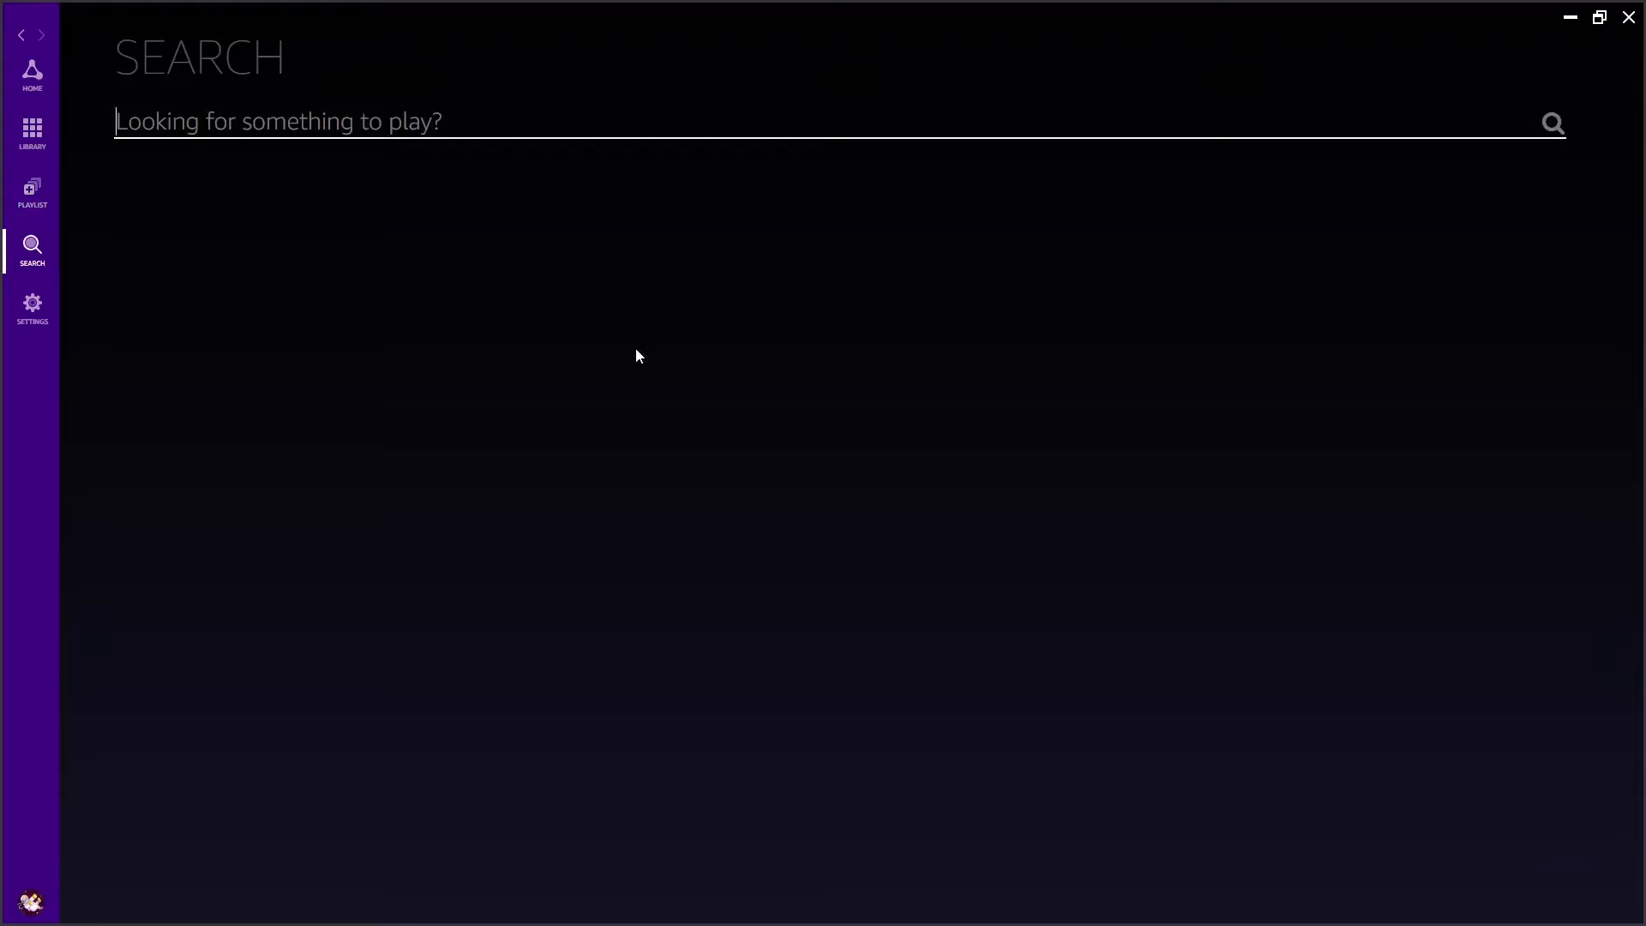
click(31, 307)
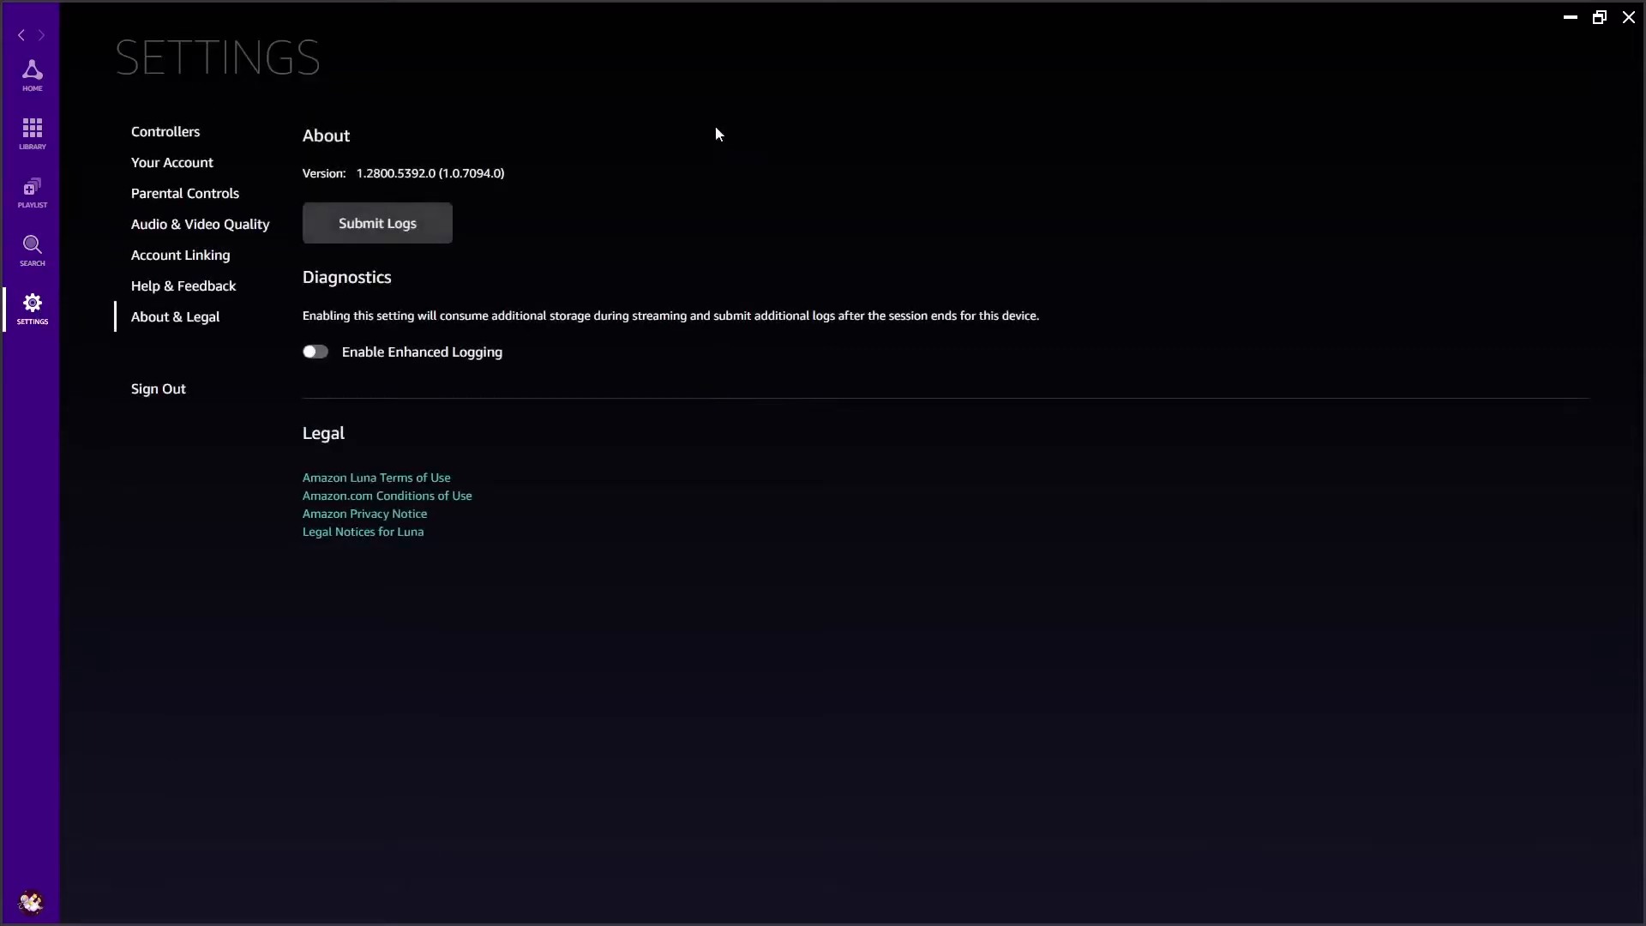
mouse_move(166, 132)
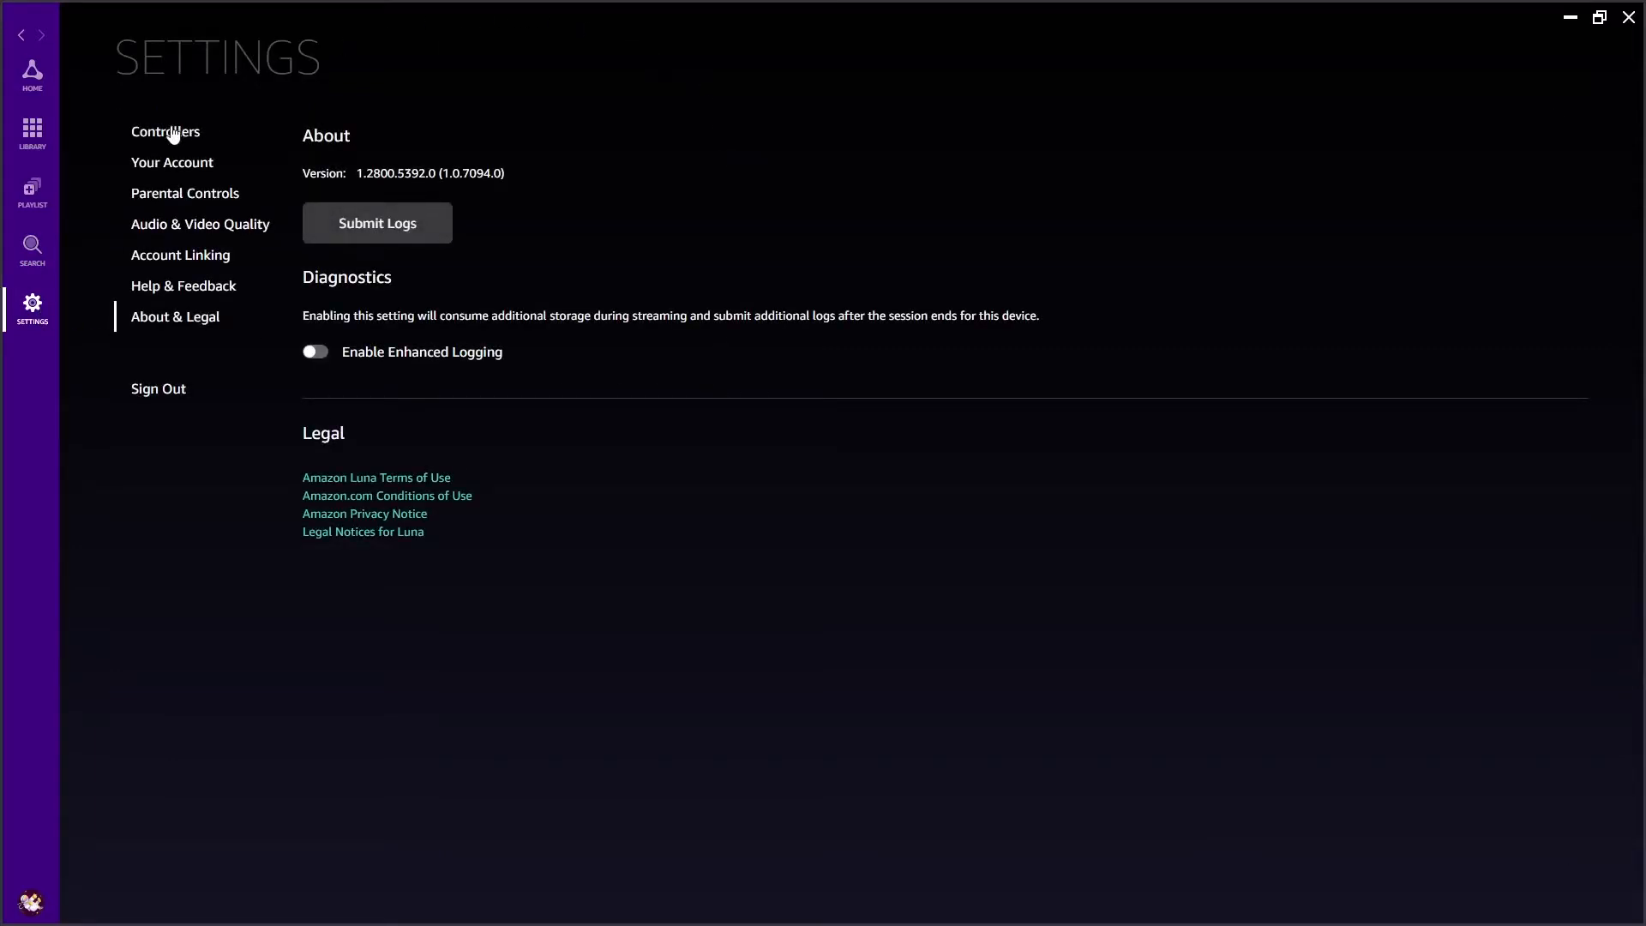
click(165, 132)
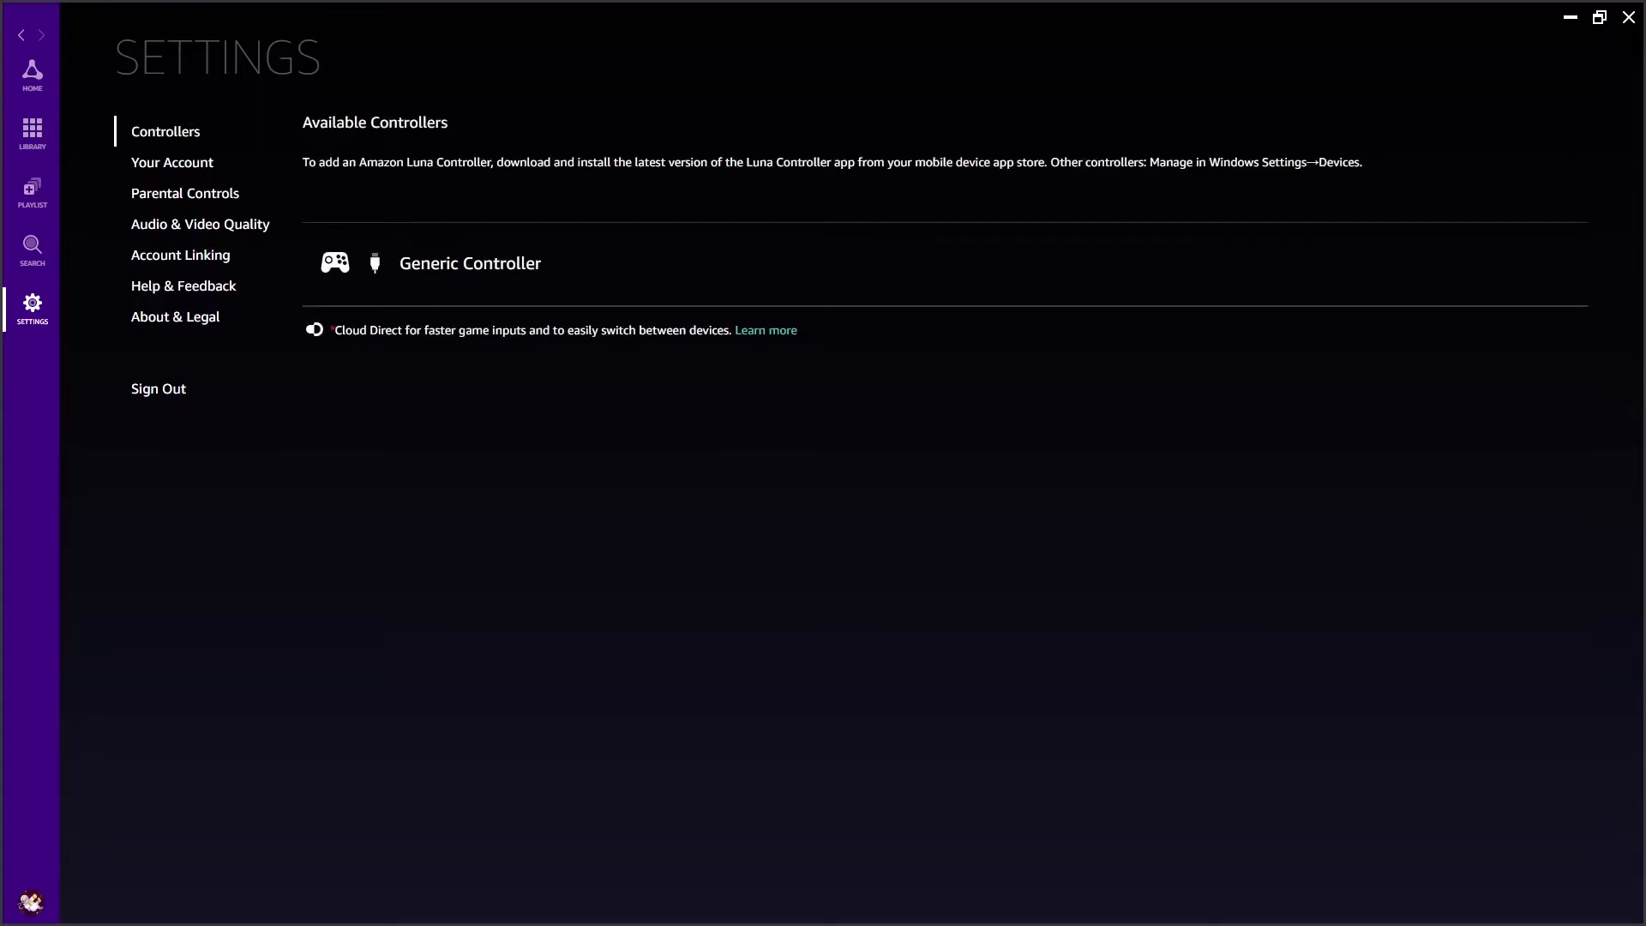
click(172, 161)
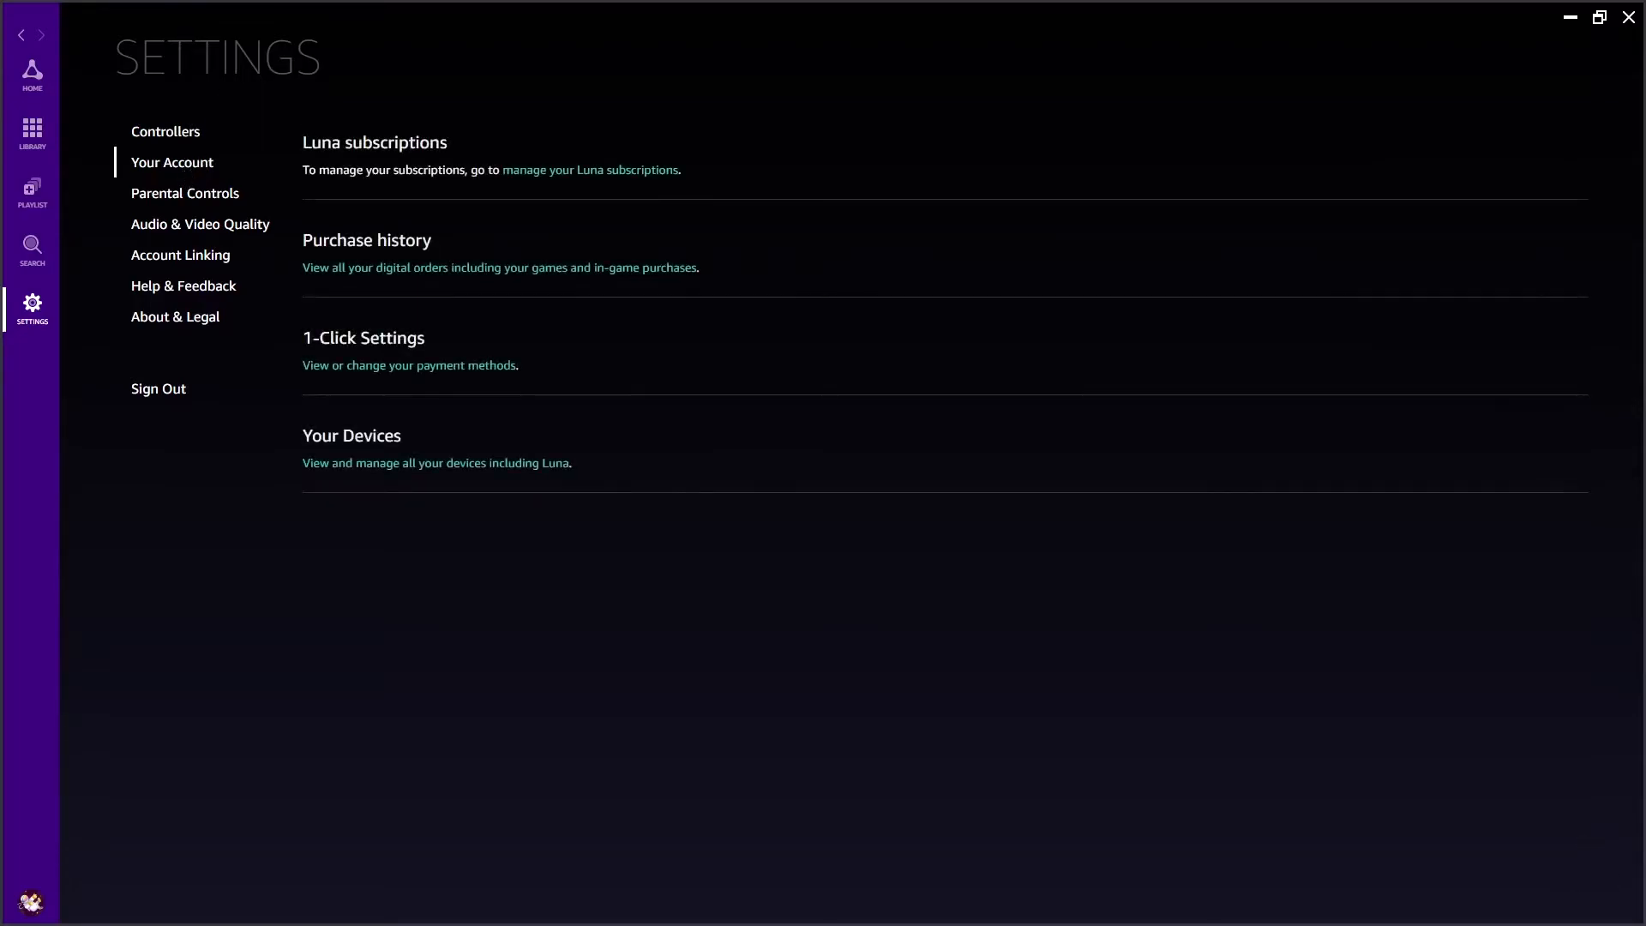
mouse_move(176, 199)
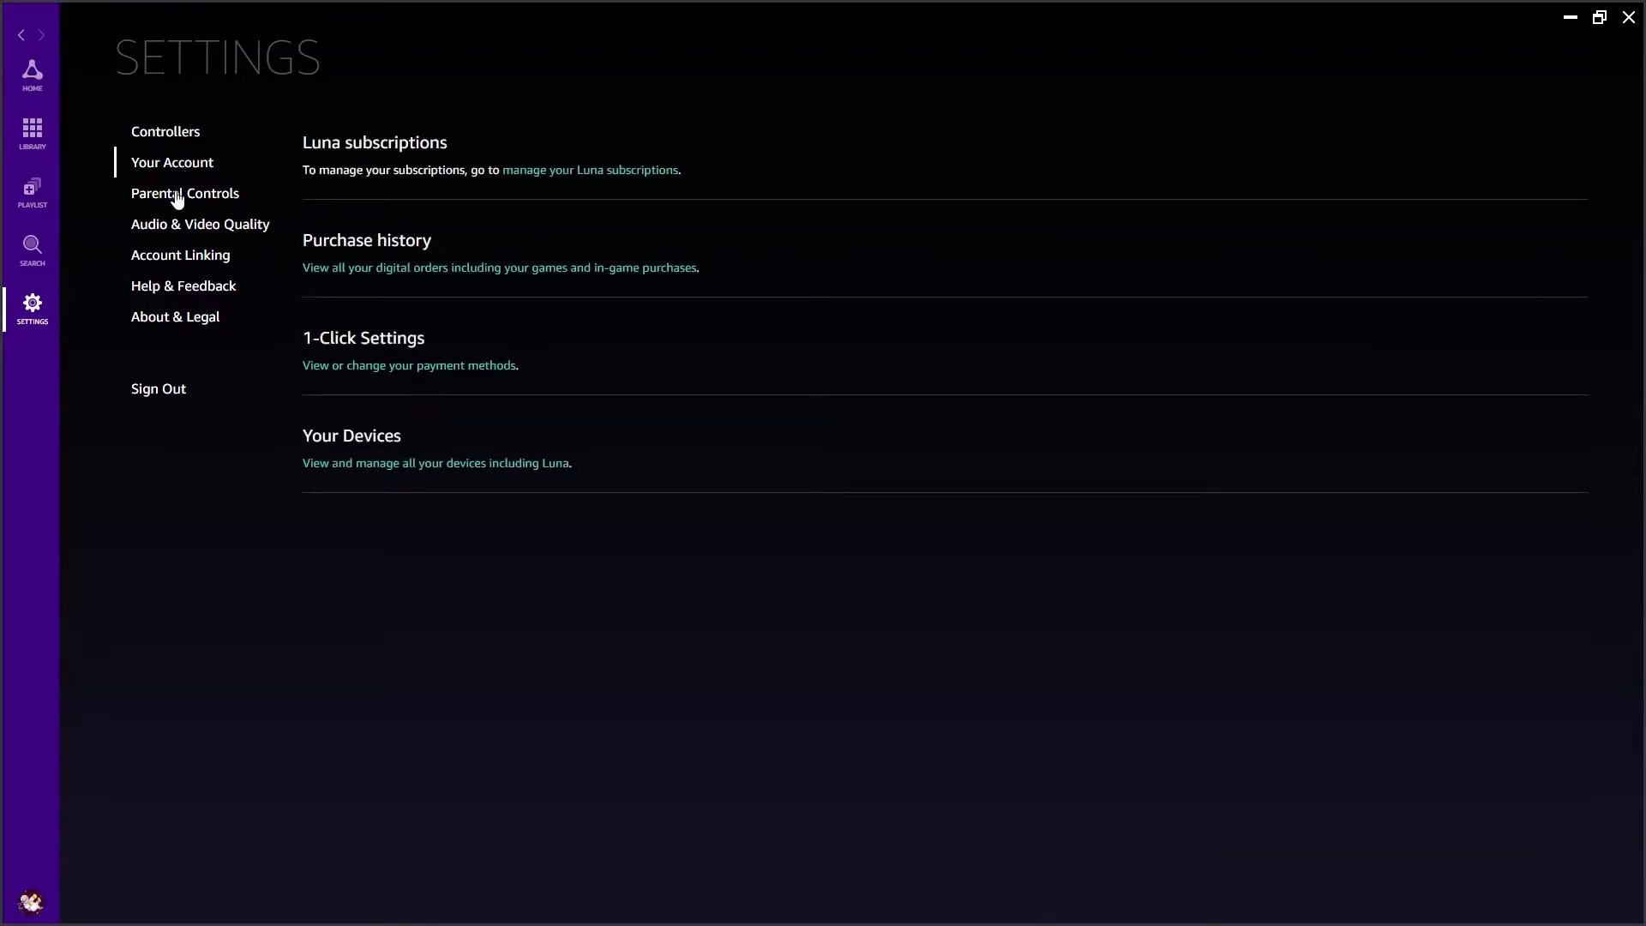
Step through Parental Controls, Audio & Video Quality, Account Linking, Help & Feedback and About & Legal
click(186, 194)
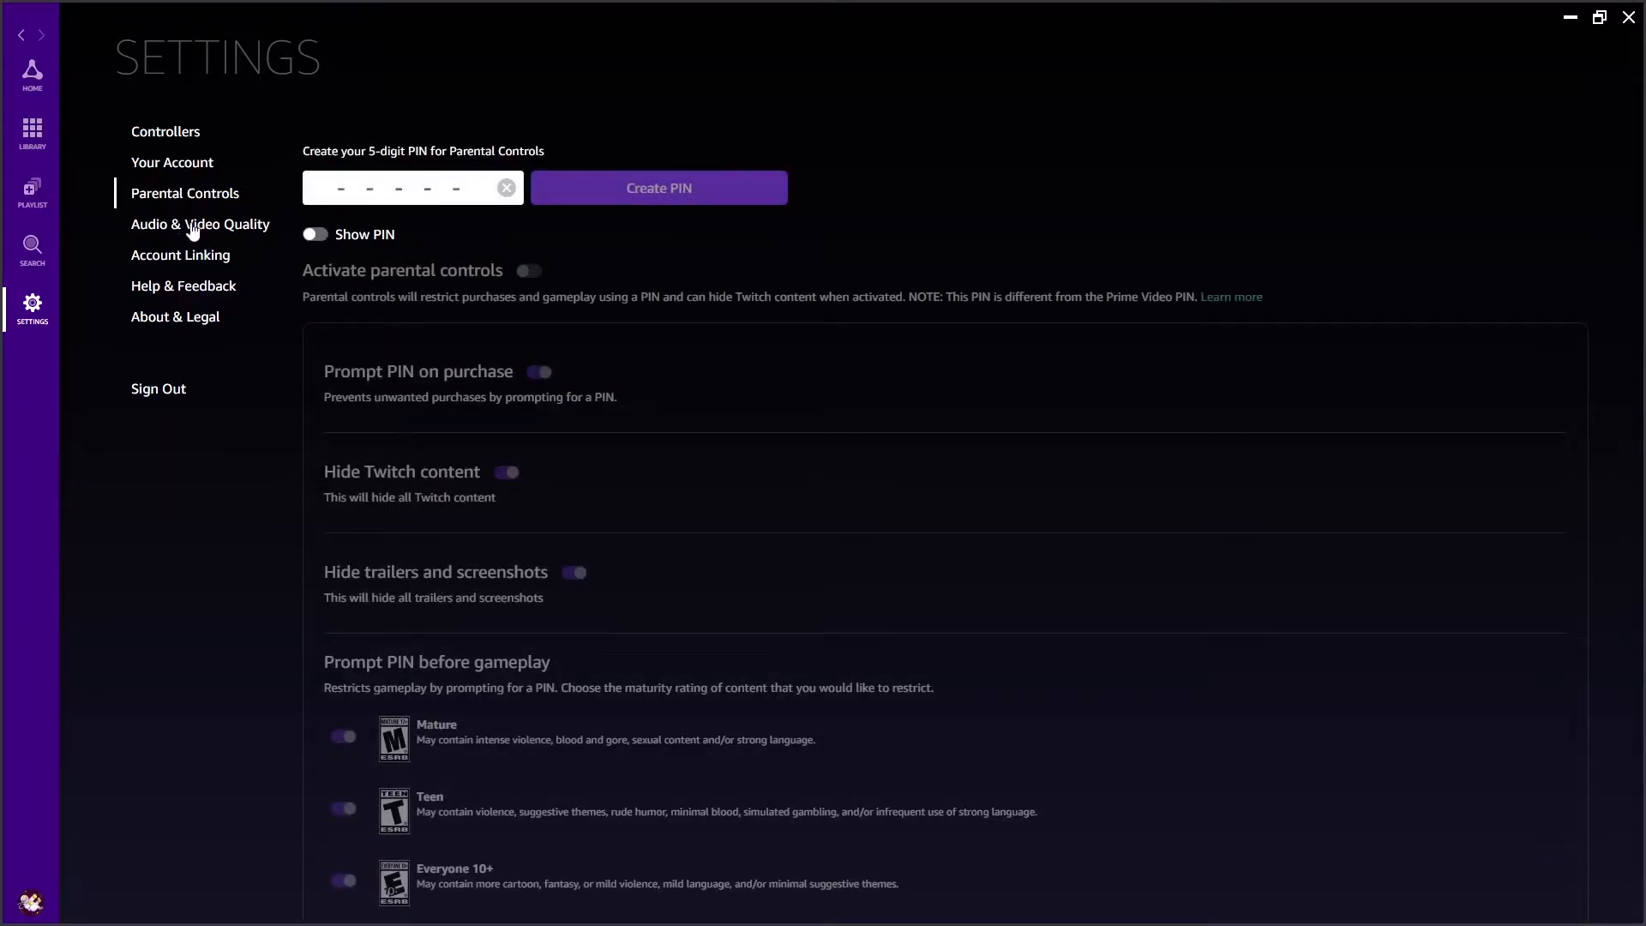
click(199, 223)
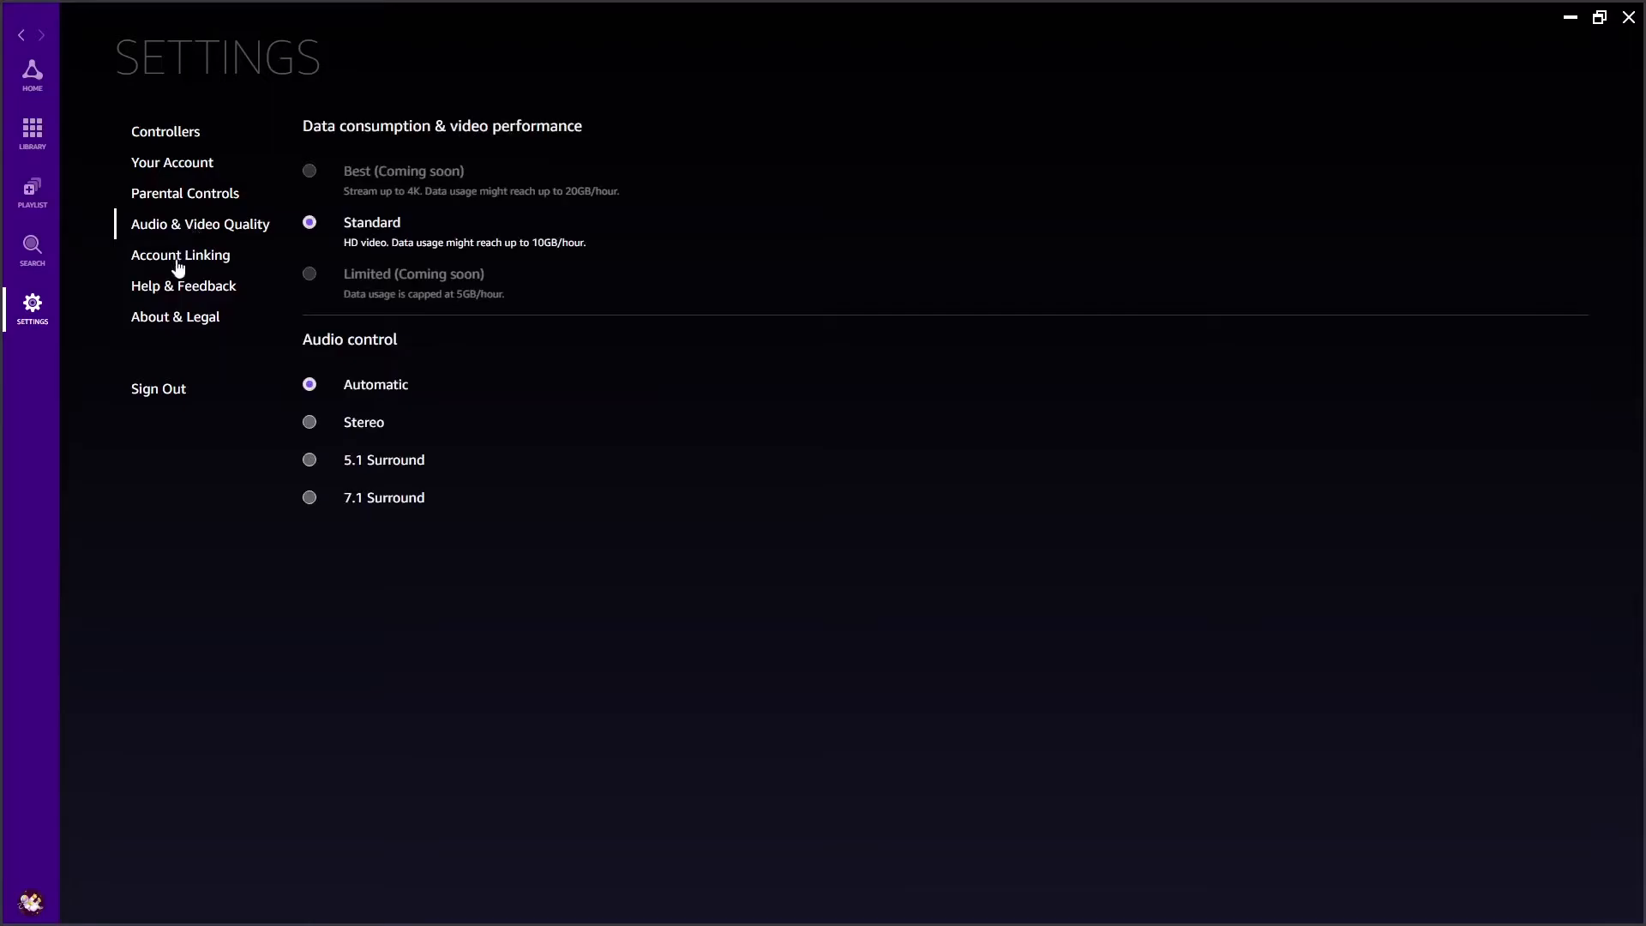
click(180, 254)
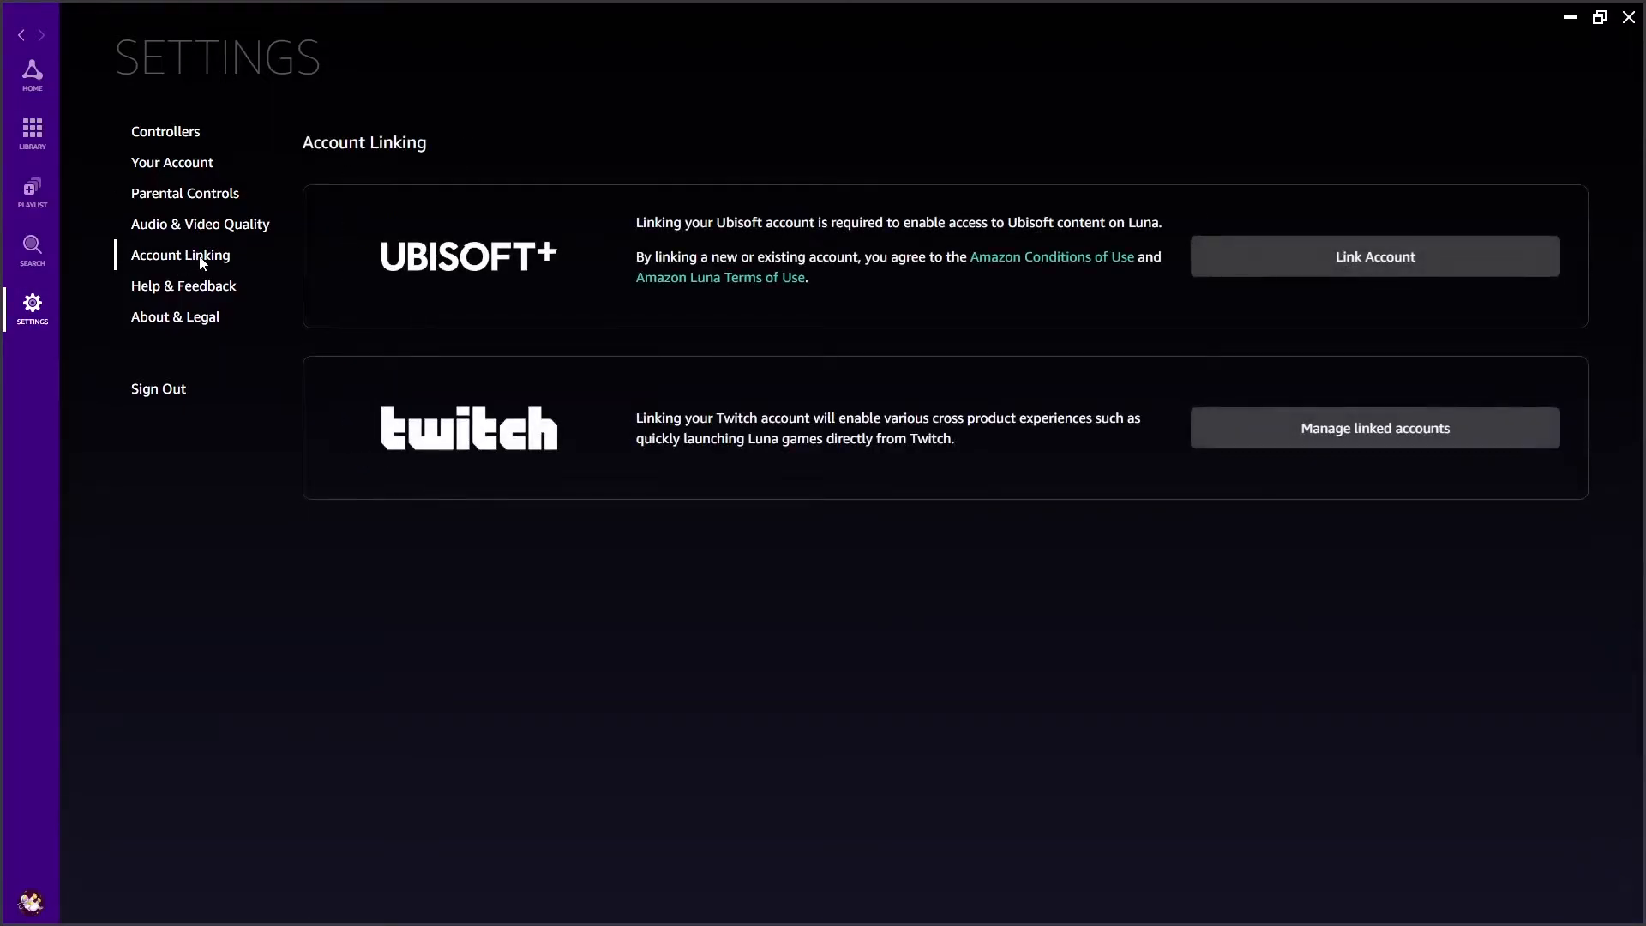
mouse_move(177, 299)
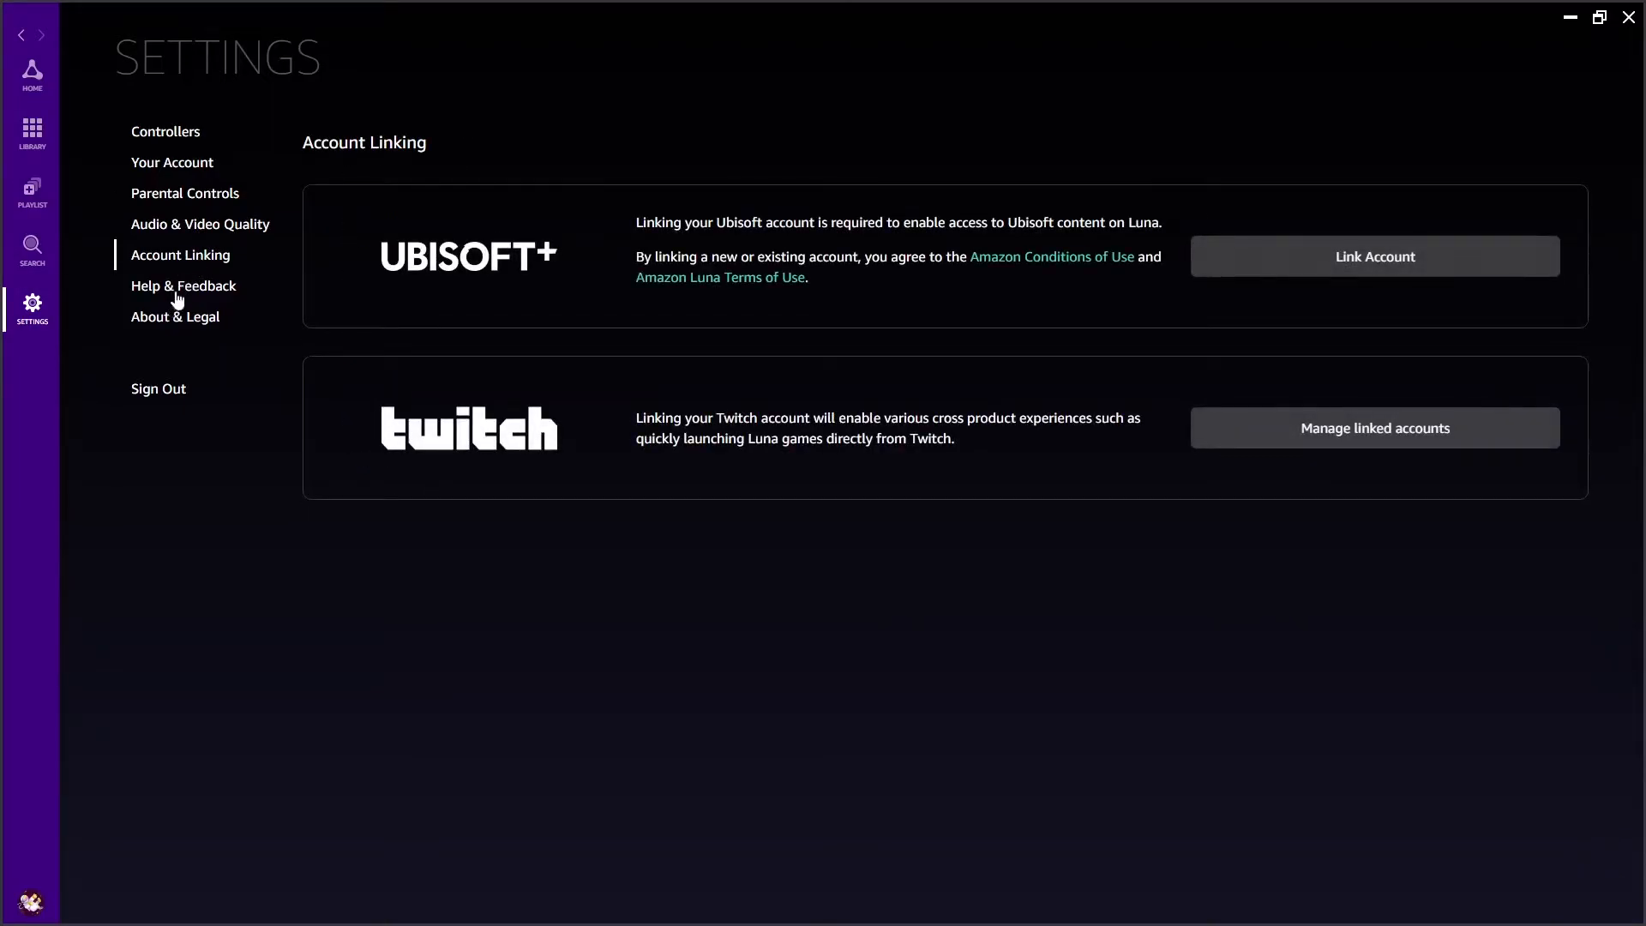
click(183, 285)
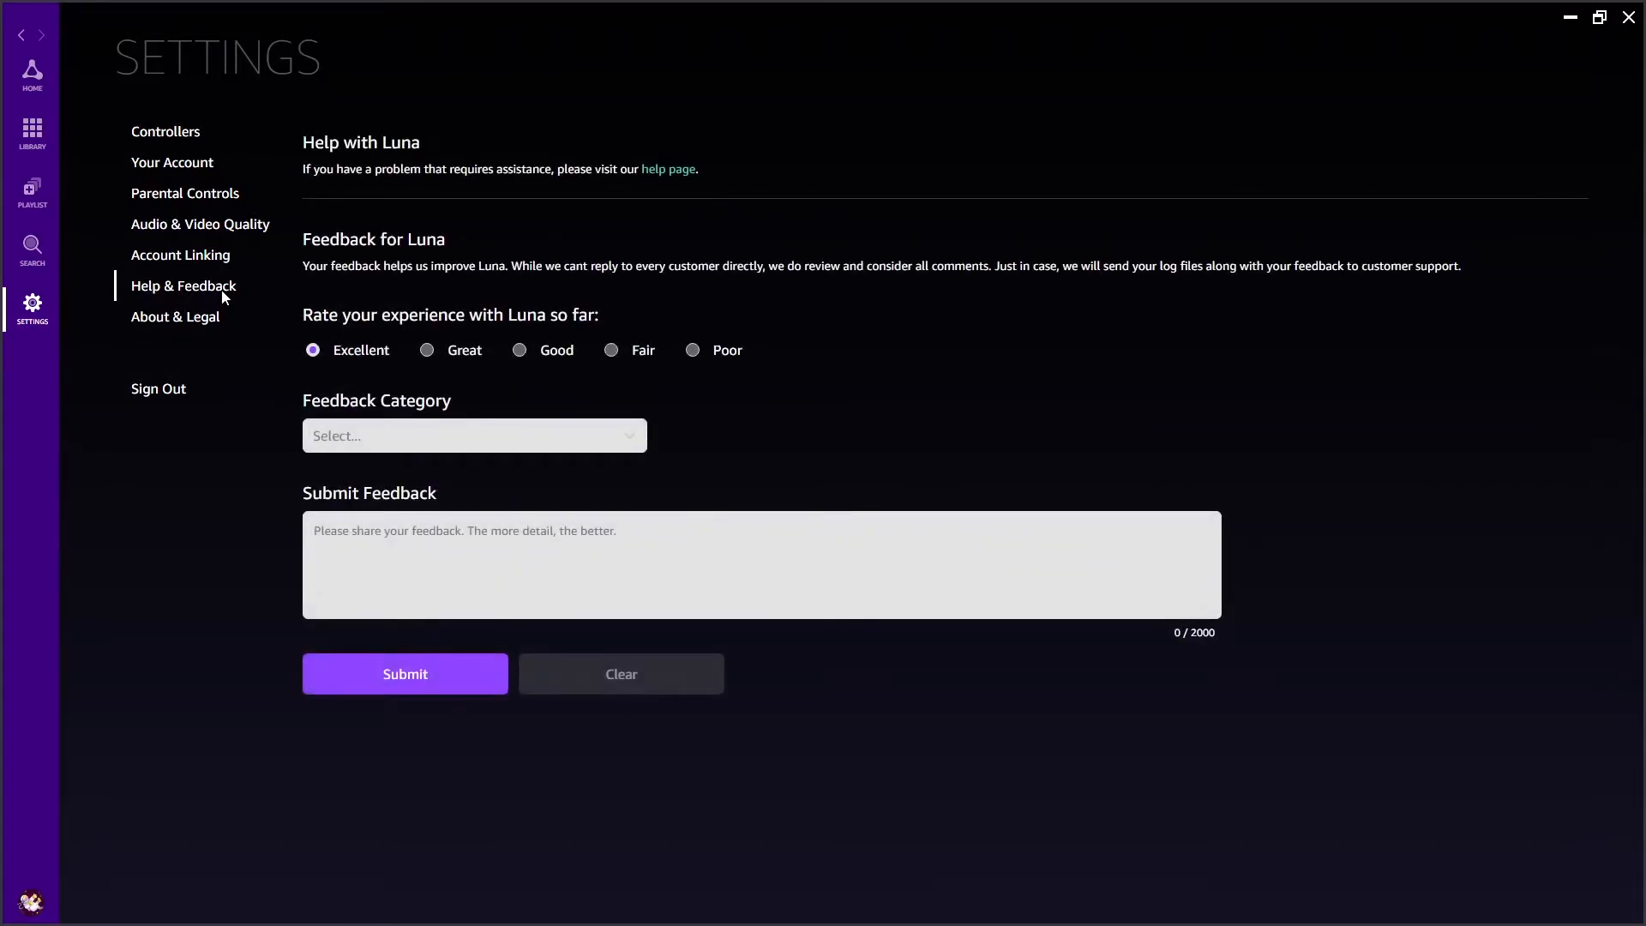
mouse_move(197, 328)
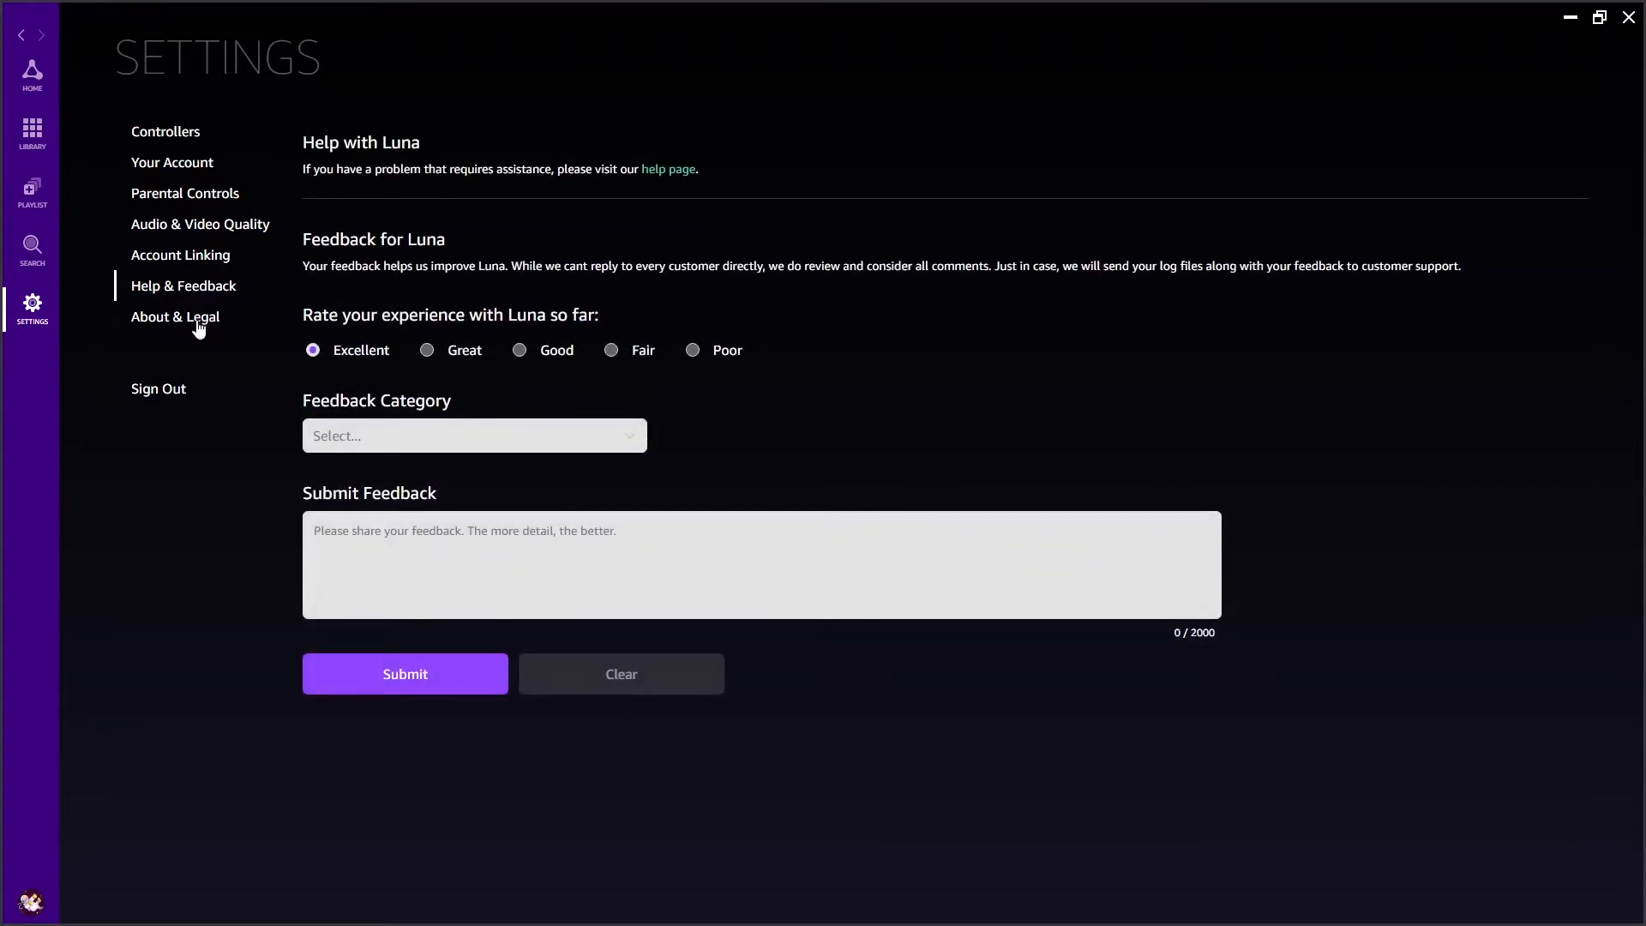
click(175, 316)
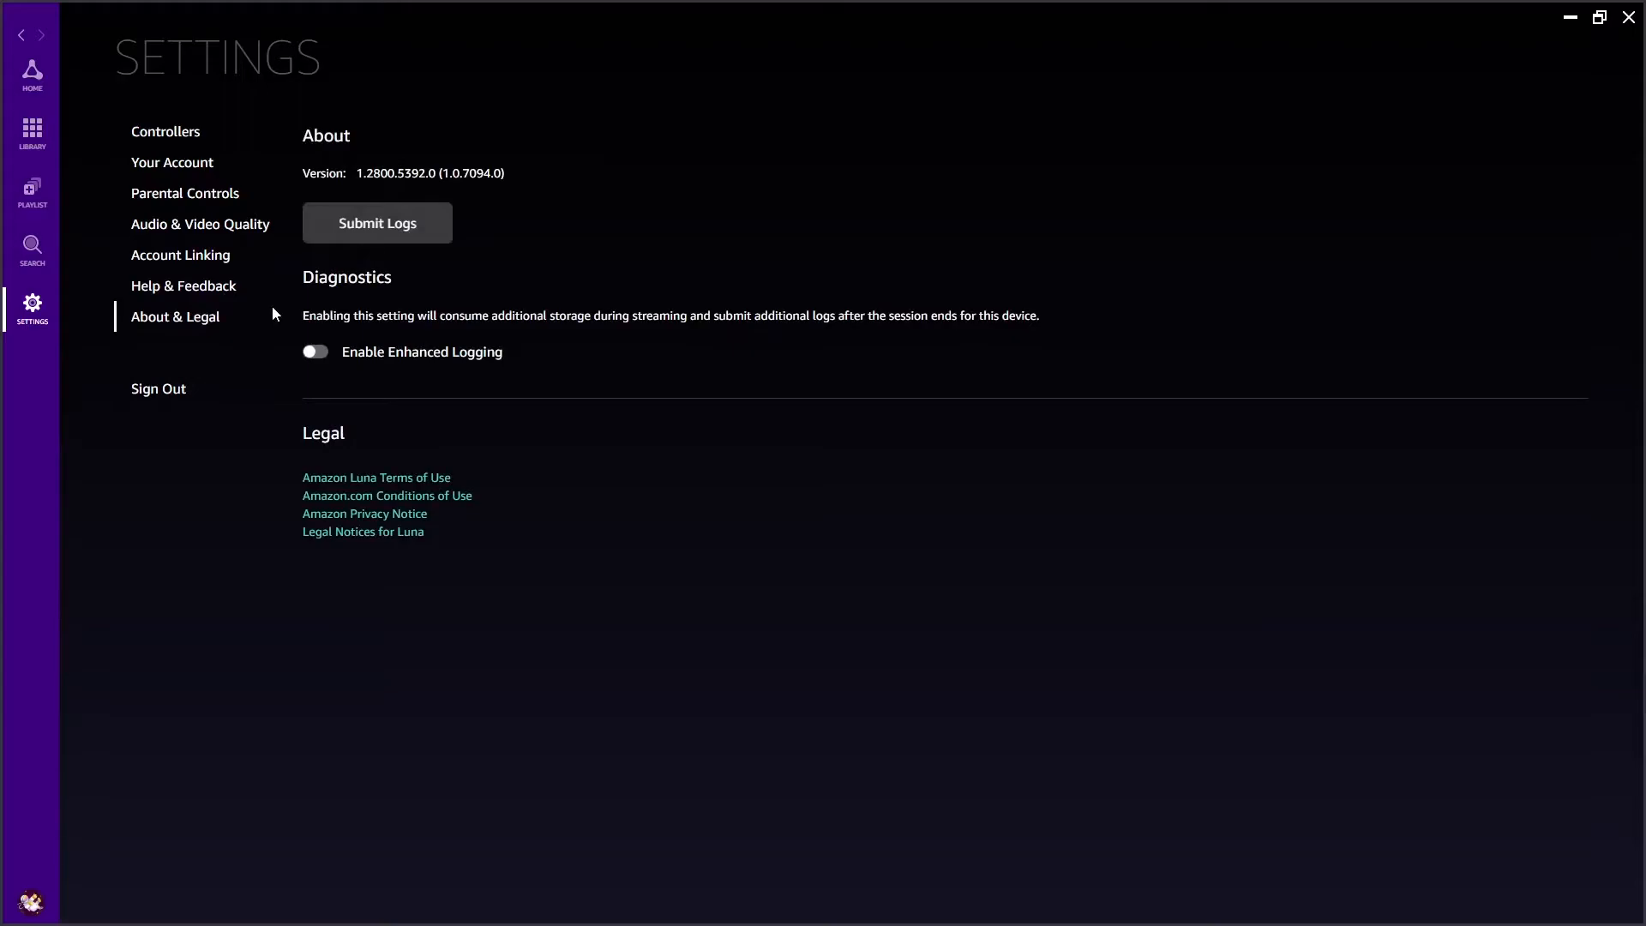
mouse_move(268, 314)
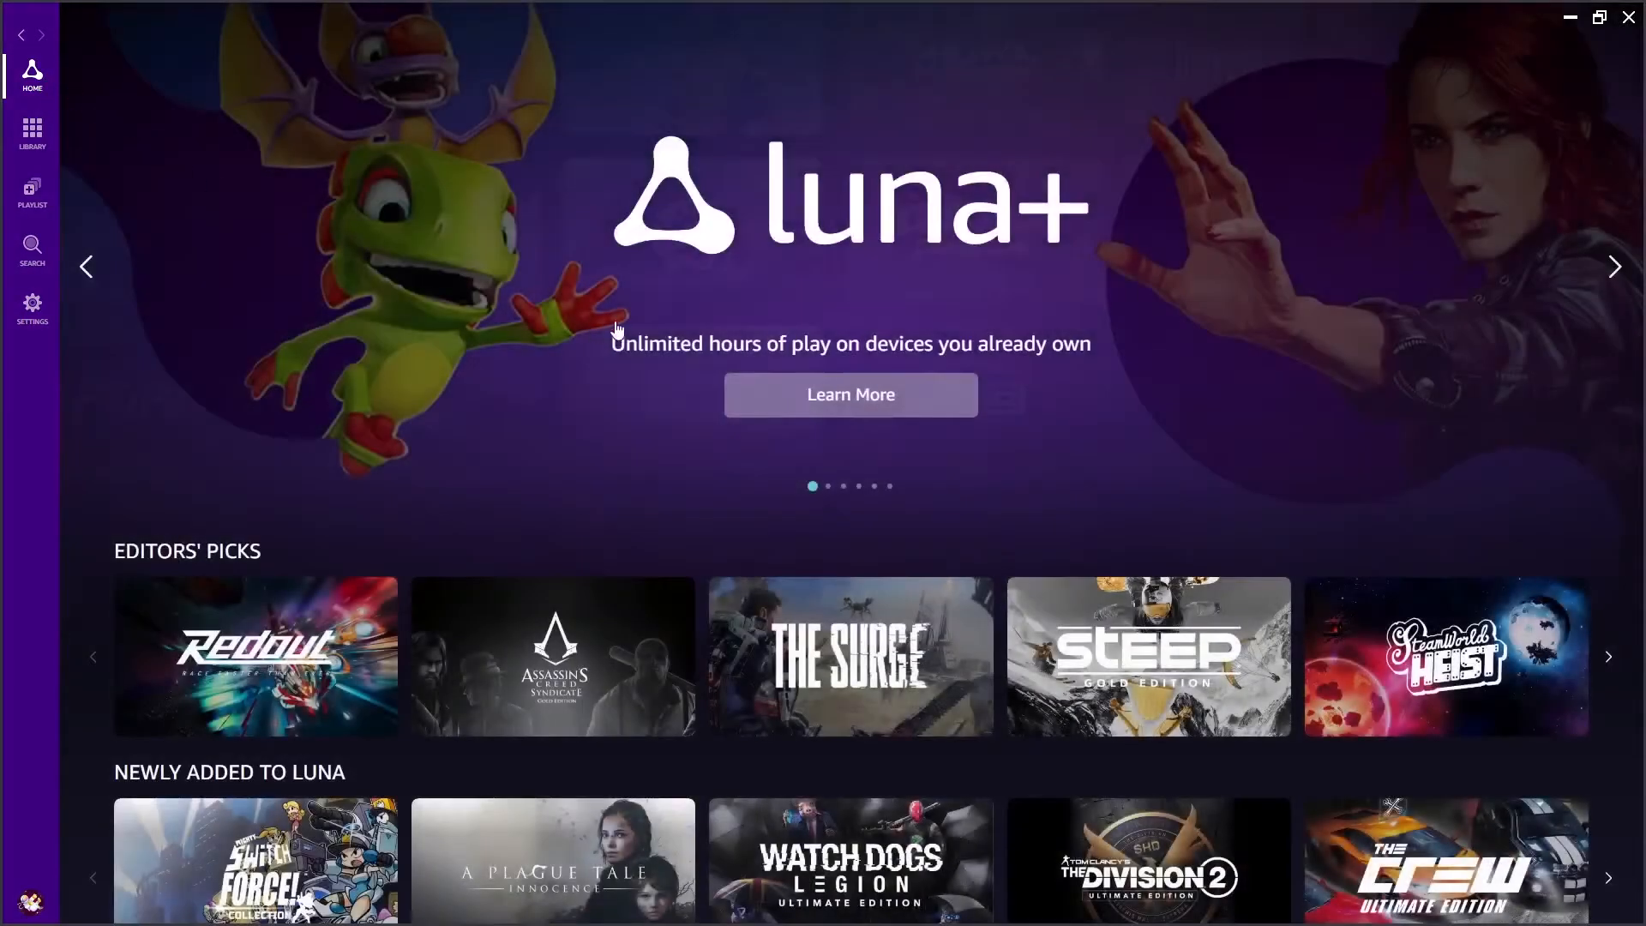
Open Sonic Mania Plus from the LUNA+ CHANNEL row and launch it with Play Now
scroll(down, 3)
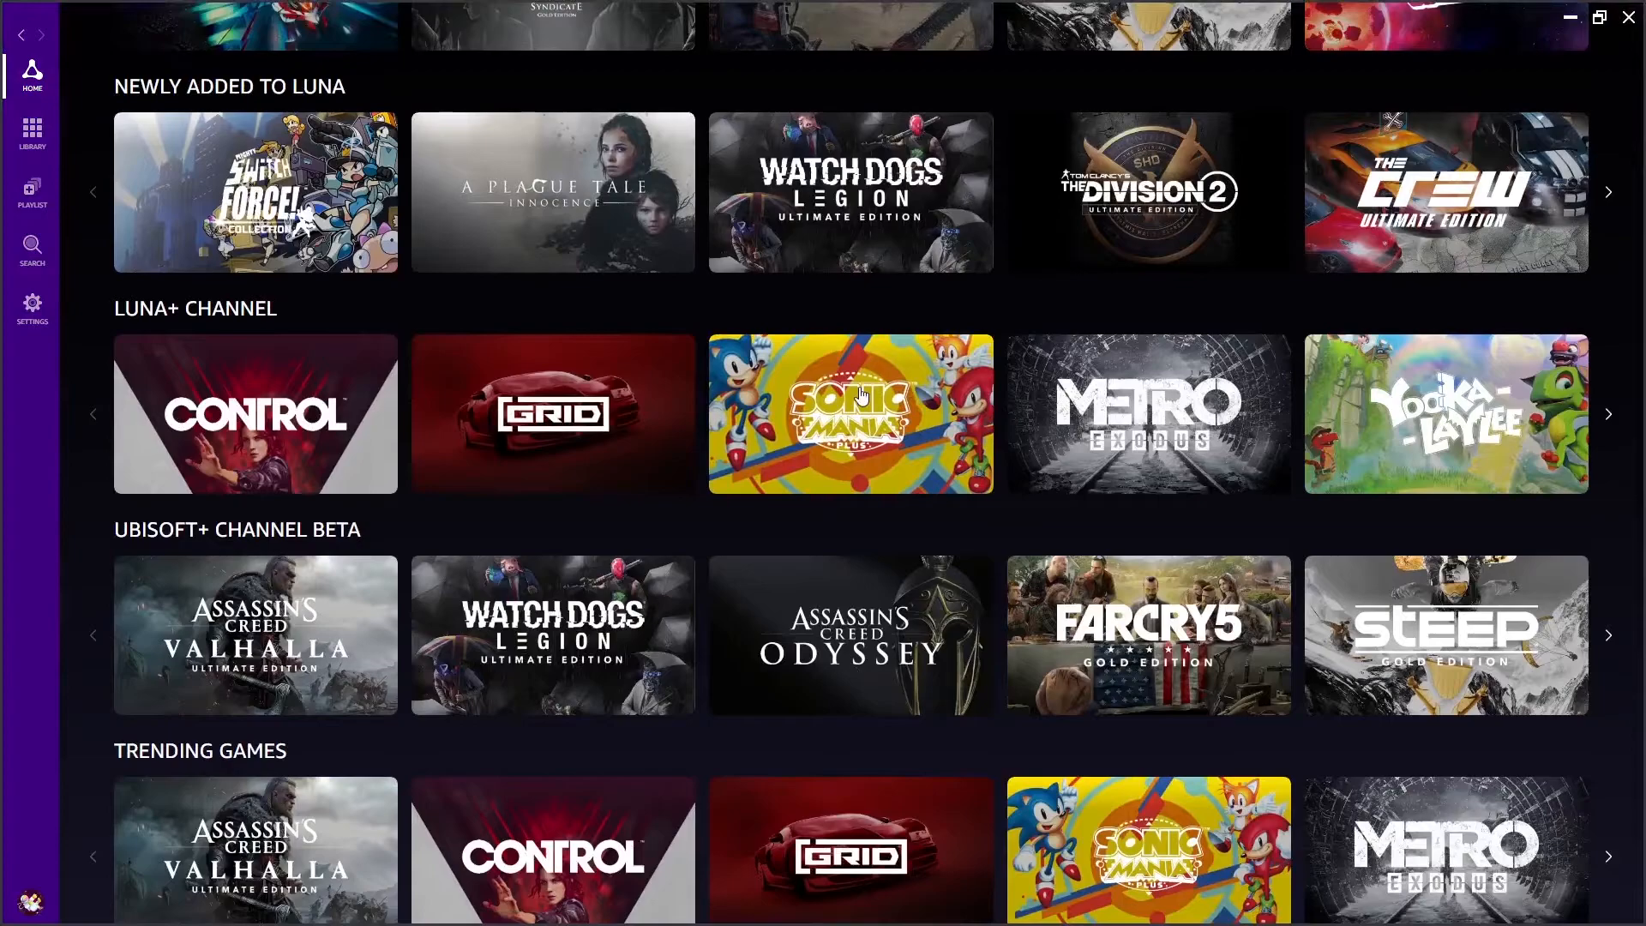
click(849, 413)
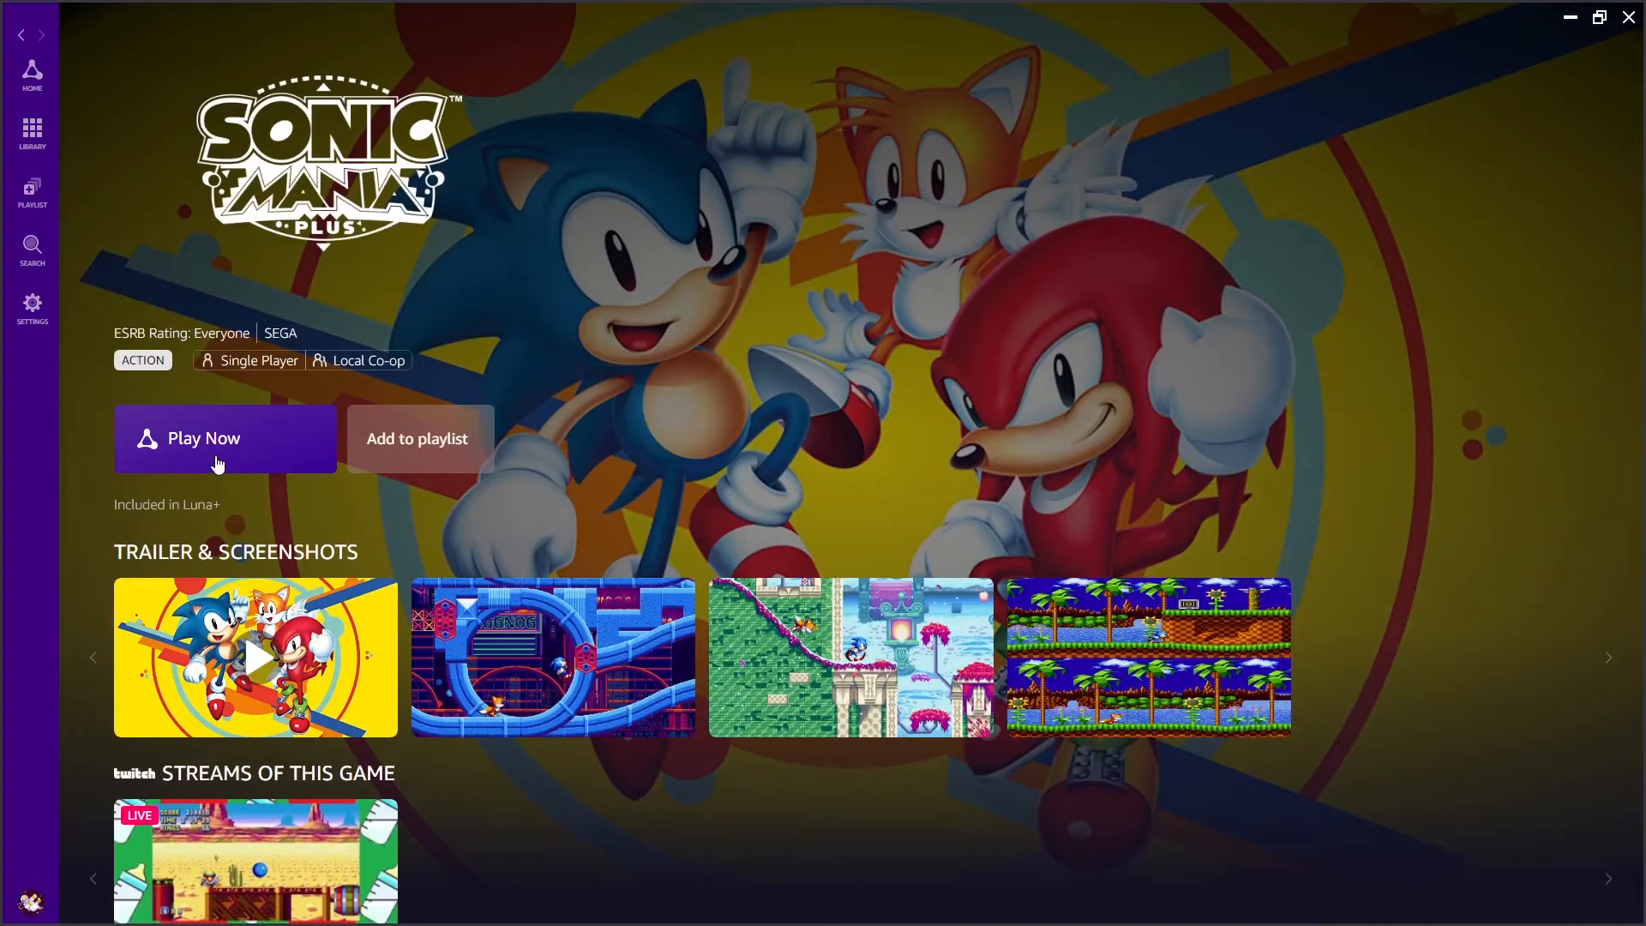
click(225, 438)
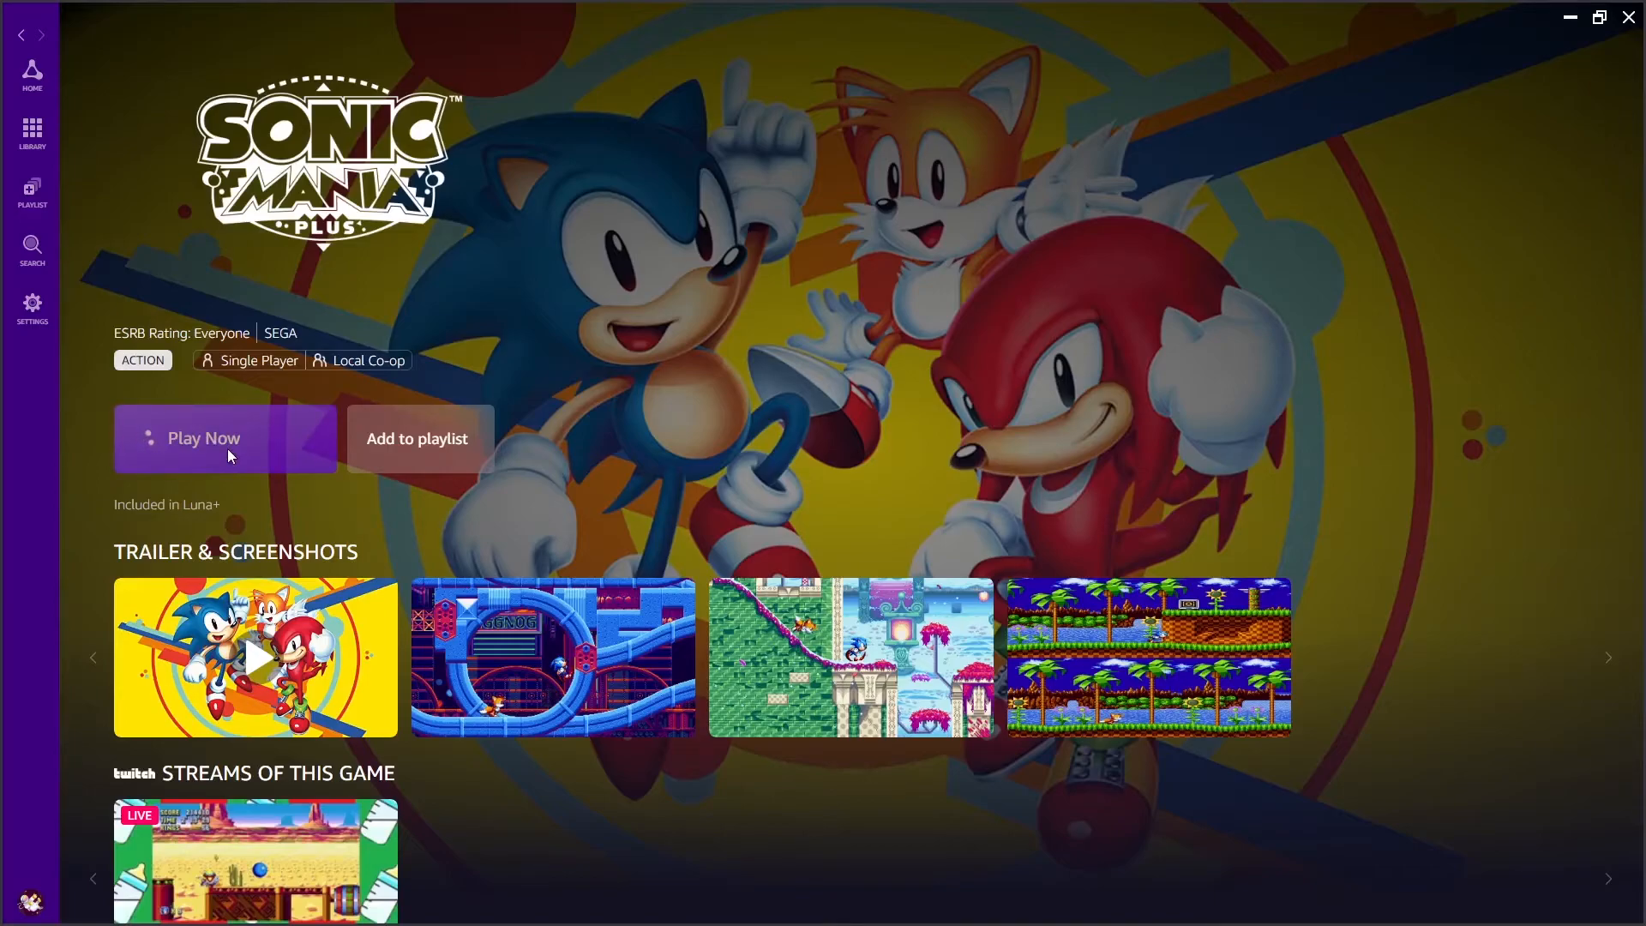
scroll(down, 3)
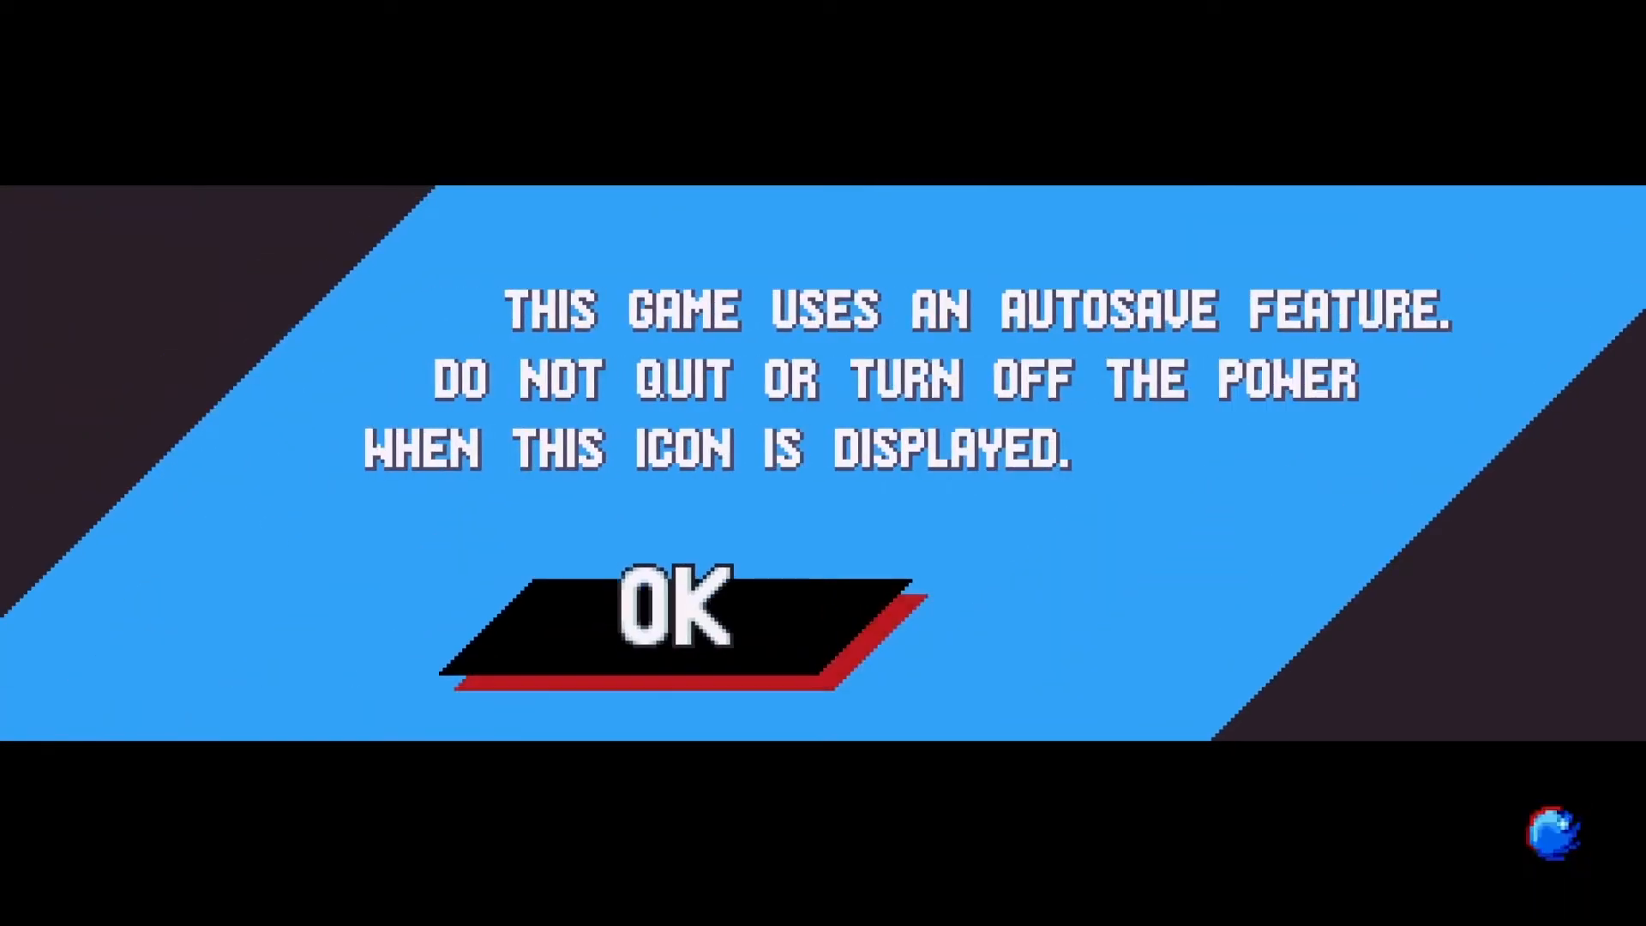
Dismiss the Sonic Mania Plus autosave notice to reach the main menu
click(667, 614)
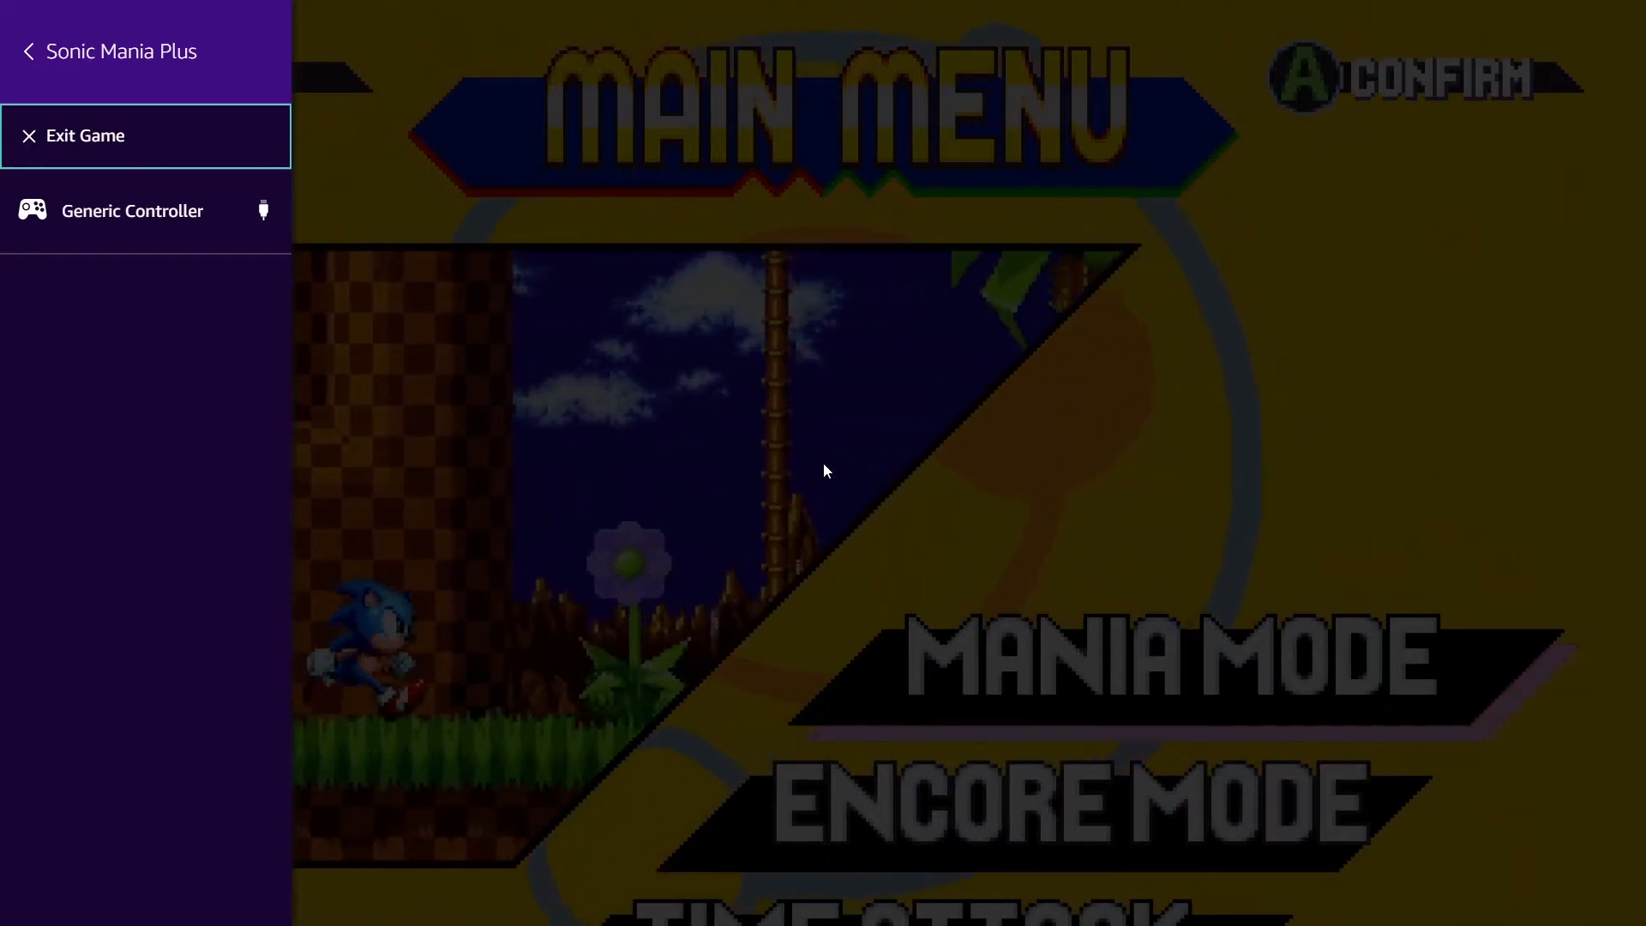
Exit Sonic Mania Plus, confirm quitting, and rate the session 'Excellent - No Issues'
click(86, 133)
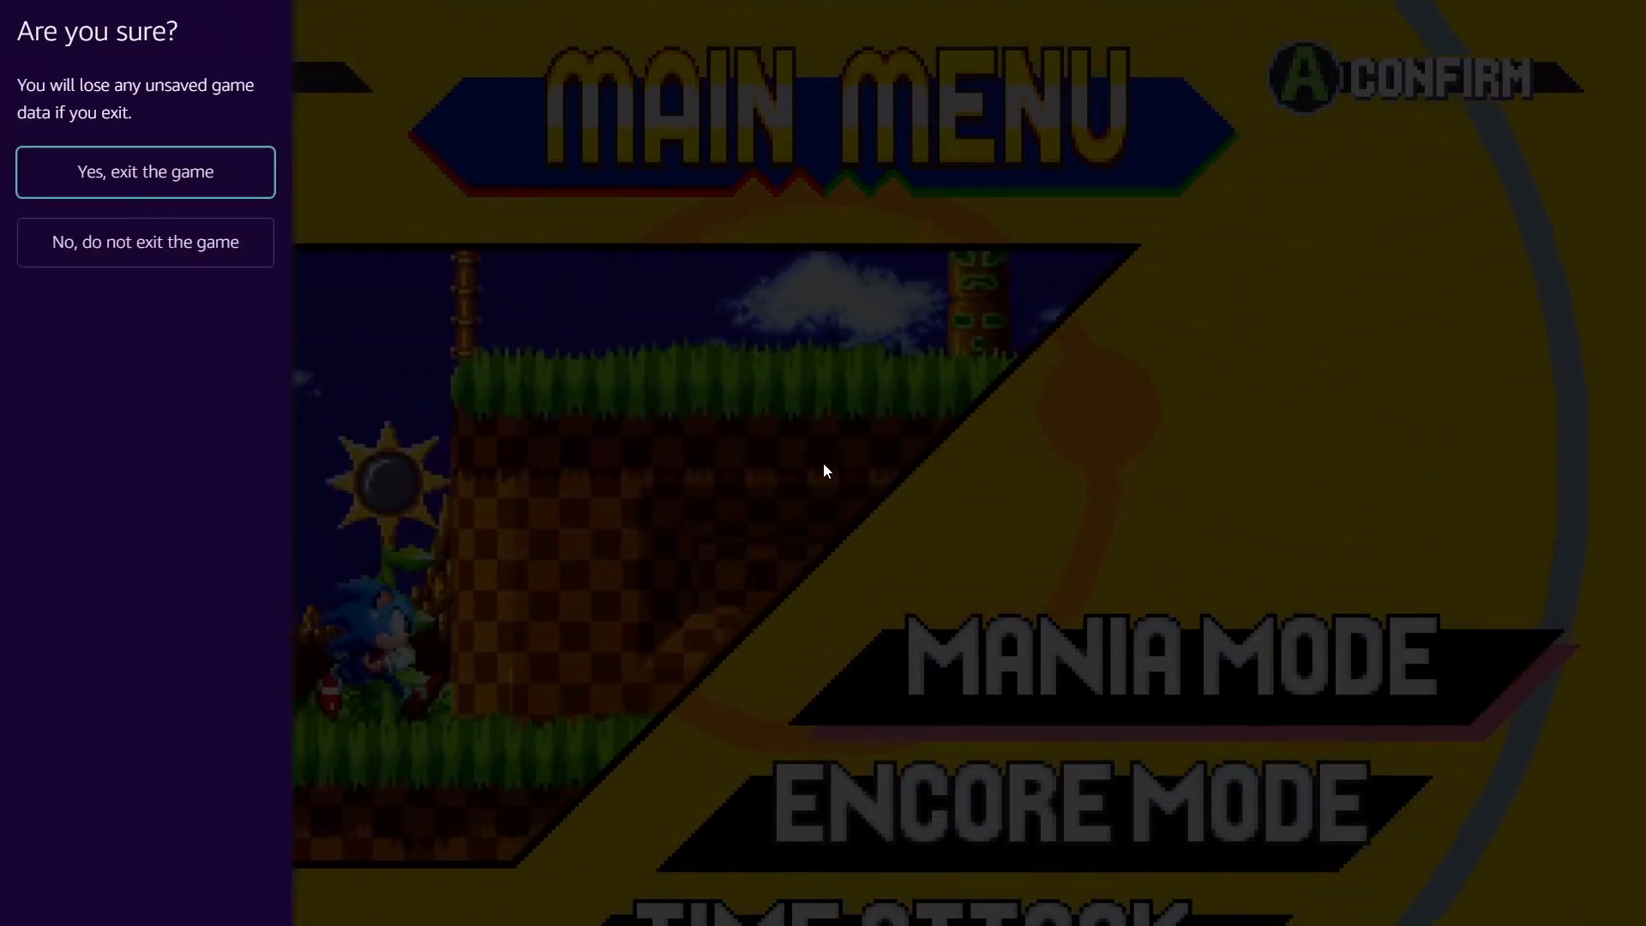
click(144, 172)
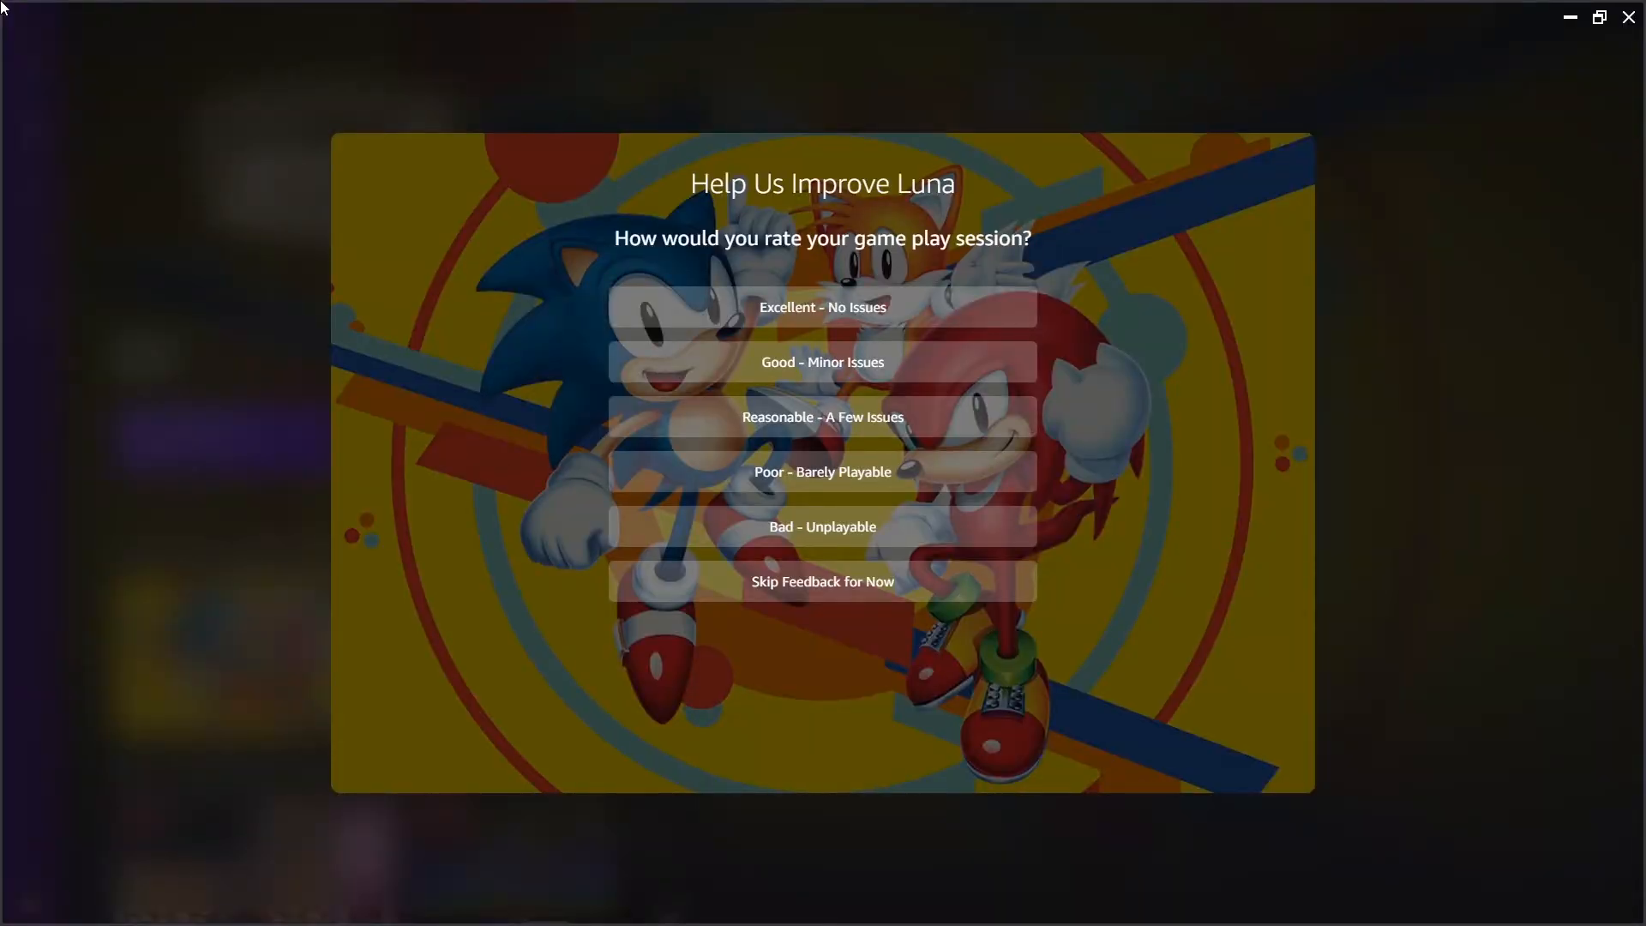
mouse_move(822, 307)
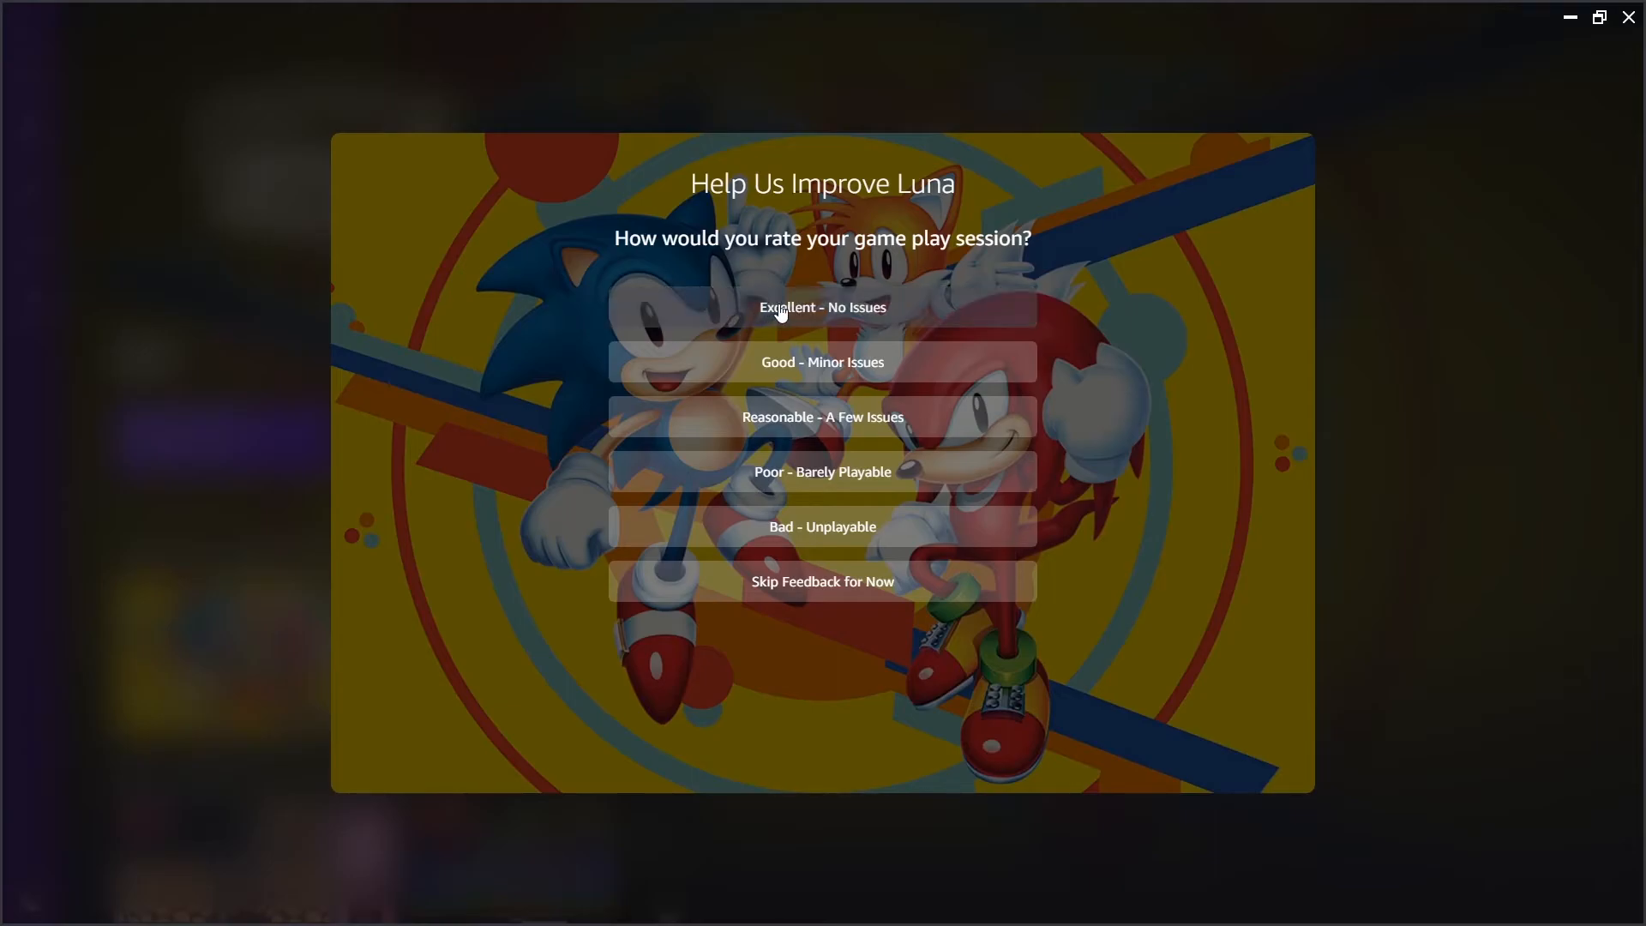
click(821, 306)
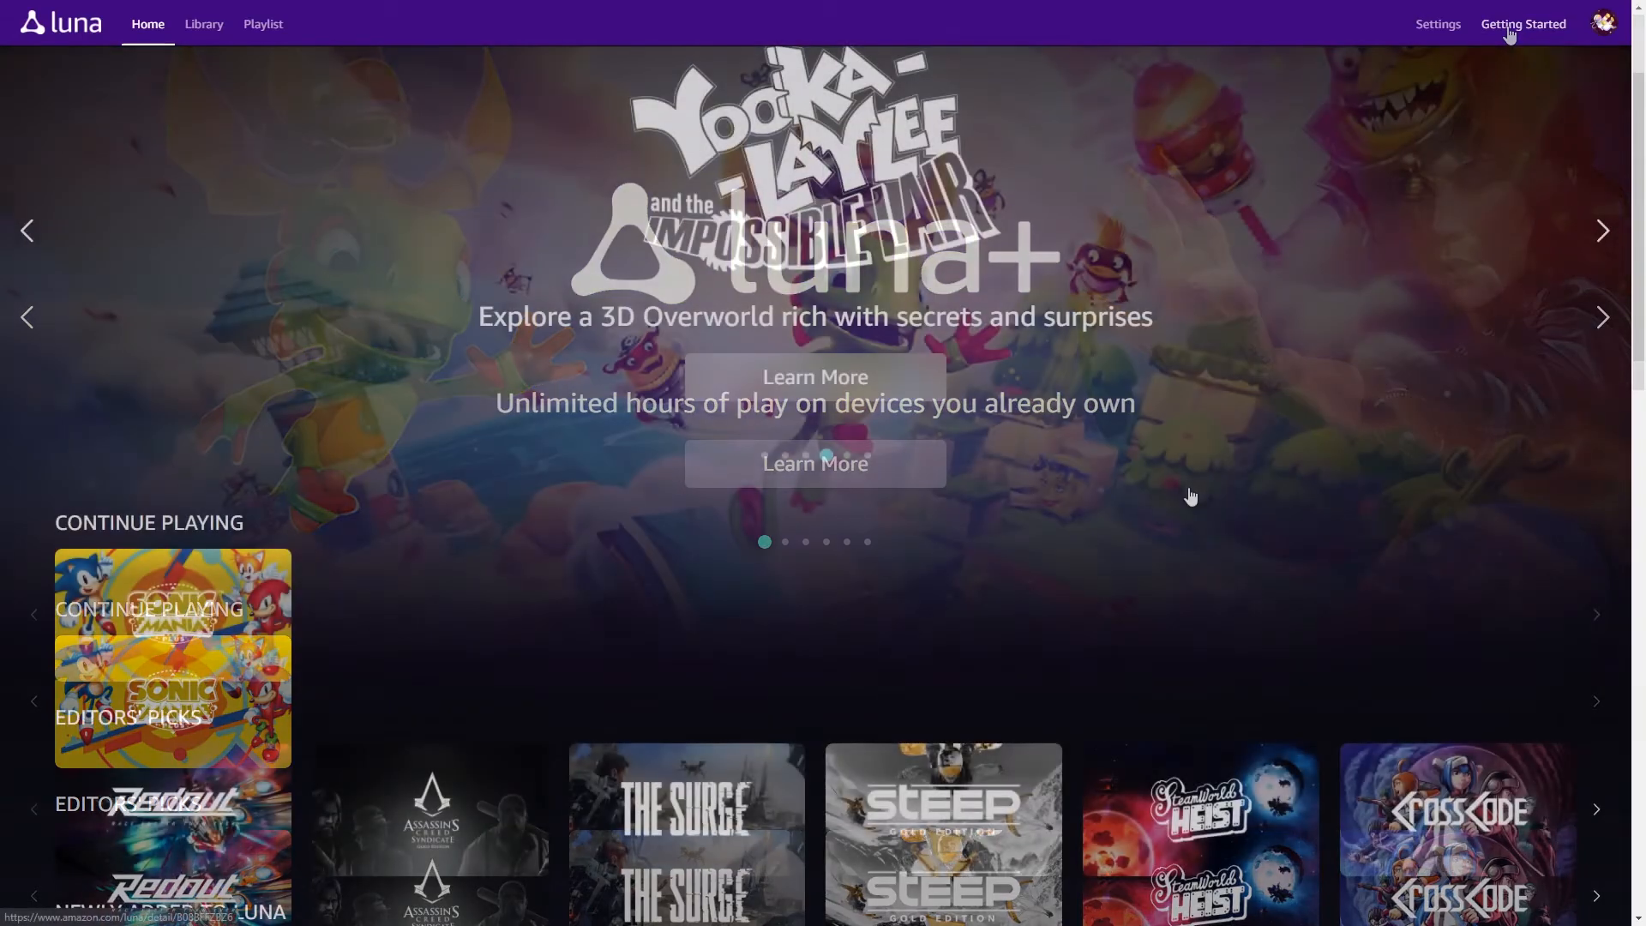
Scroll to the LUNA+ CHANNEL row and open the Metro Exodus game page
scroll(down, 3)
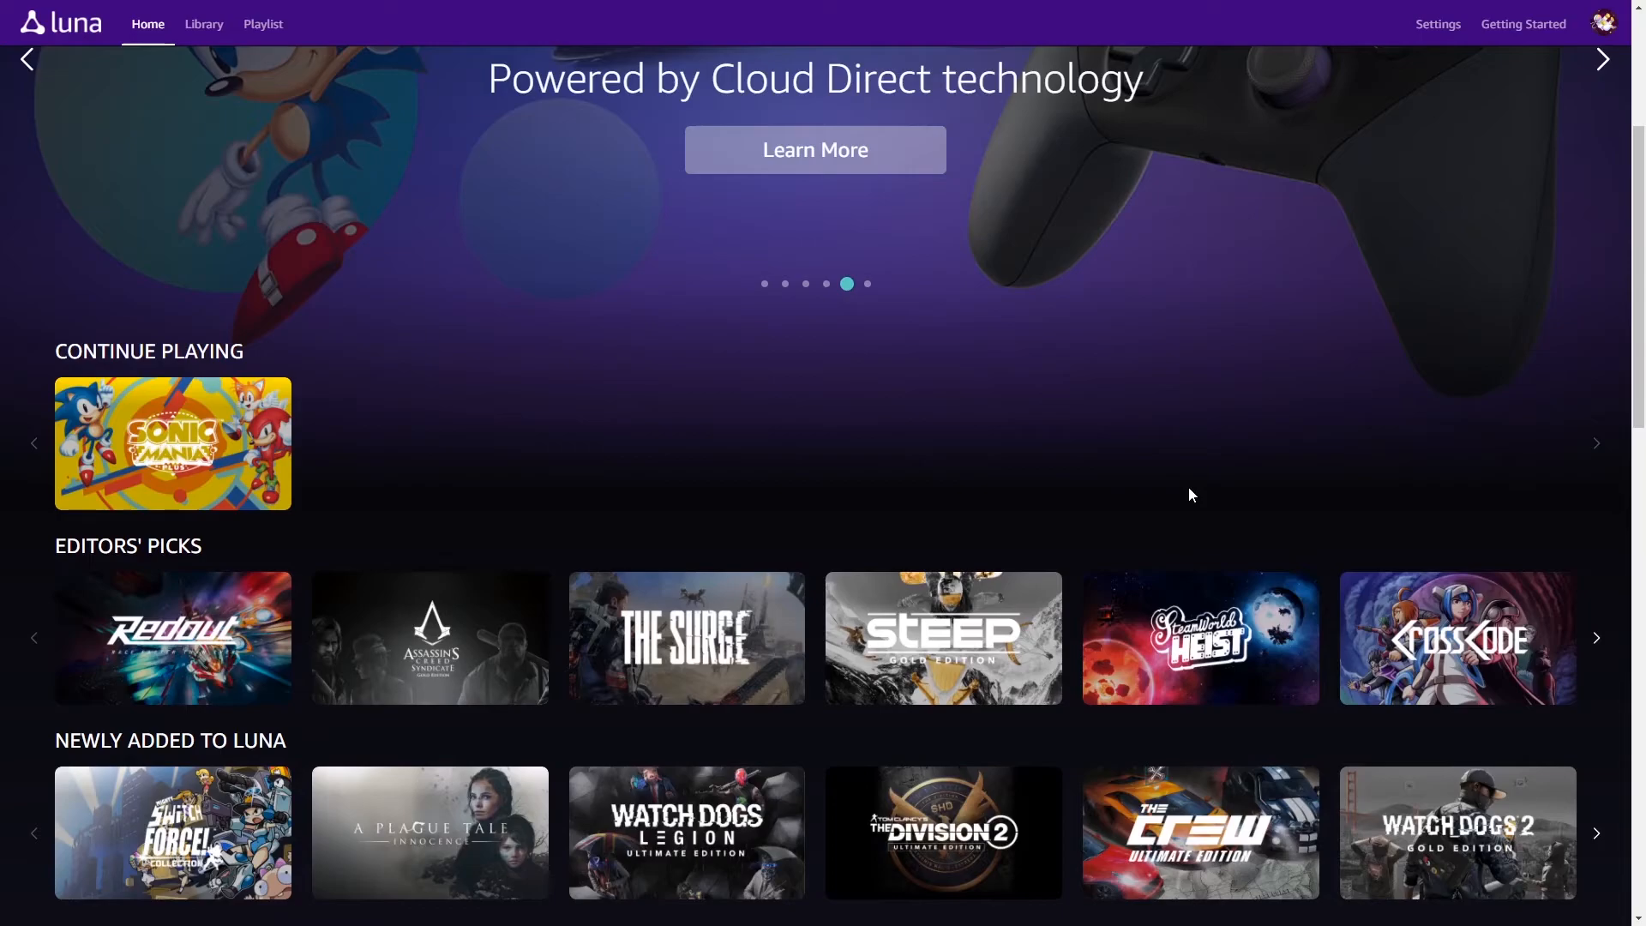
scroll(down, 3)
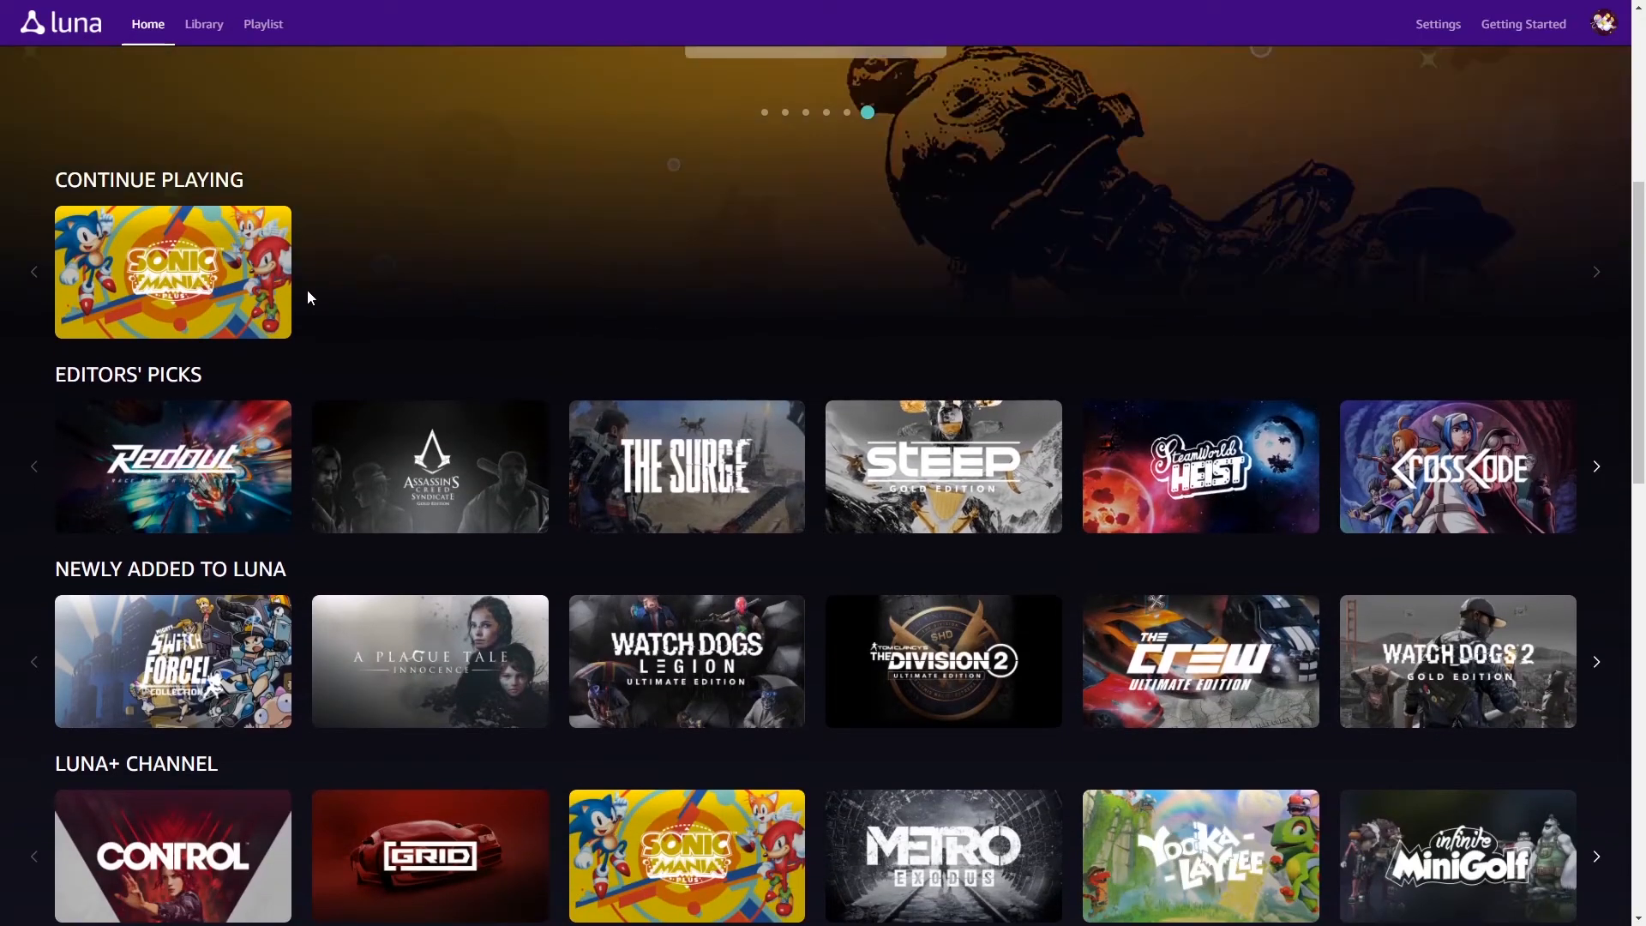
mouse_move(171, 271)
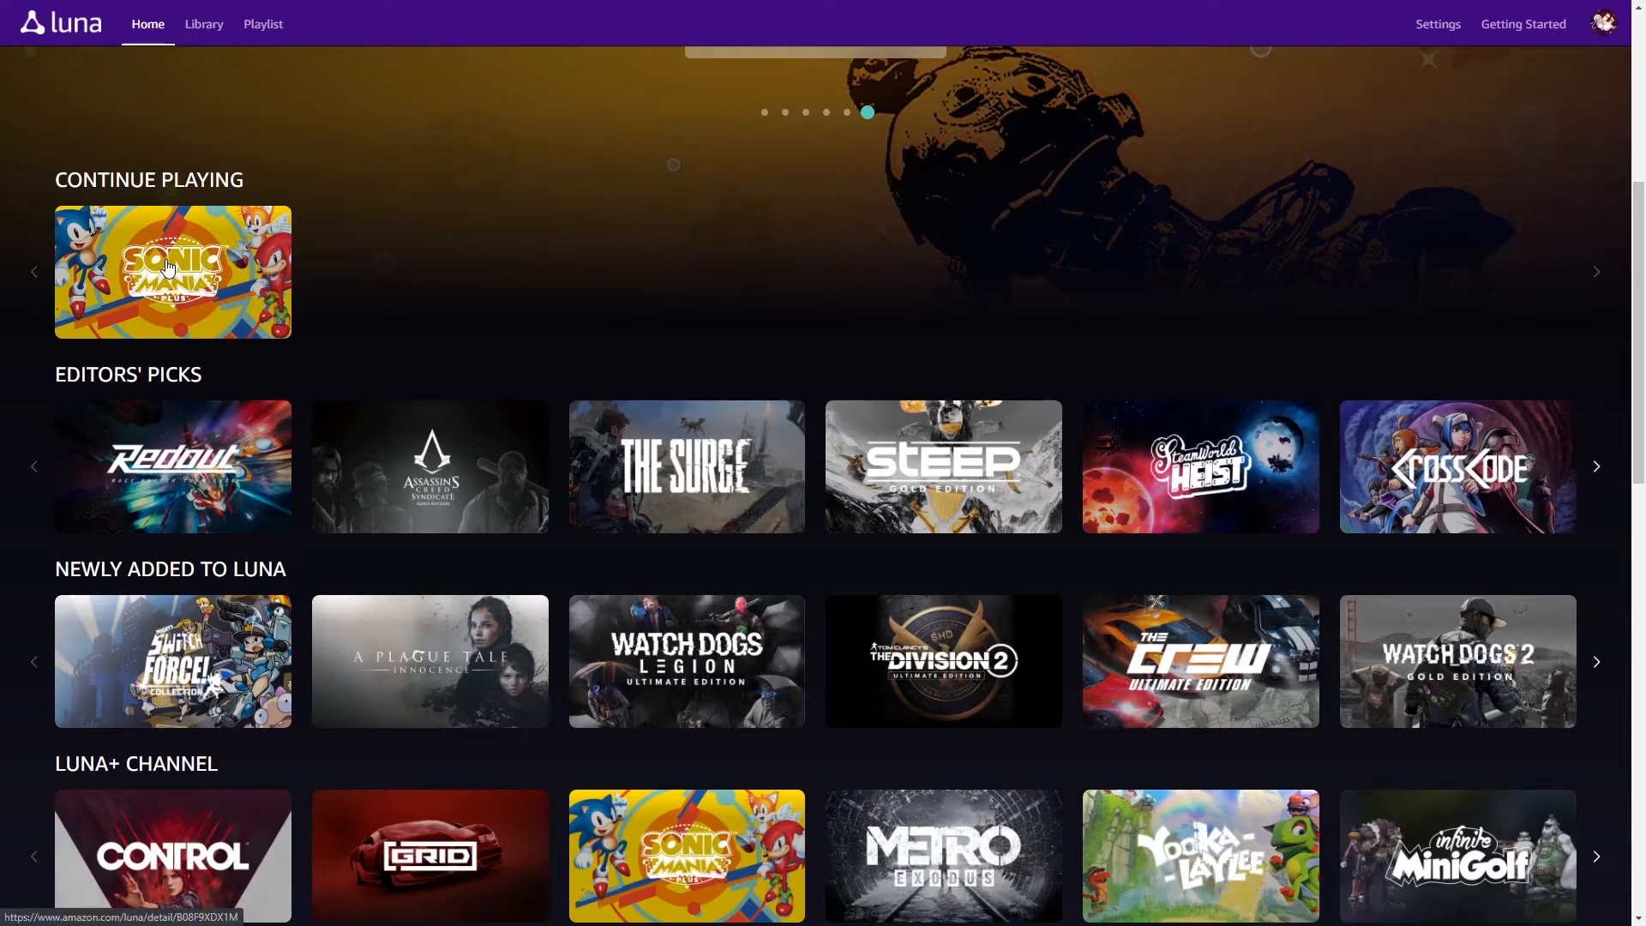
scroll(down, 3)
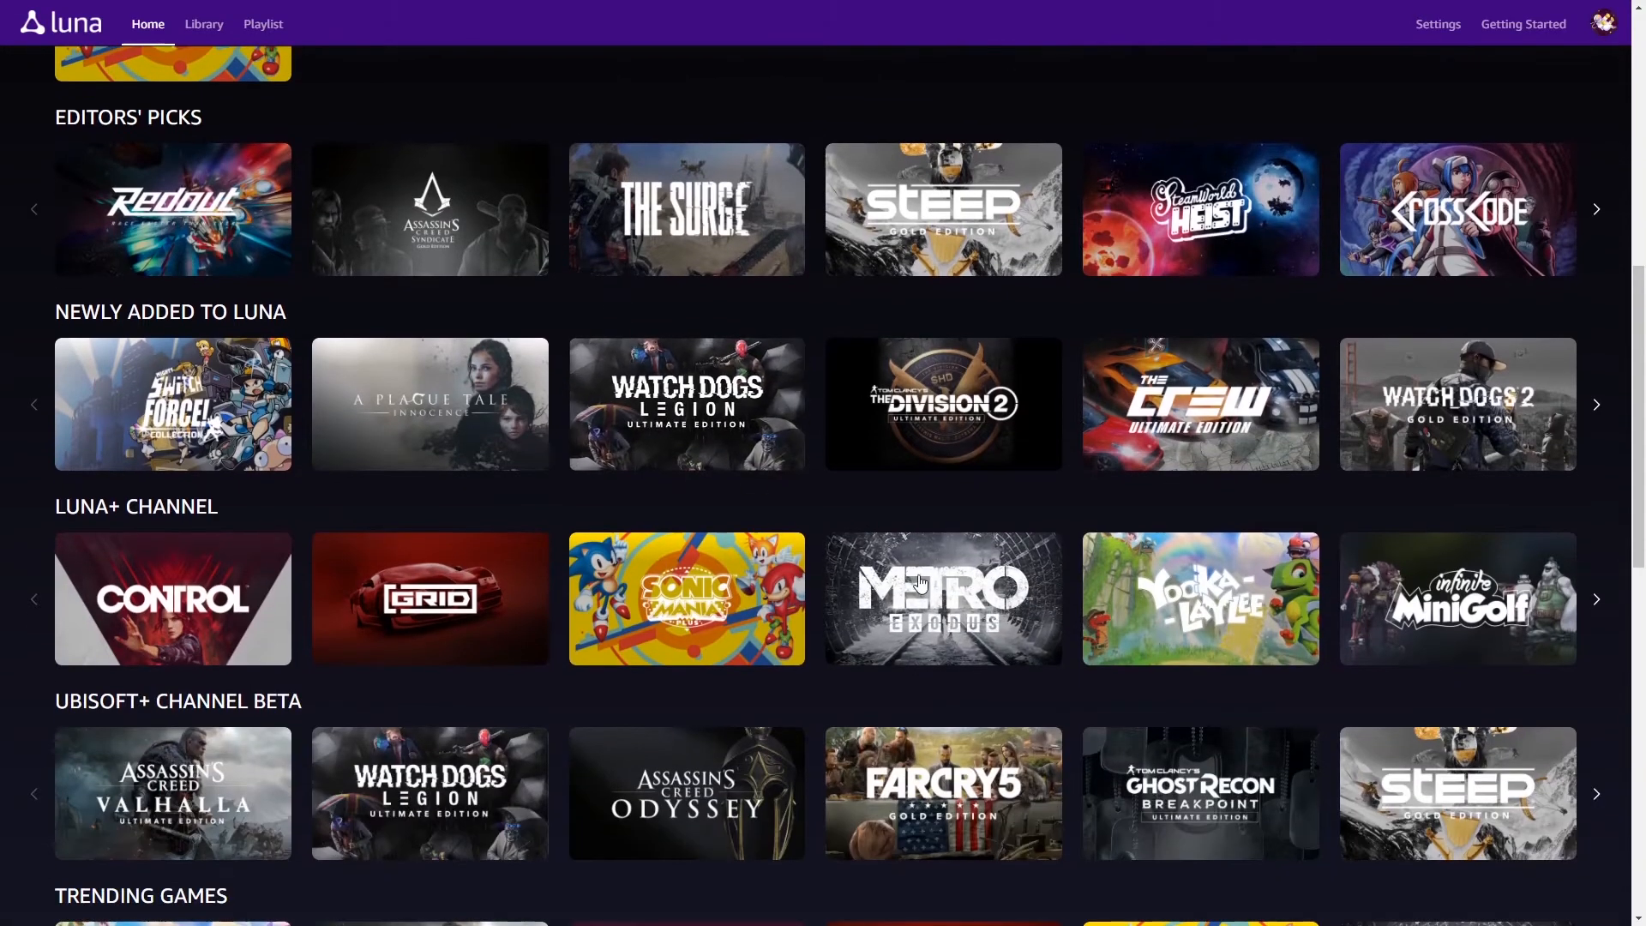
click(941, 598)
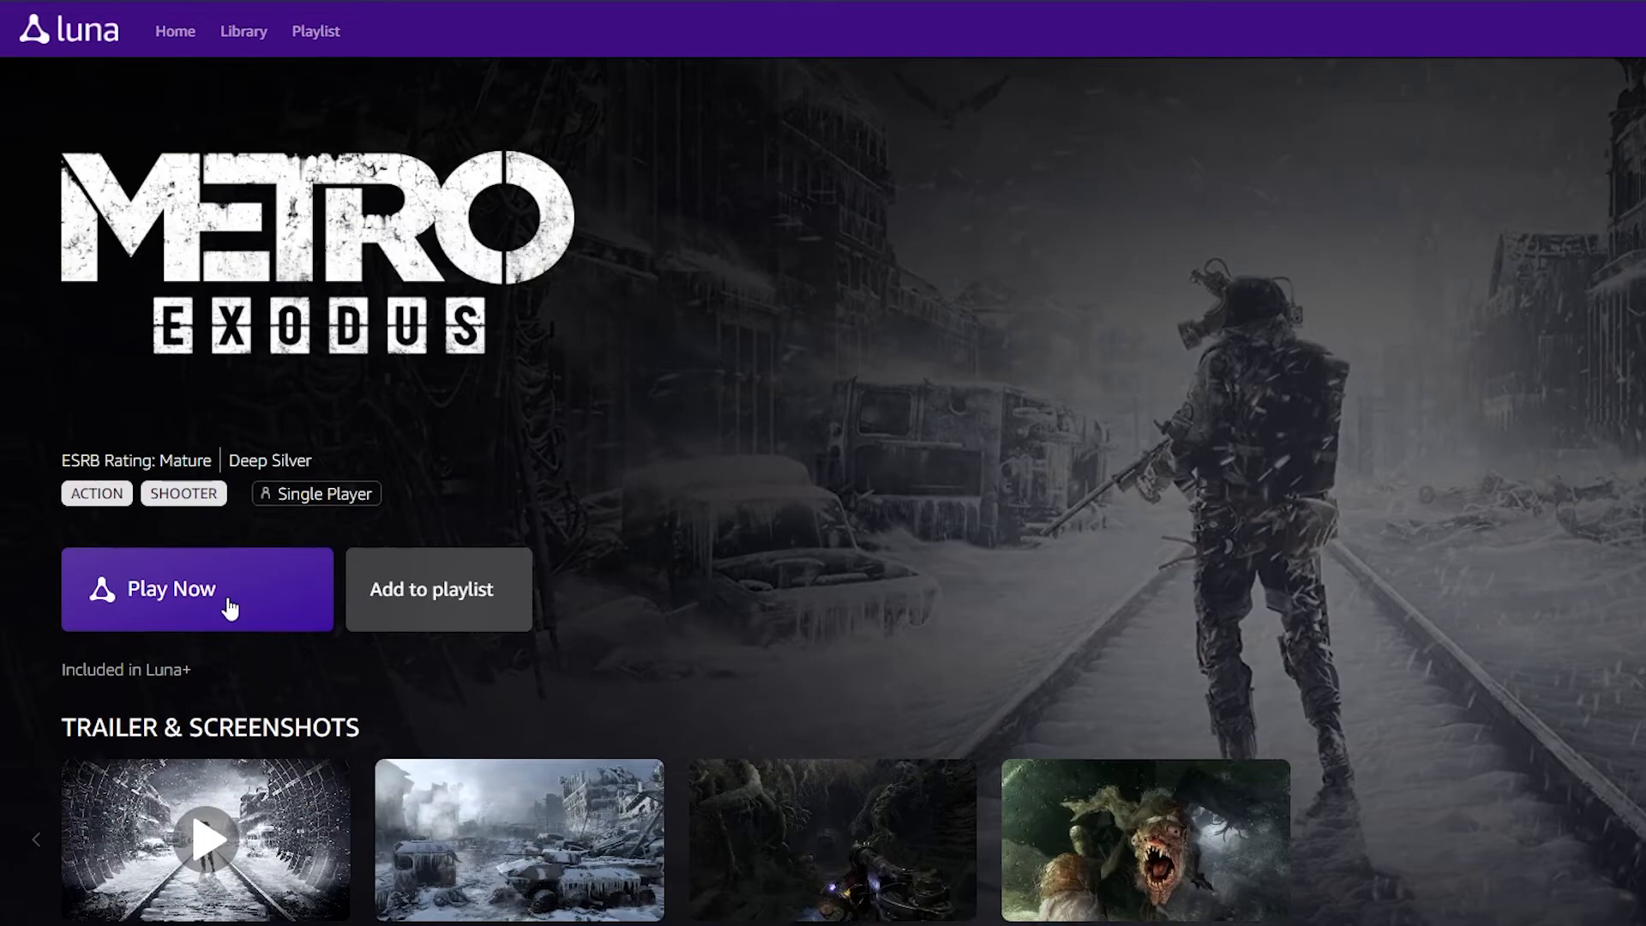
Start Metro Exodus with Play Now and answer the browser's permission prompt
click(195, 589)
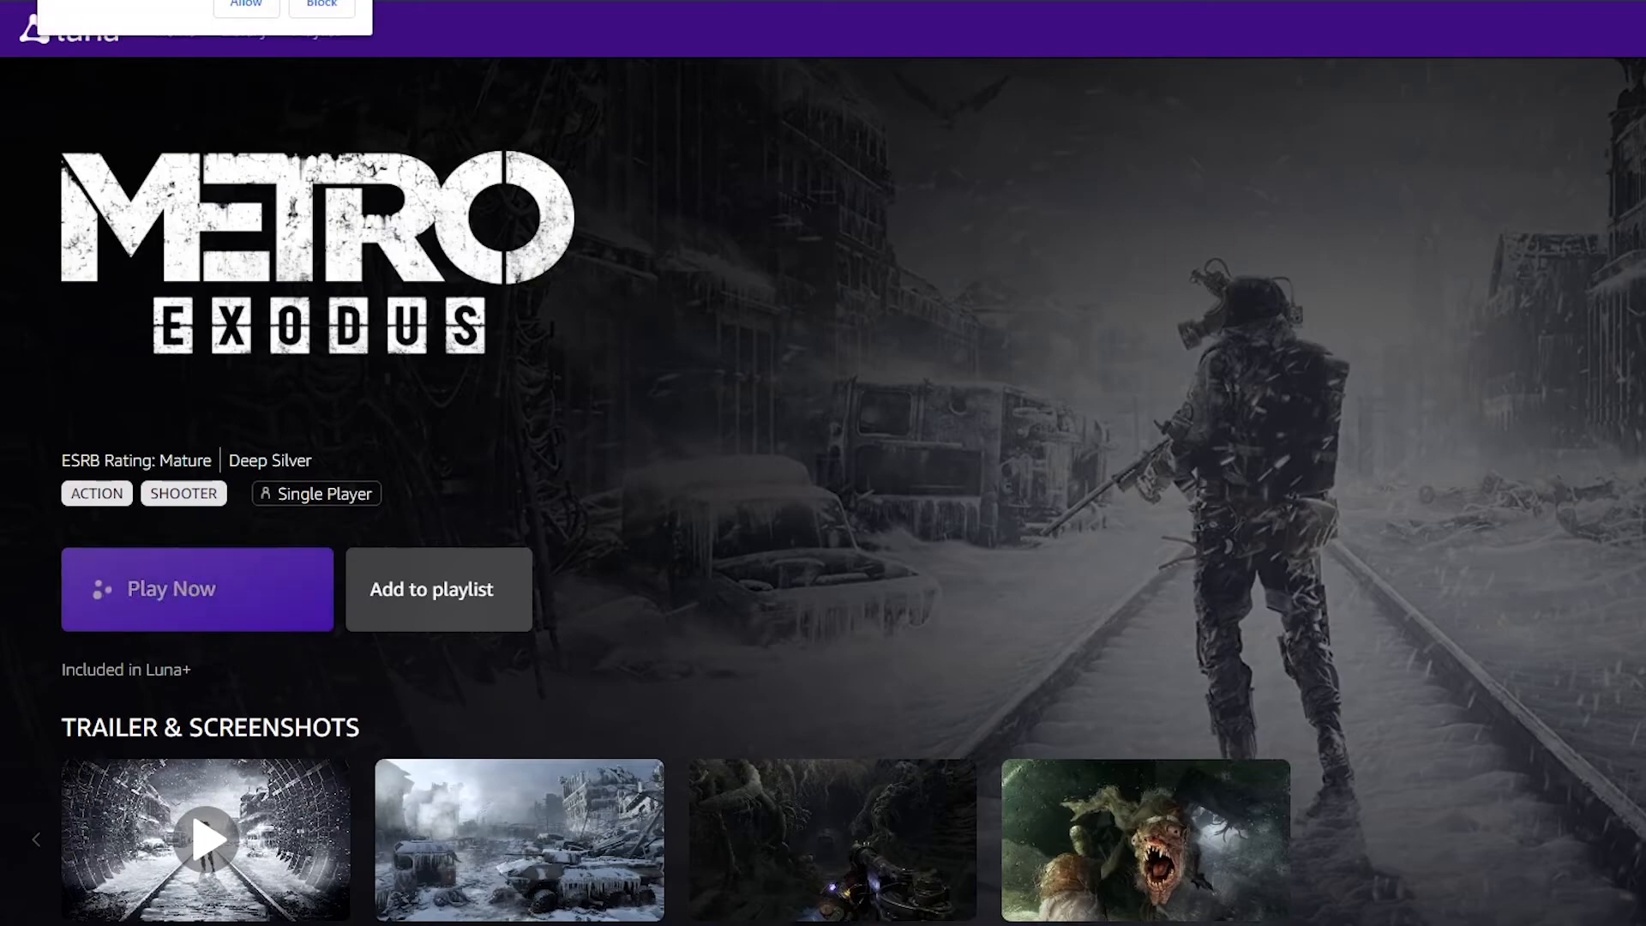
click(196, 588)
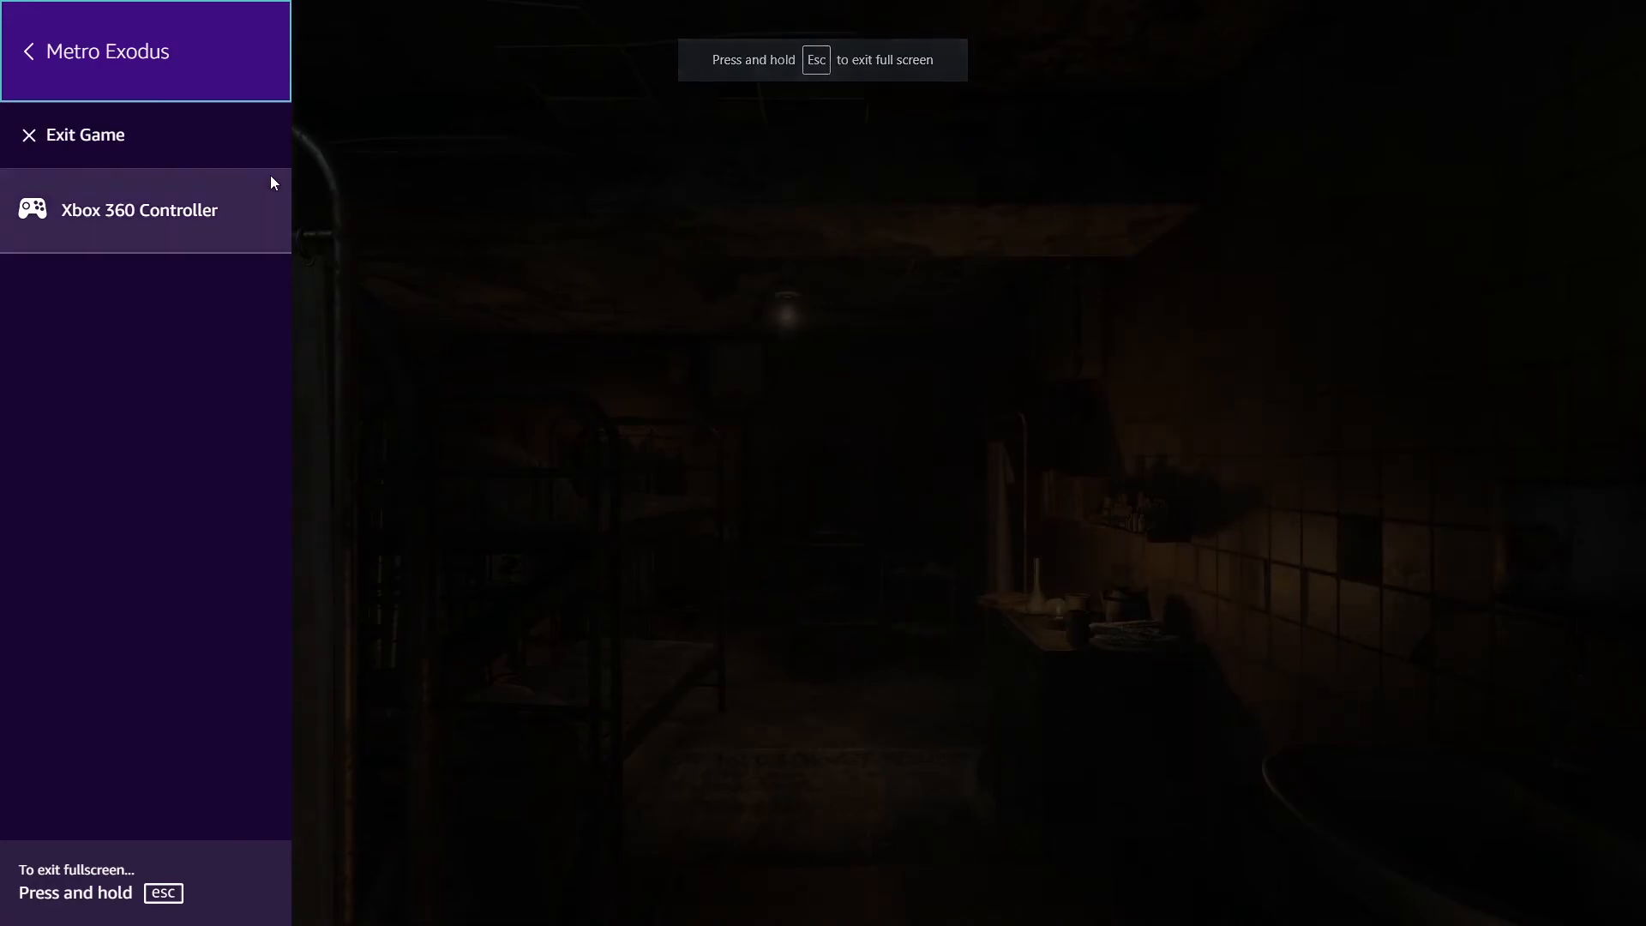
mouse_move(105, 133)
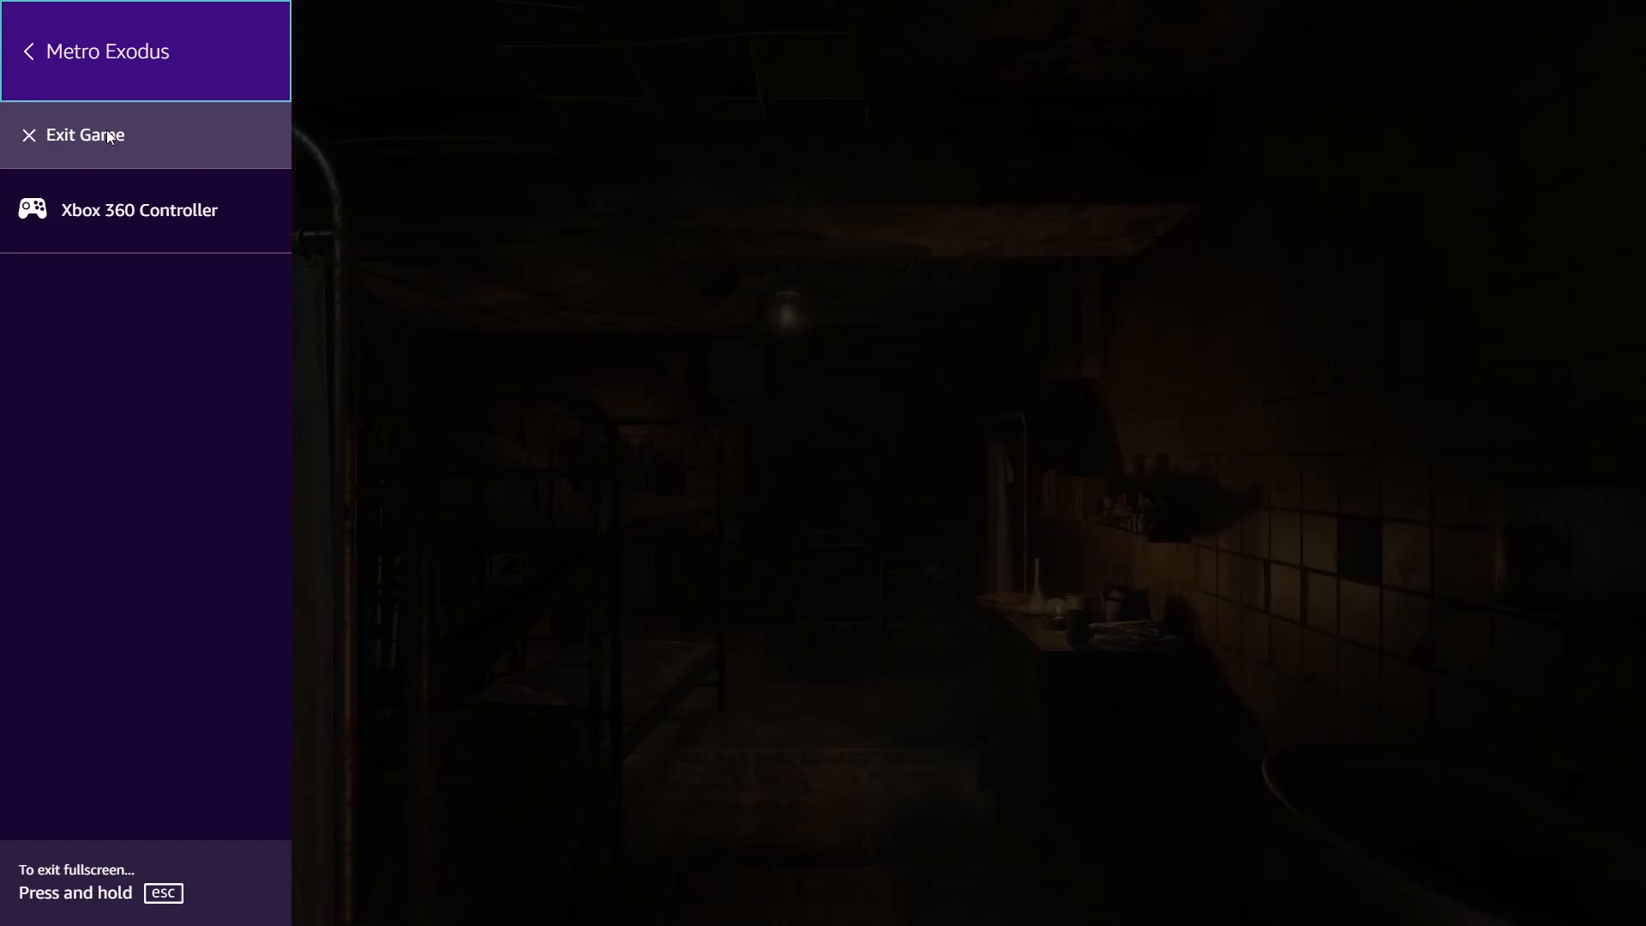
Exit Metro Exodus, confirm quitting, and rate the session 'Excellent - No Issues'
click(86, 134)
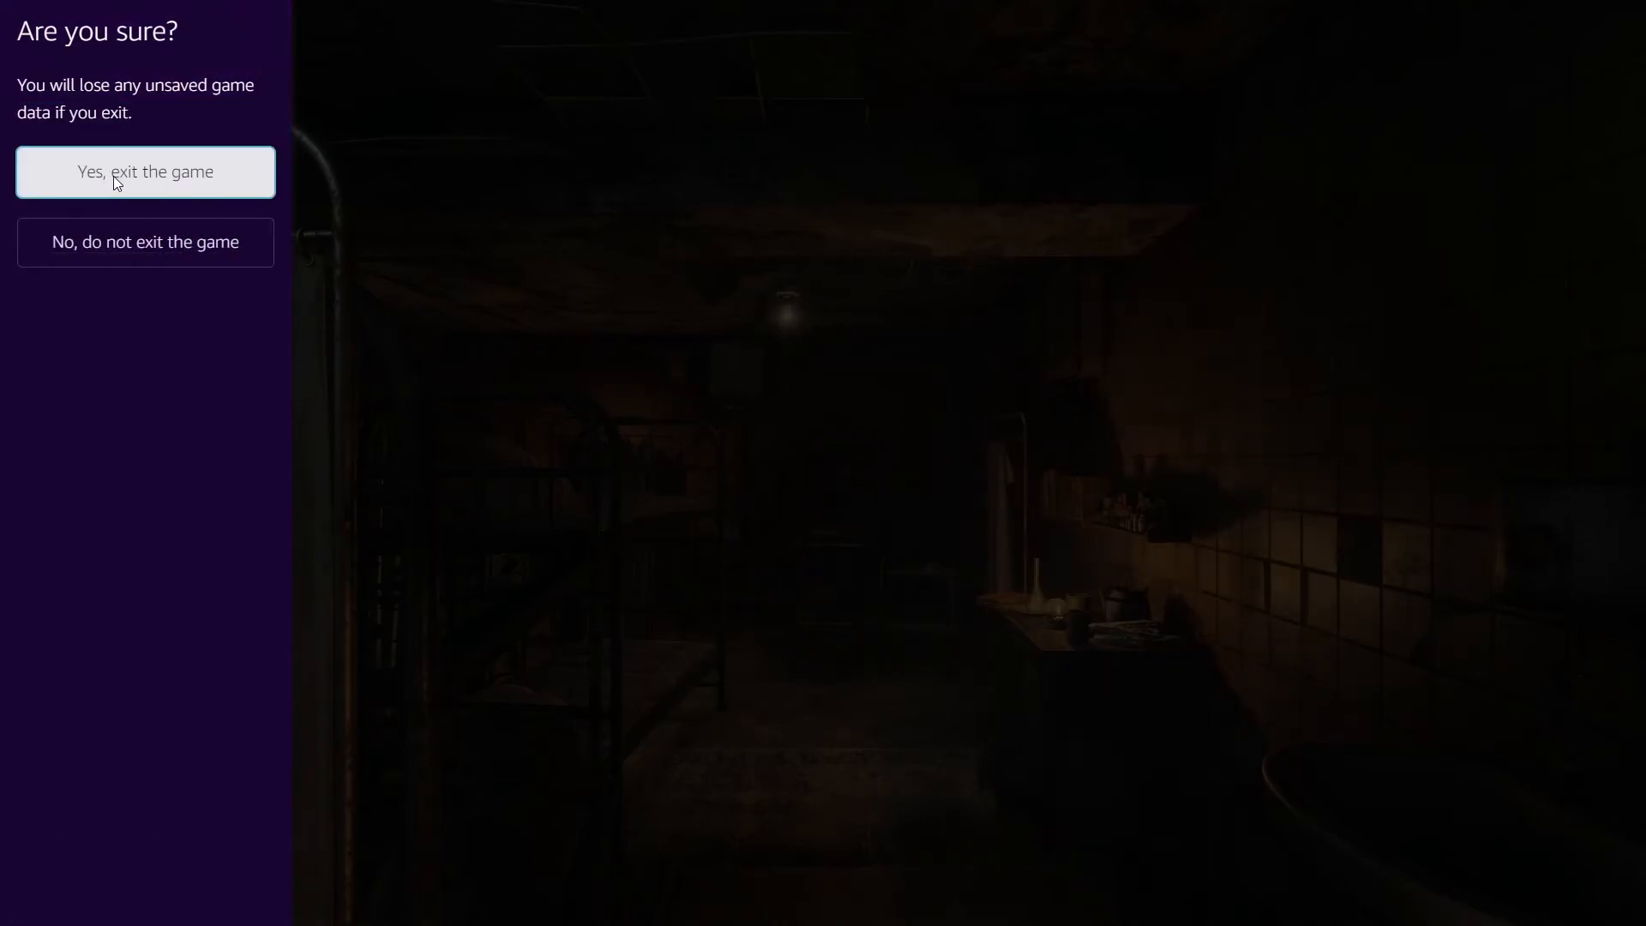
click(144, 171)
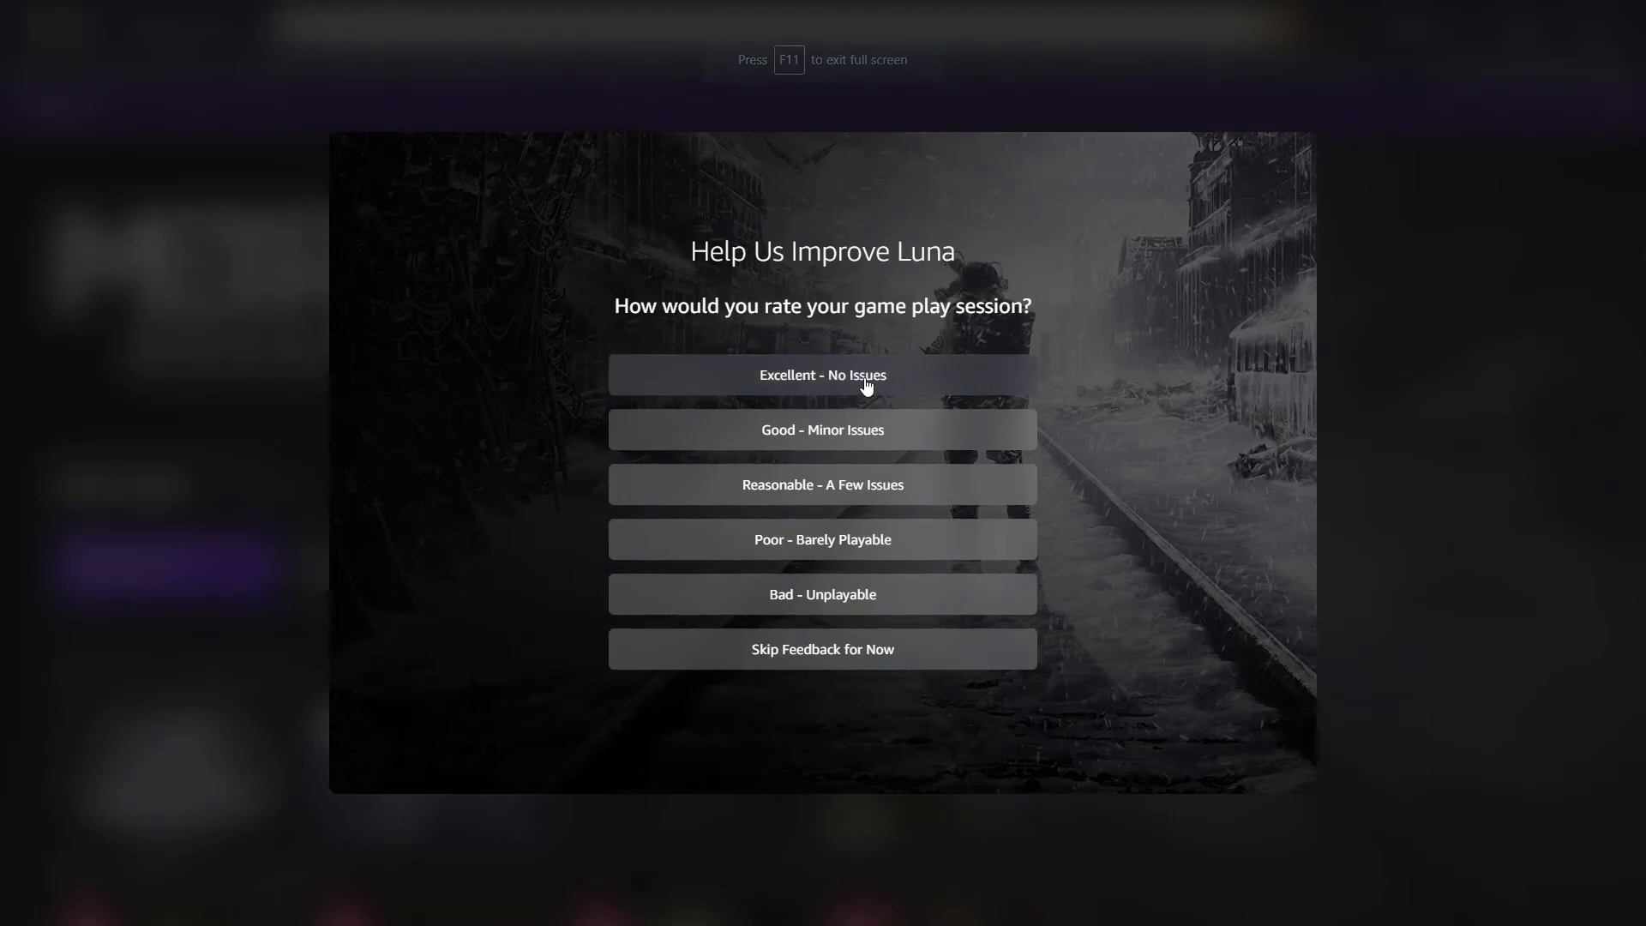
click(822, 376)
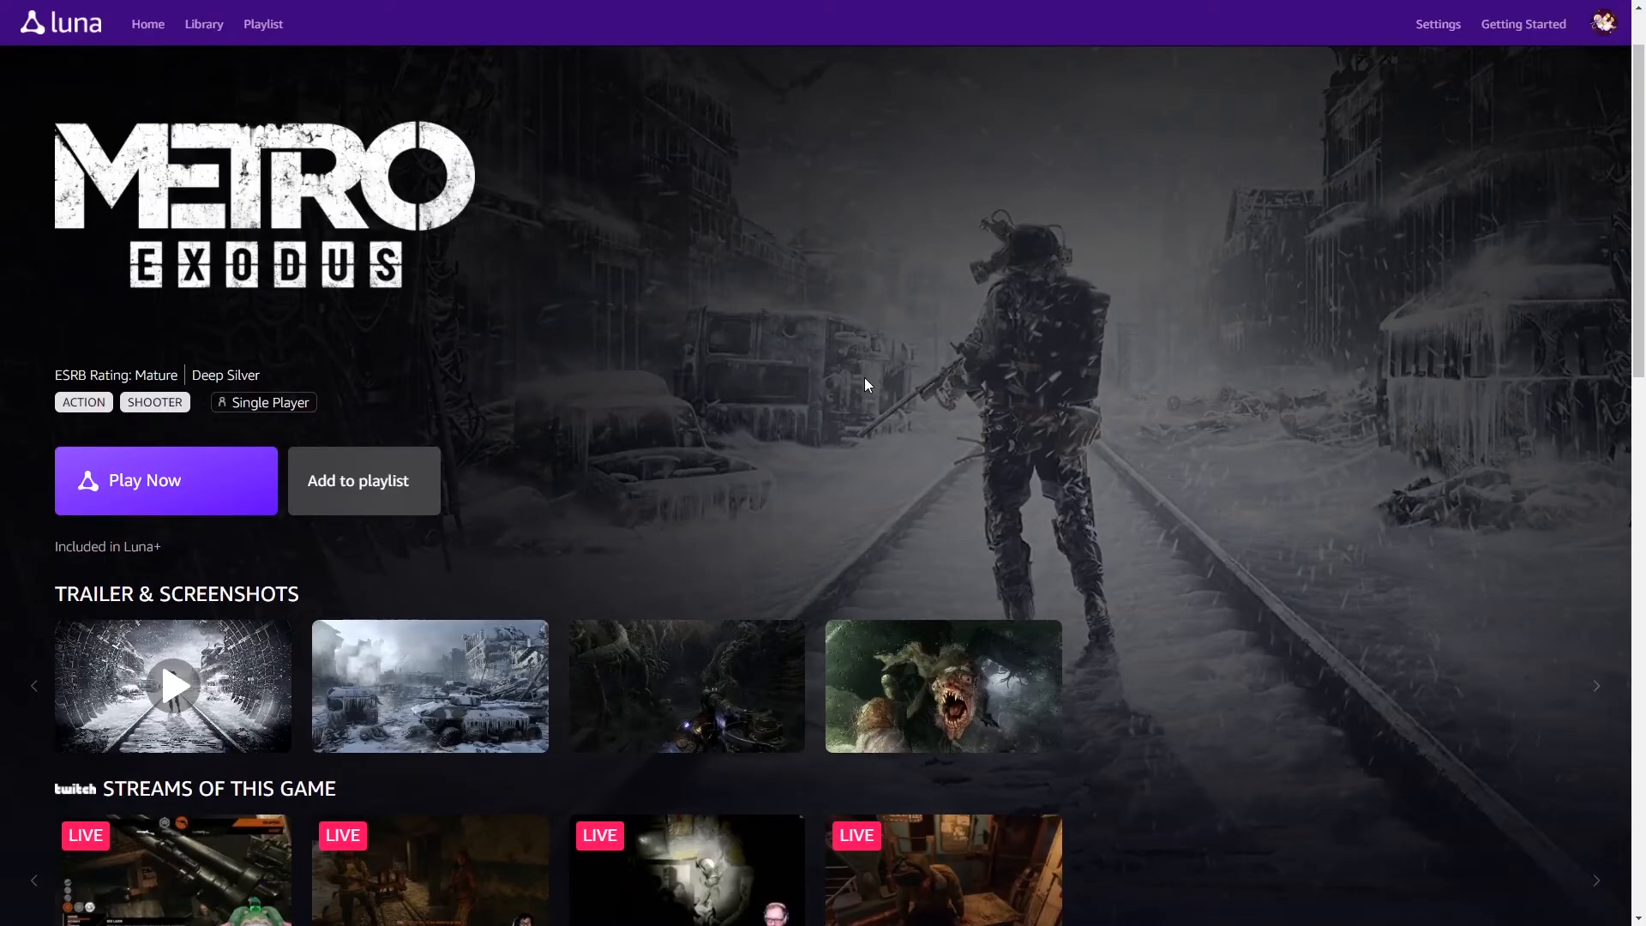
mouse_move(887, 378)
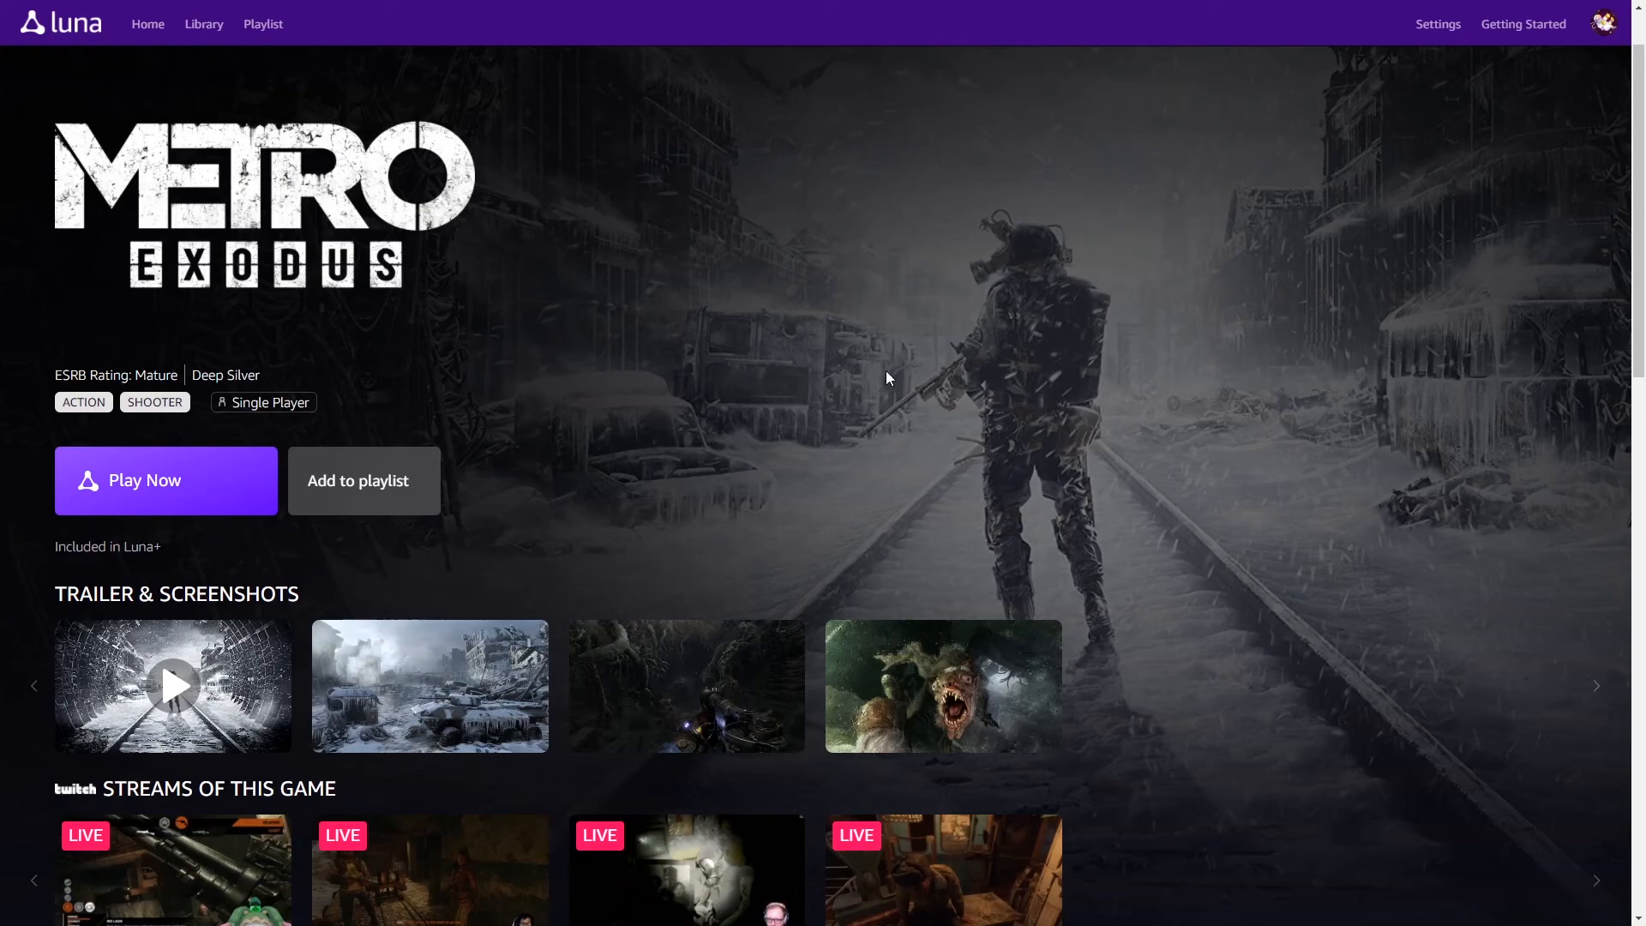